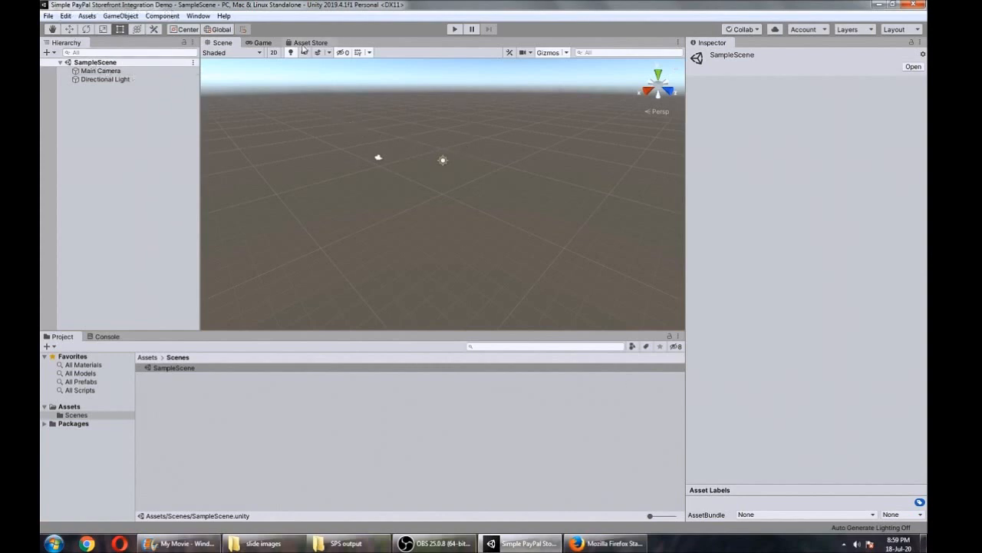
Step: Import all files of the Santa Claus Is Coming to Town package, accepting the overwrite warning
{"action": "left_click", "coordinate": [310, 42]}
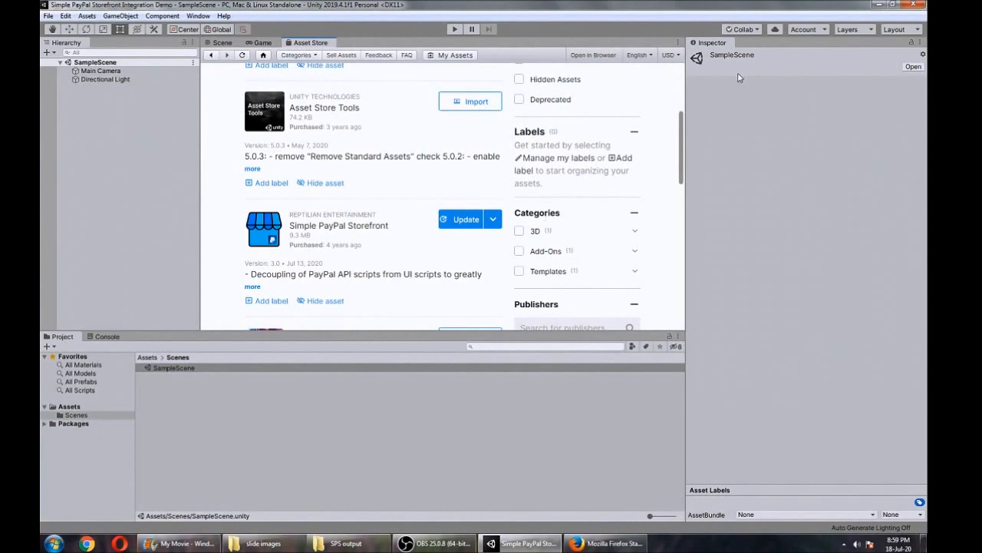
{"action": "scroll", "scroll_direction": "up", "scroll_amount": 3}
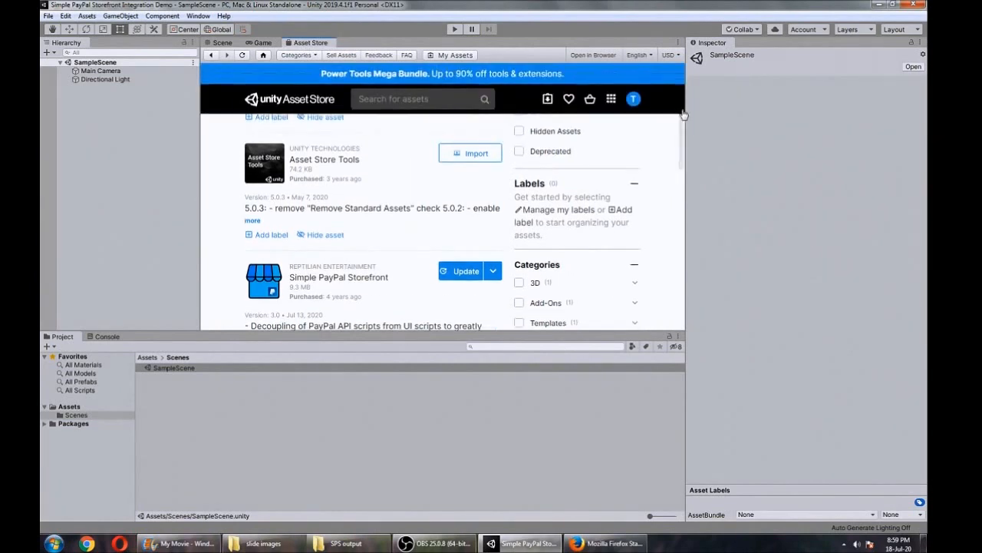
{"action": "scroll", "scroll_direction": "up", "scroll_amount": 3}
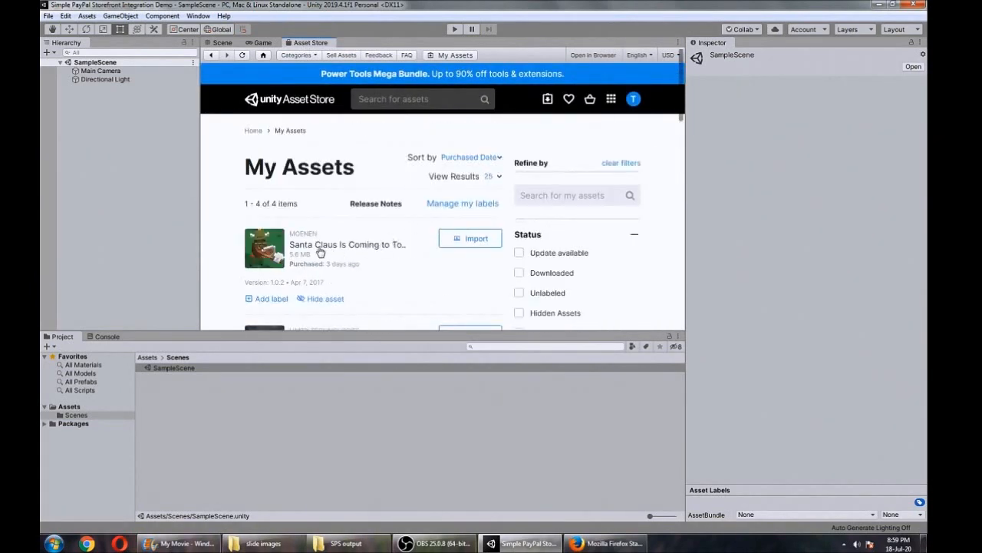
{"action": "scroll", "scroll_direction": "down", "scroll_amount": 3}
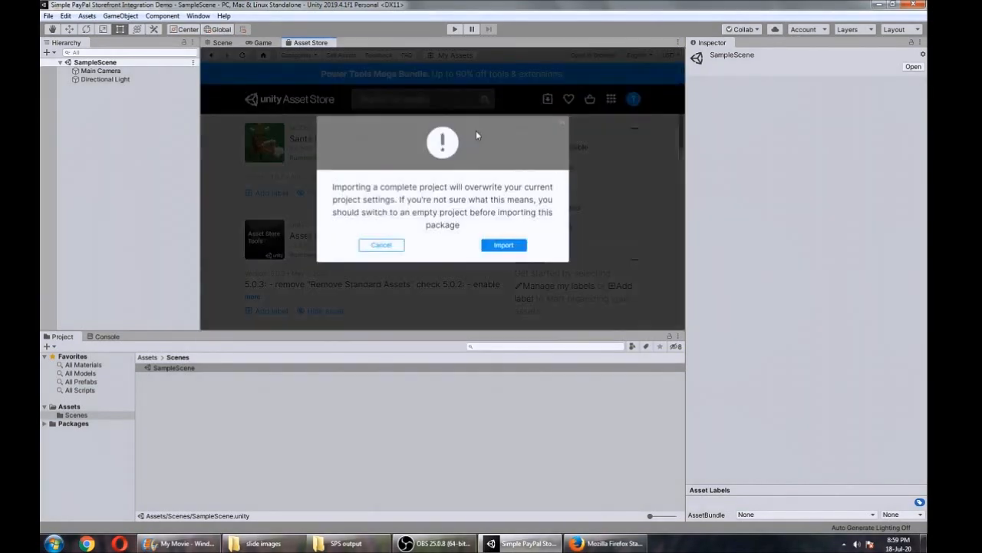
{"action": "left_click", "coordinate": [504, 245]}
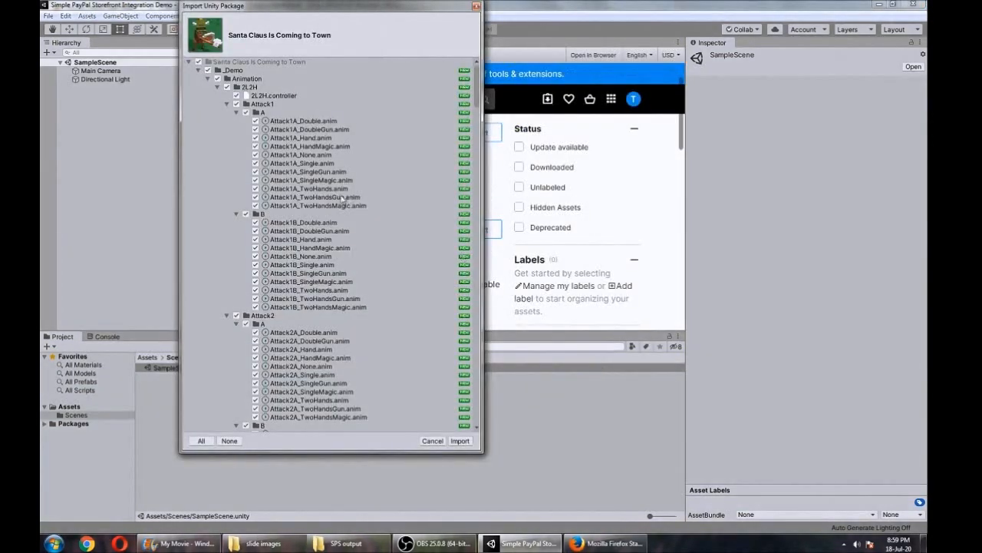
{"action": "scroll", "scroll_direction": "down", "scroll_amount": 3}
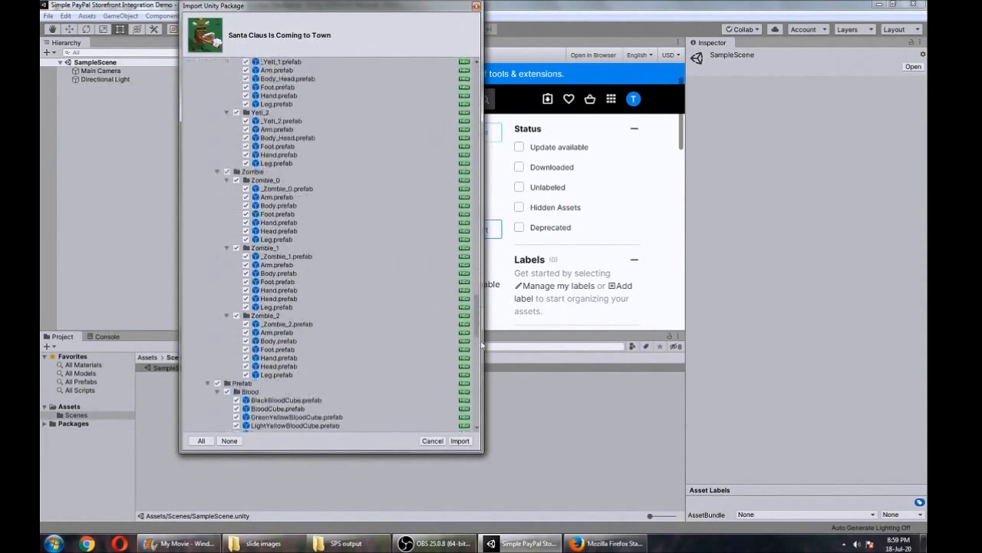
{"action": "left_click", "coordinate": [458, 440]}
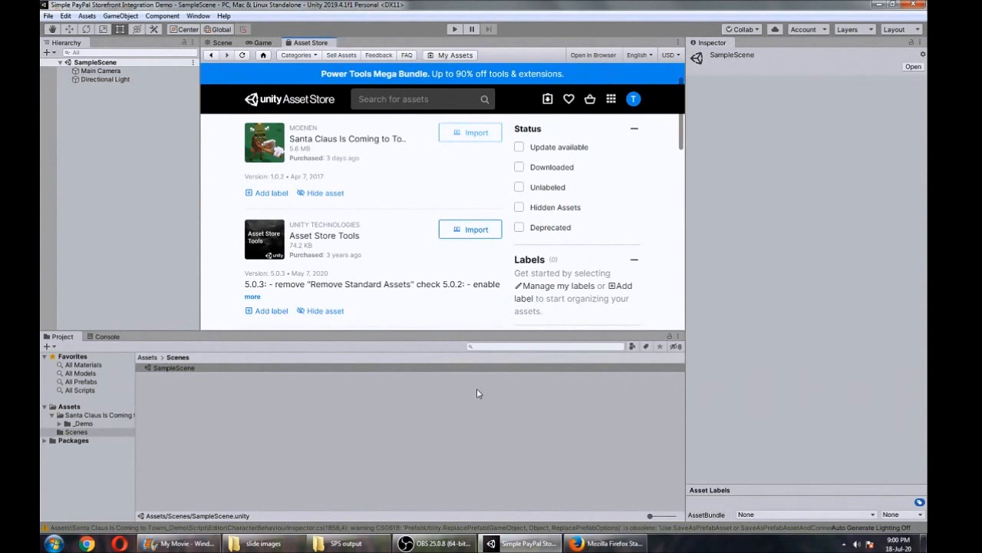
{"action": "mouse_move", "coordinate": [683, 125]}
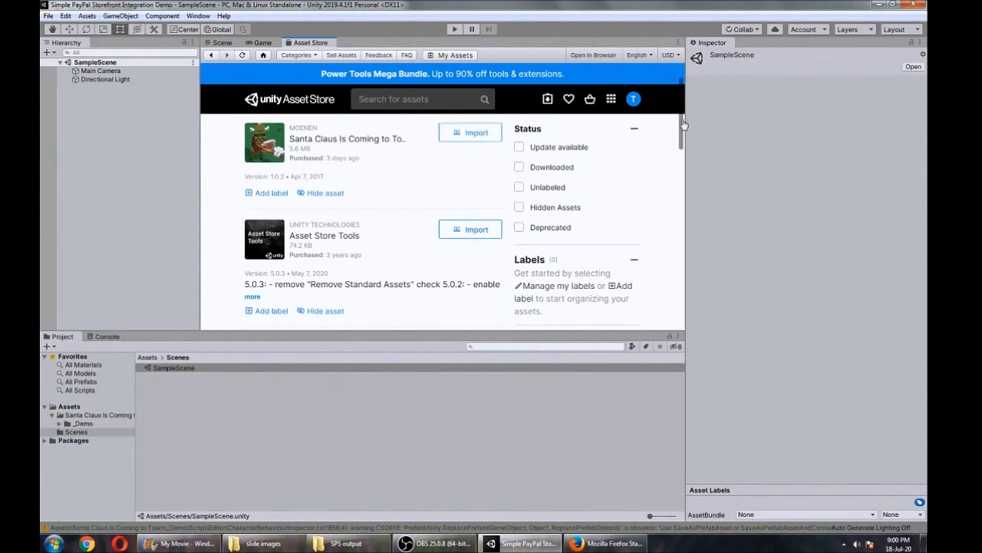
{"action": "scroll", "scroll_direction": "down", "scroll_amount": 3}
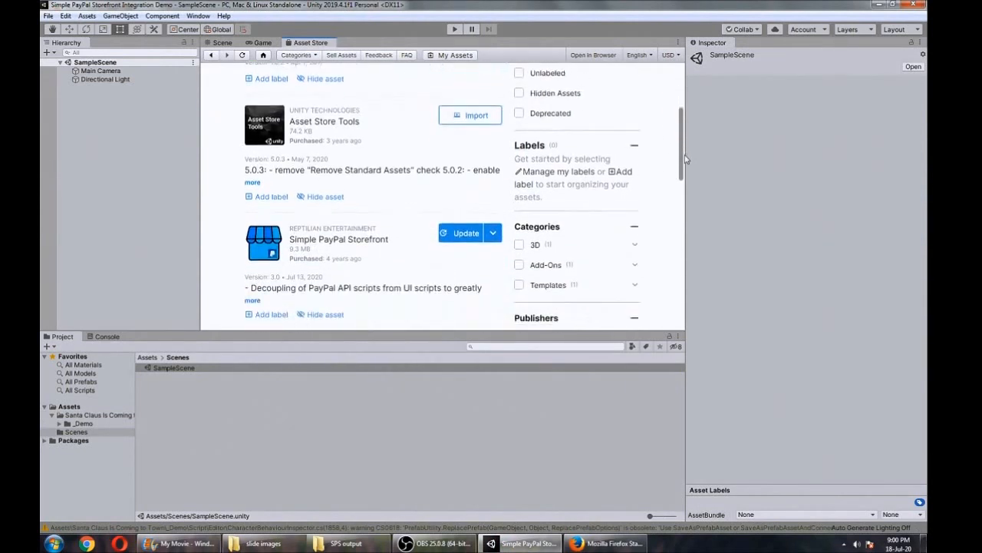
{"action": "scroll", "scroll_direction": "down", "scroll_amount": 3}
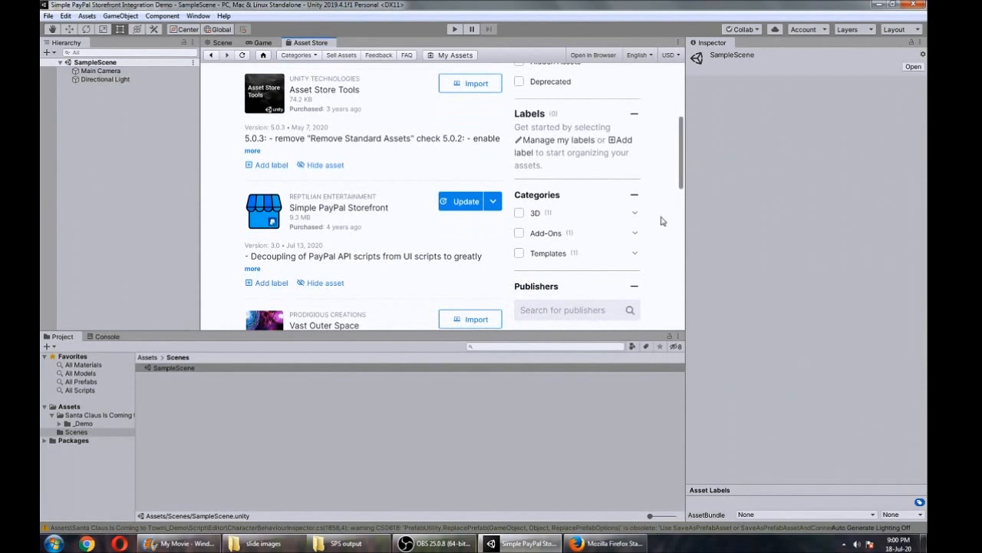
Step: Open the Assets menu to reach the package import commands
{"action": "left_click", "coordinate": [86, 16]}
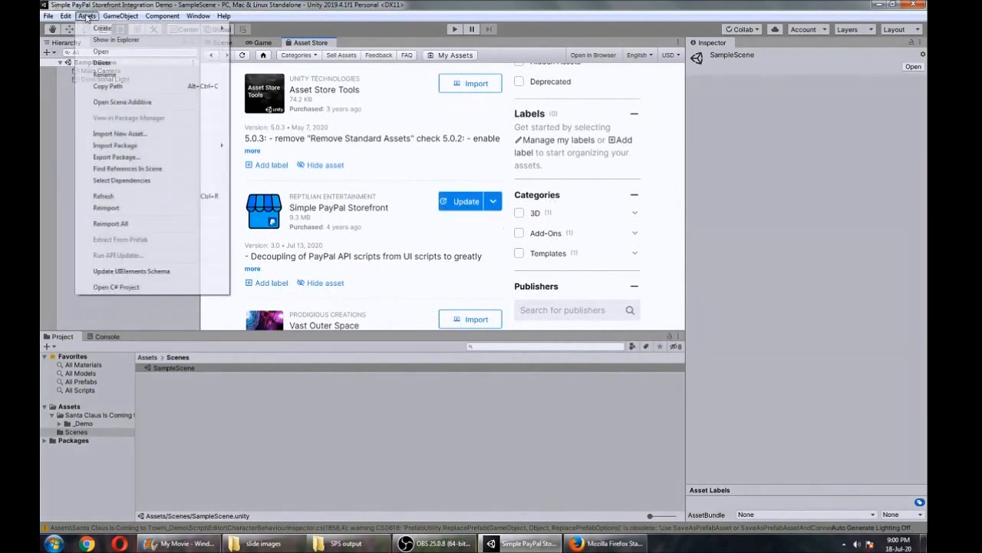
{"action": "mouse_move", "coordinate": [115, 145]}
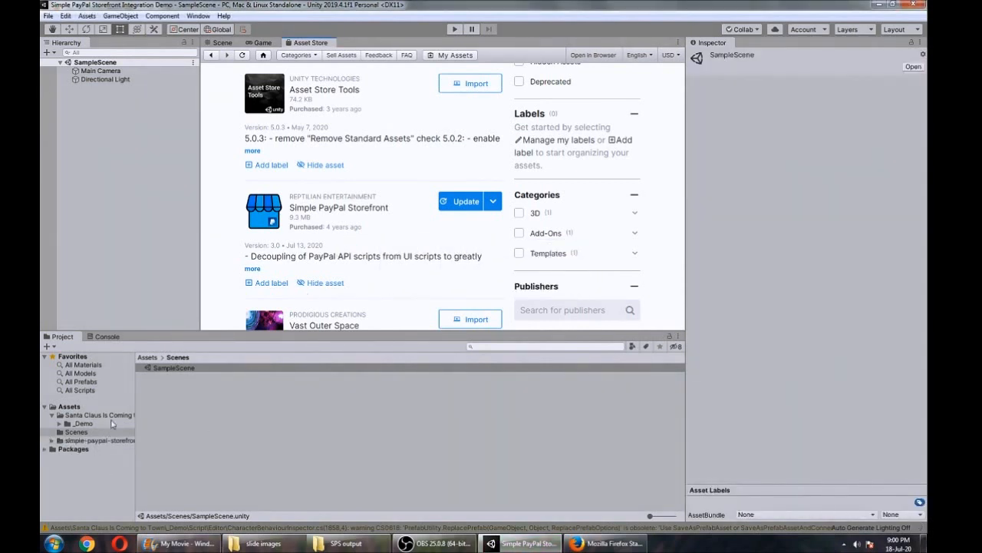
Step: Open the Santa Claus package's Demo scene and orbit its world in the Scene view
{"action": "left_click", "coordinate": [98, 414]}
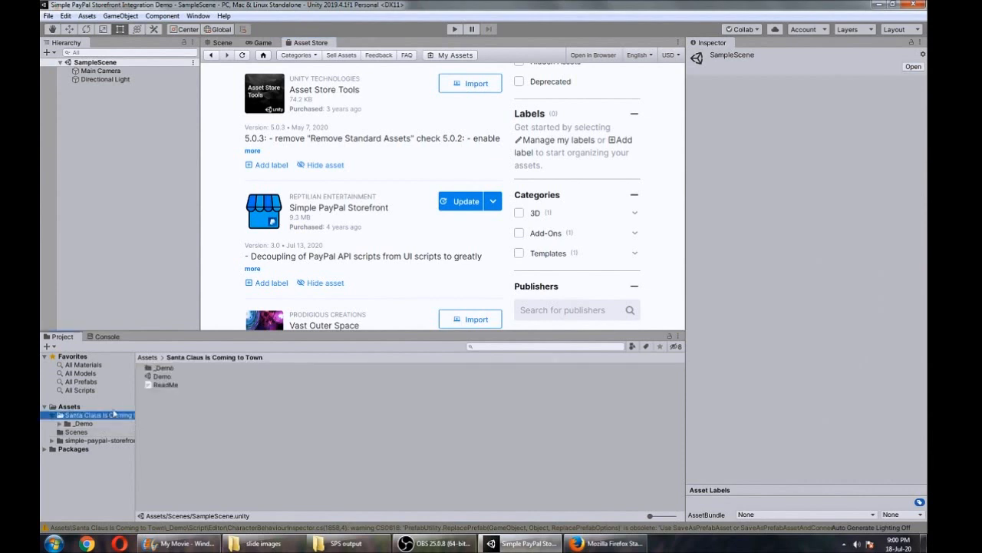
{"action": "left_click", "coordinate": [161, 376]}
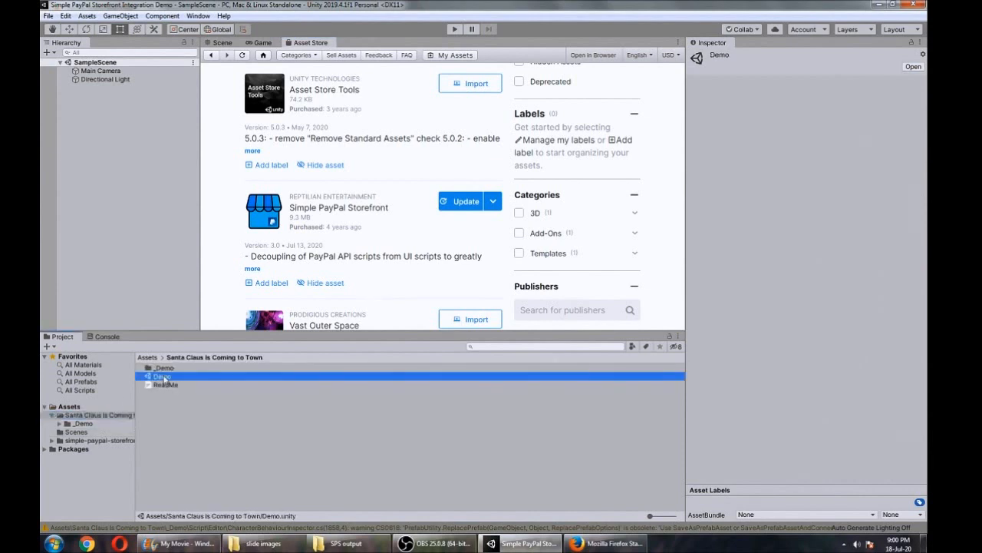
{"action": "double_click", "coordinate": [161, 376]}
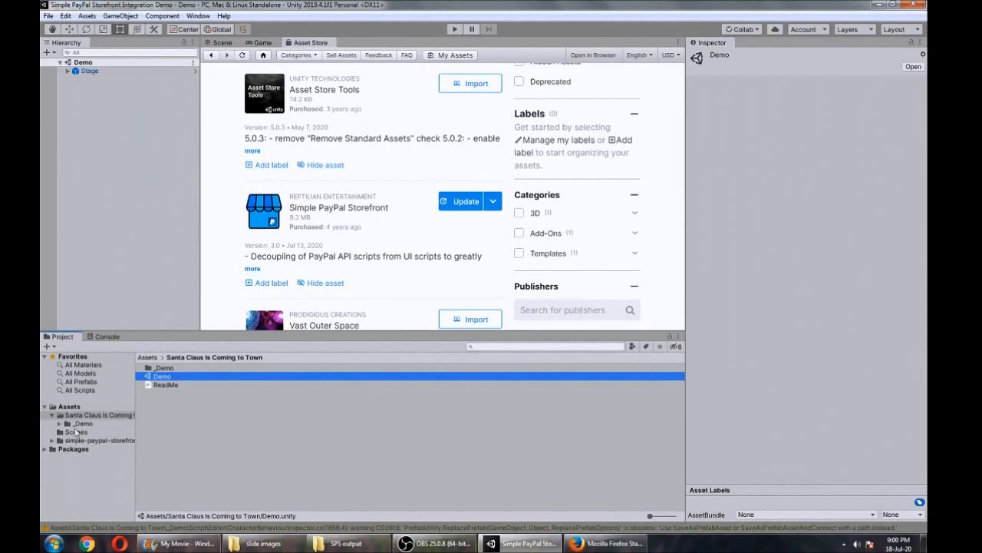
{"action": "left_click", "coordinate": [222, 42]}
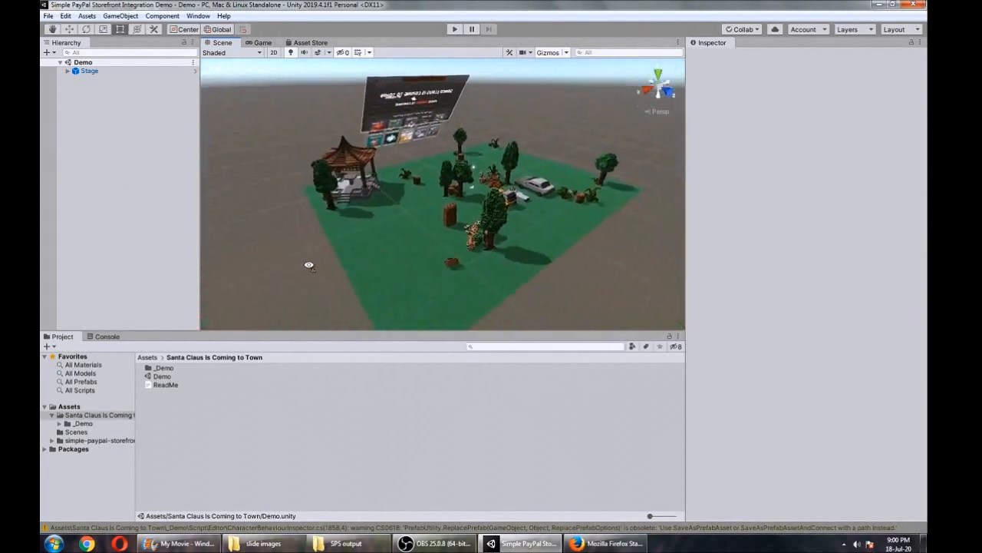
{"action": "left_click_drag", "start_coordinate": [445, 192], "coordinate": [322, 230]}
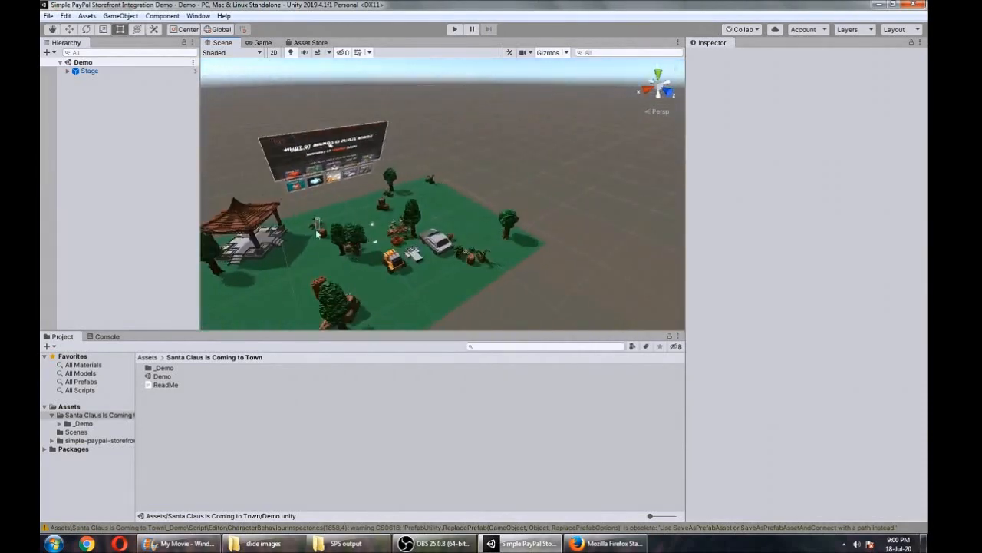
{"action": "left_click", "coordinate": [89, 71]}
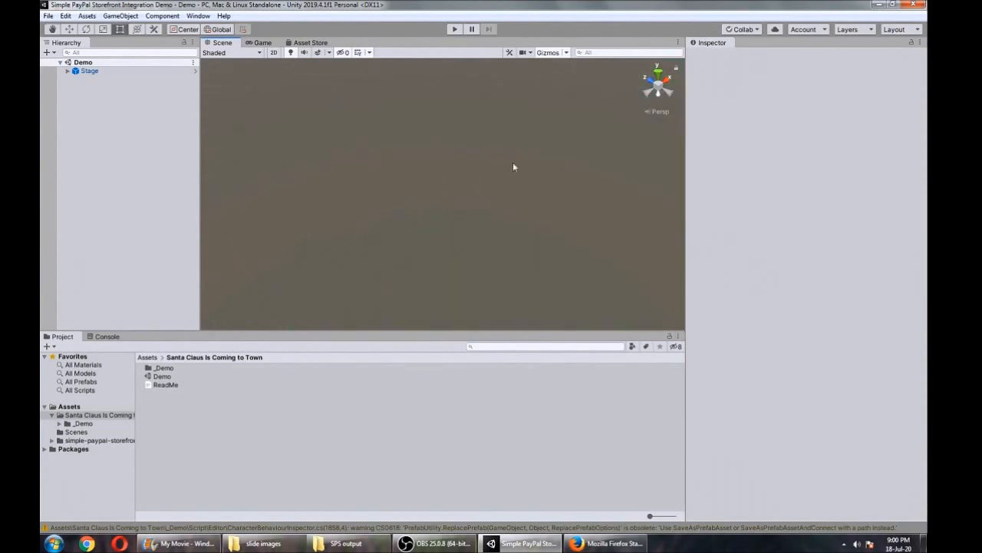
Step: Select Stage in the Hierarchy and run the Demo scene in Play mode
{"action": "left_click", "coordinate": [90, 71]}
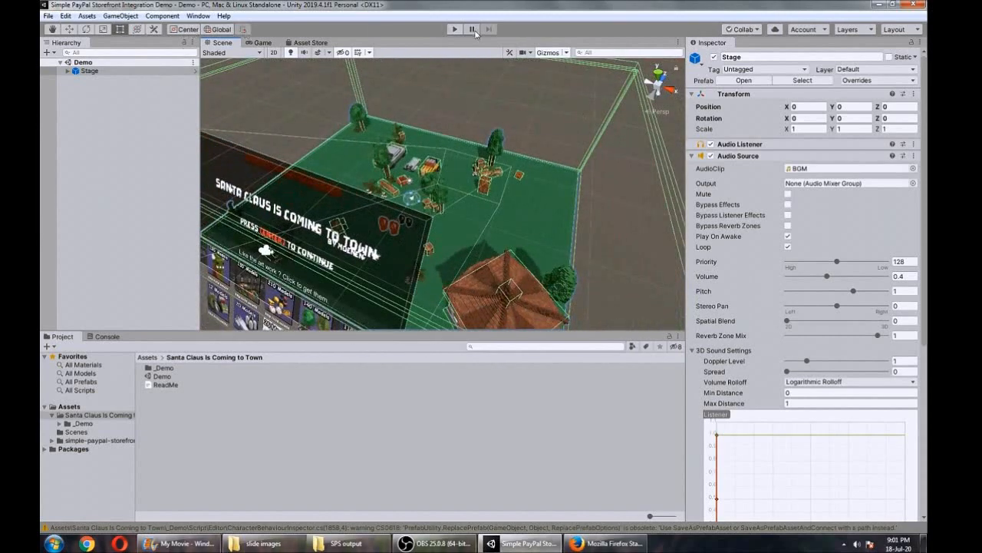
{"action": "left_click", "coordinate": [472, 30]}
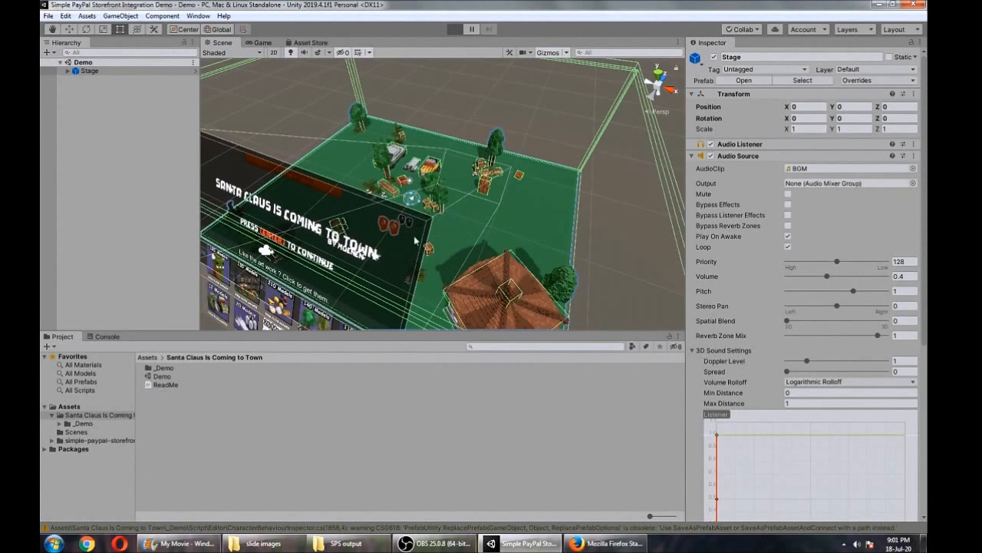
{"action": "left_click", "coordinate": [454, 29]}
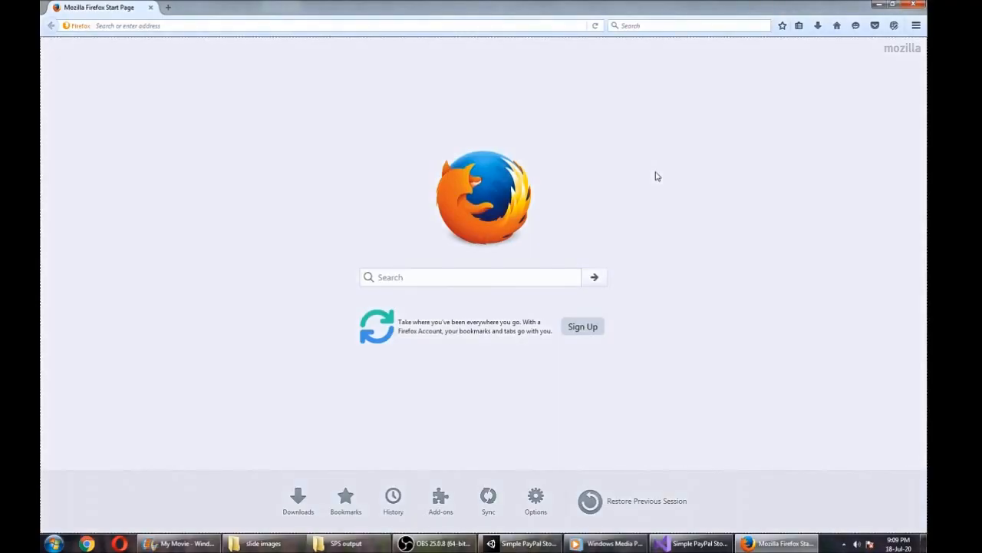
Step: Search Firefox for 'paypal developer' and open the PayPal Developer Documentation result
{"action": "left_click", "coordinate": [330, 25]}
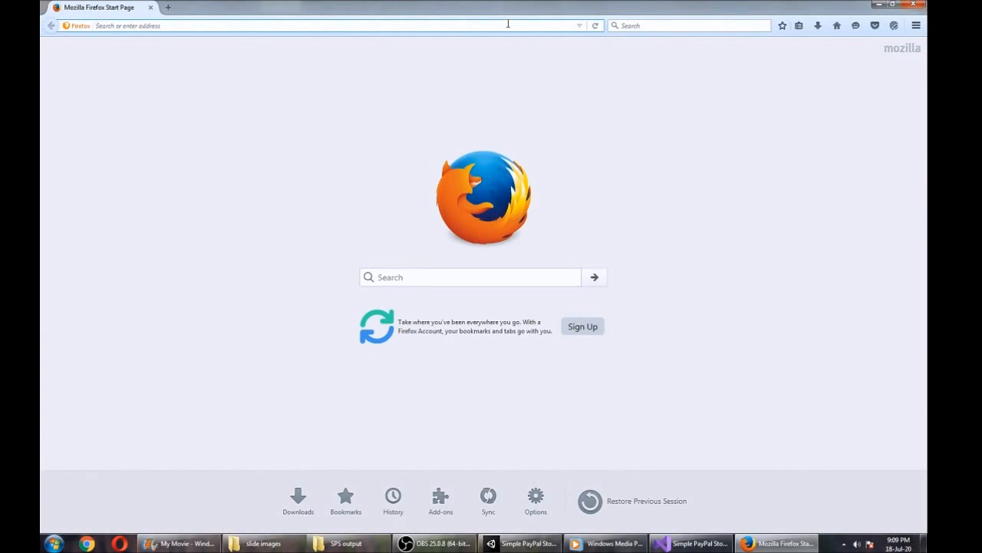
{"action": "type", "text": "pay"}
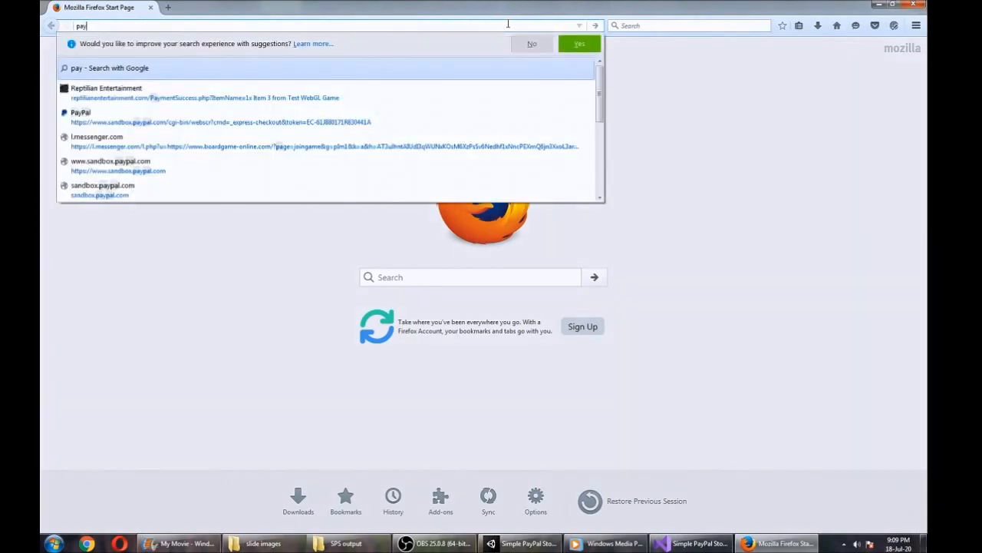
{"action": "type", "text": "paypal deve"}
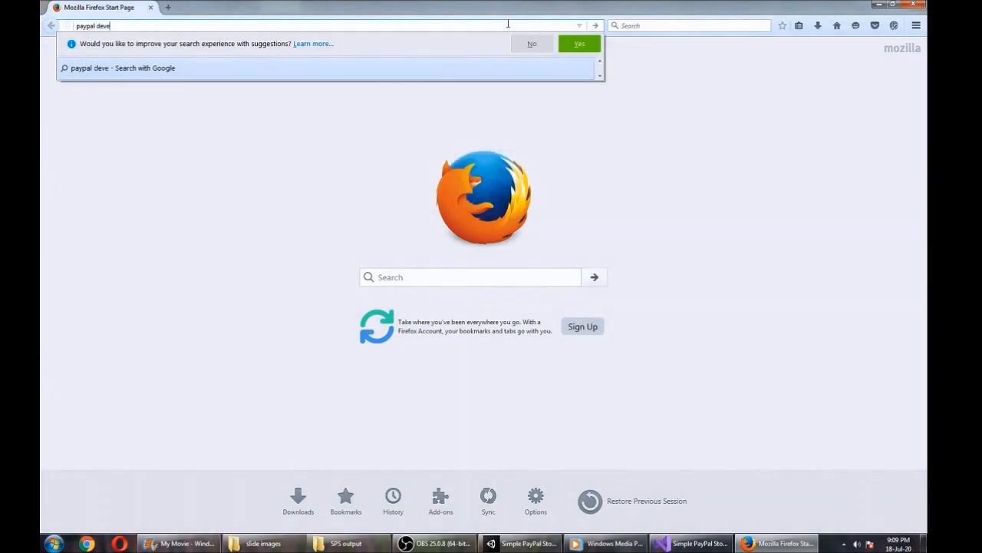
{"action": "key", "text": "Return"}
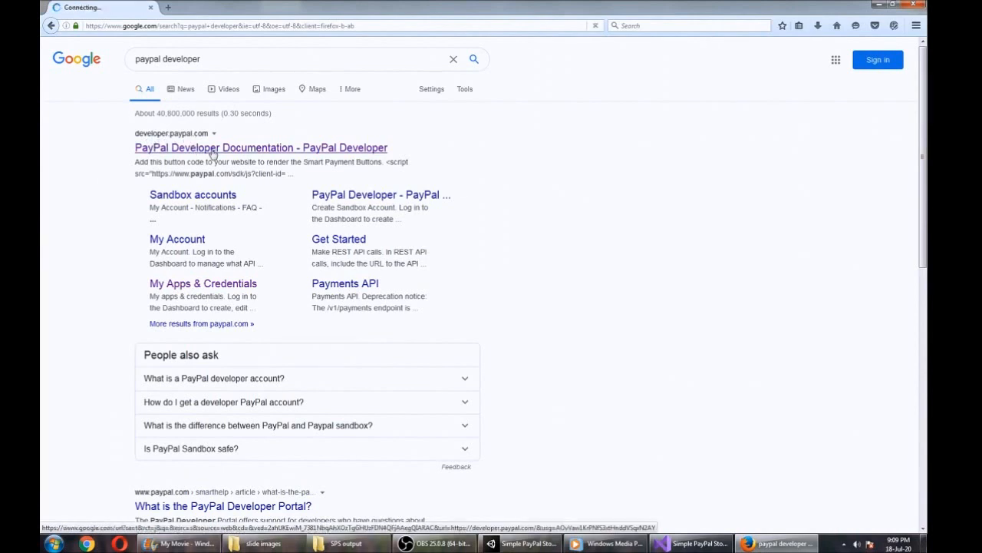
{"action": "left_click", "coordinate": [260, 148]}
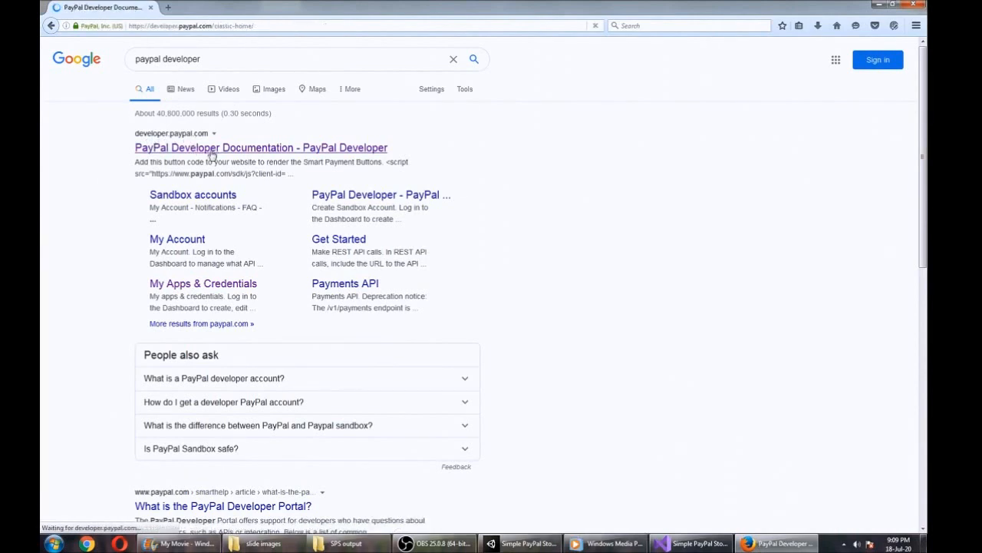
{"action": "left_click", "coordinate": [261, 148]}
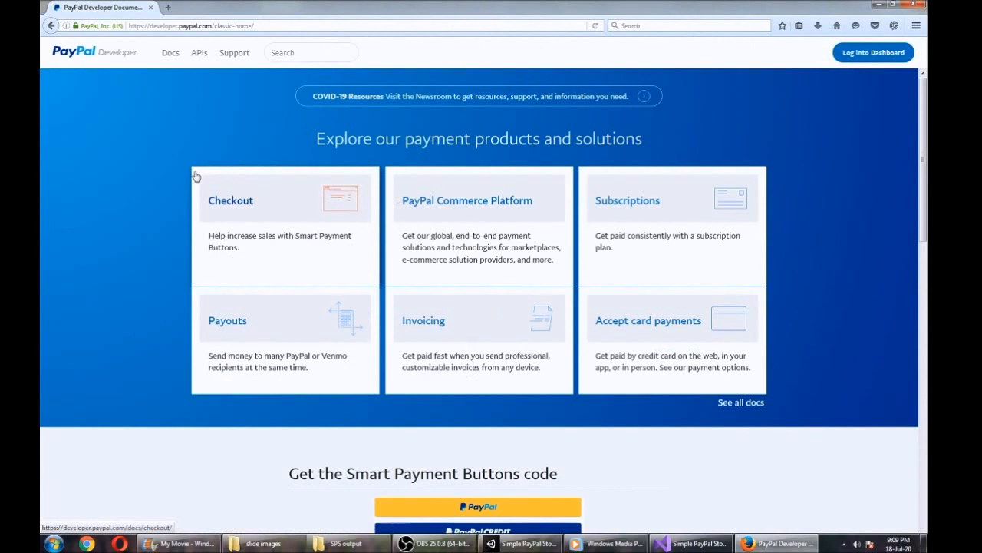
Step: Log into the PayPal Developer dashboard, declining Firefox's offer to save the password
{"action": "left_click", "coordinate": [872, 52]}
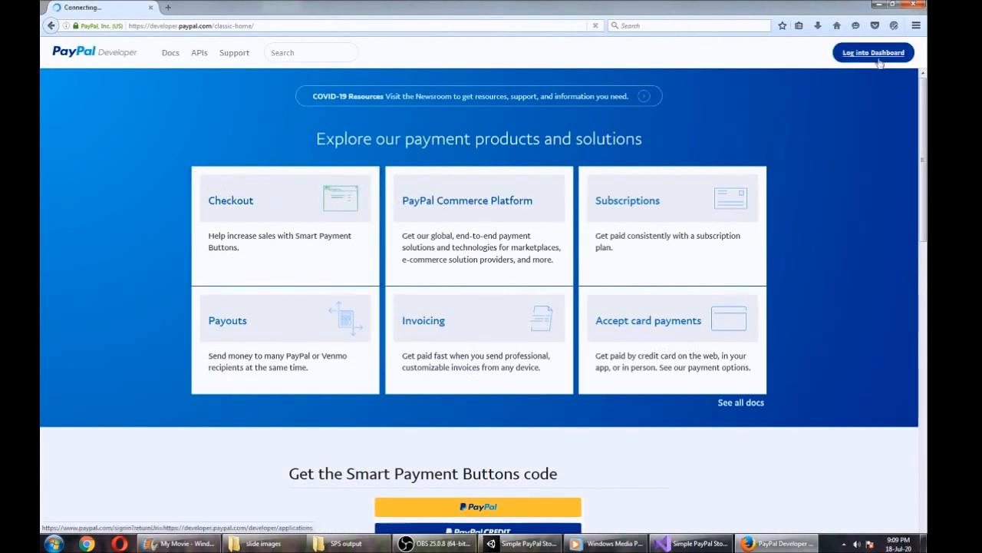
{"action": "left_click", "coordinate": [872, 52]}
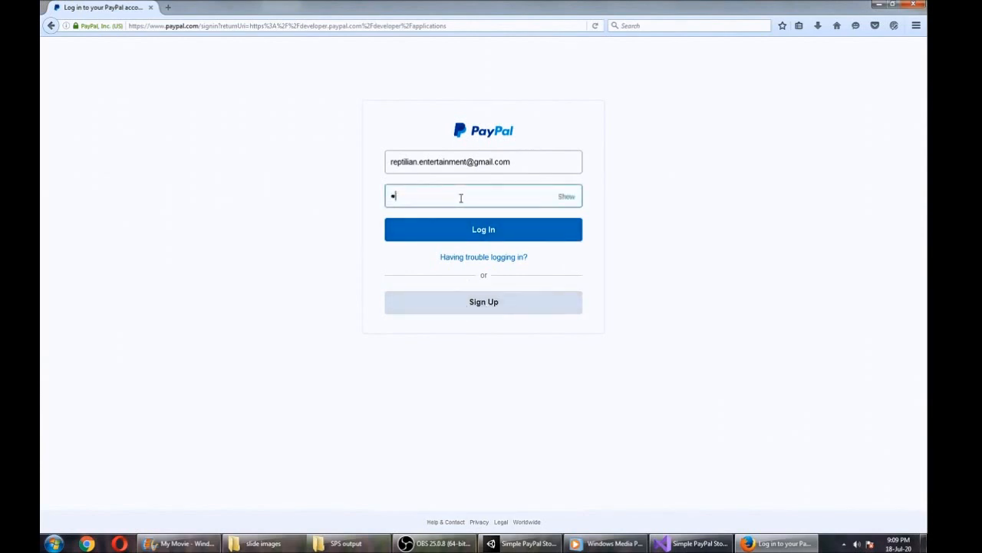
{"action": "left_click", "coordinate": [484, 228]}
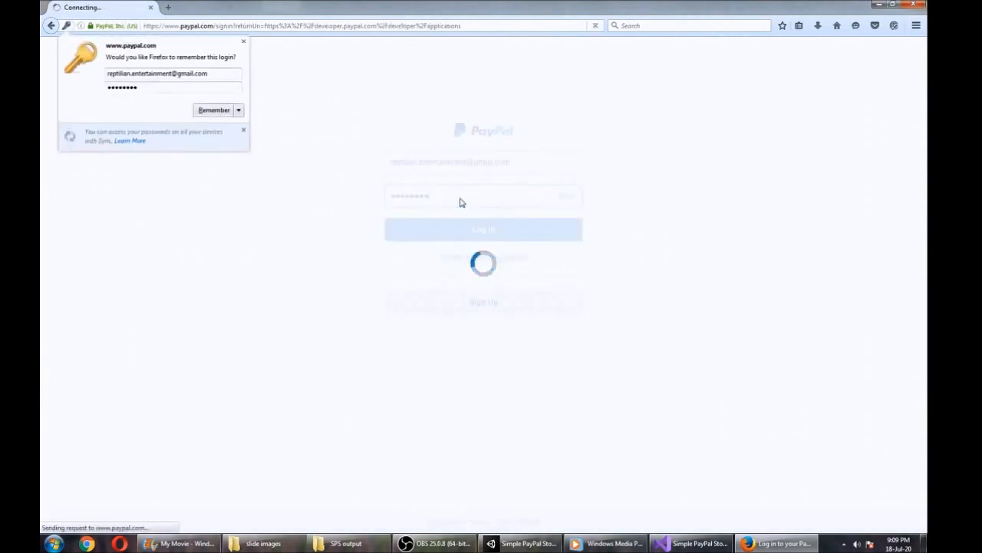
{"action": "left_click", "coordinate": [239, 110]}
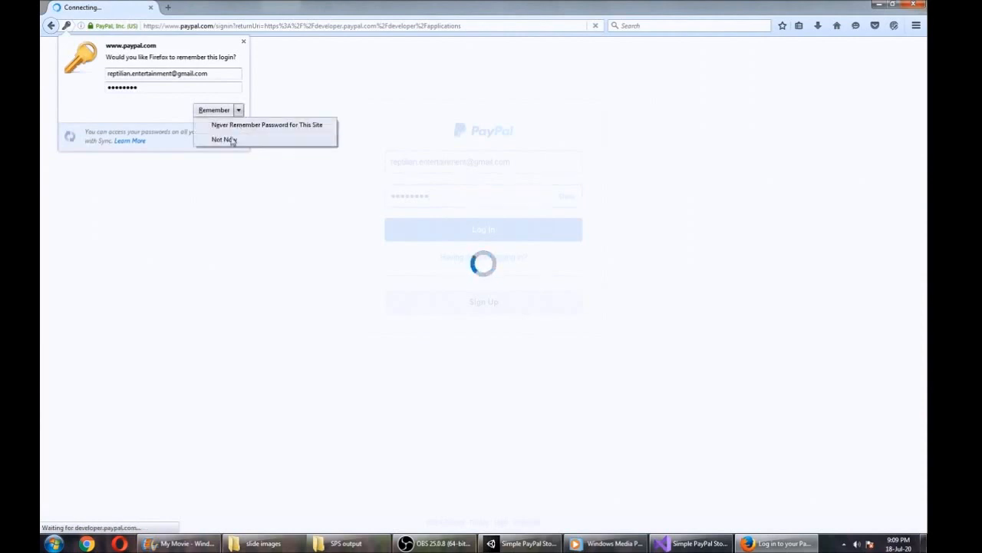
{"action": "left_click", "coordinate": [223, 139]}
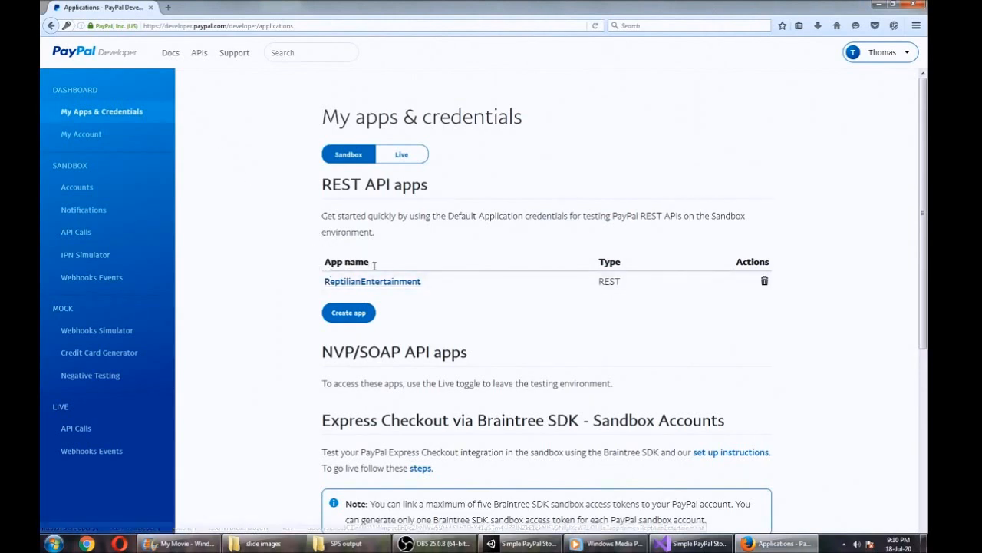
{"action": "mouse_move", "coordinate": [351, 260]}
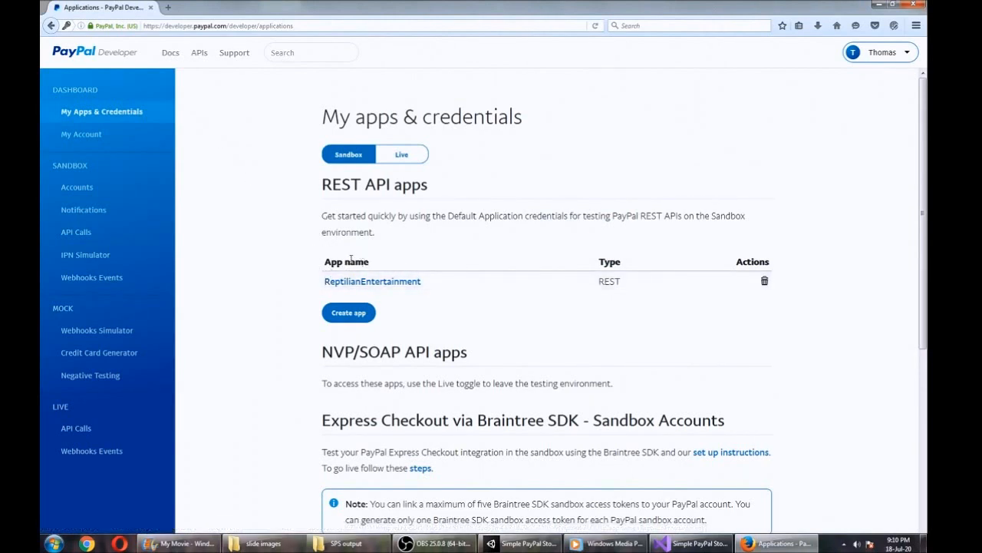
{"action": "mouse_move", "coordinate": [429, 274]}
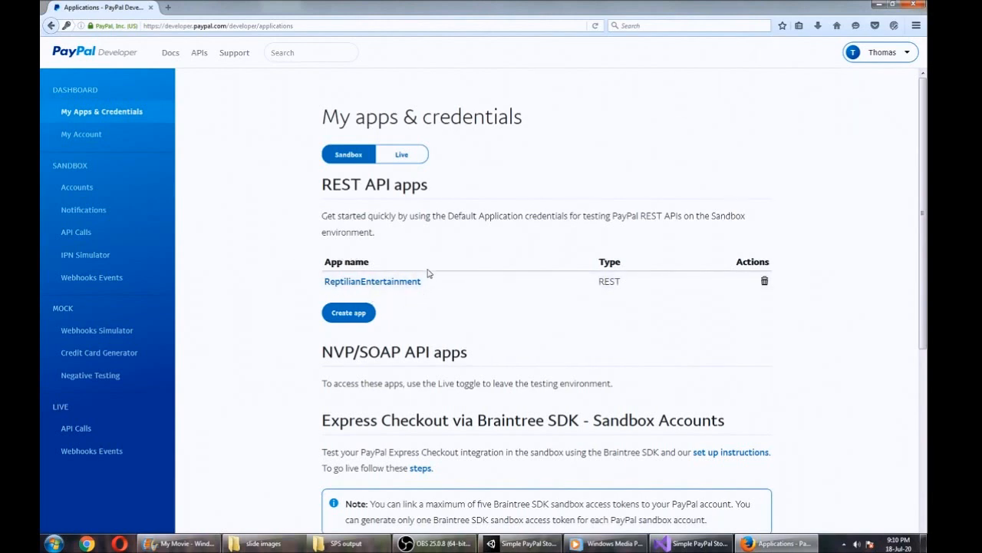
{"action": "mouse_move", "coordinate": [454, 298]}
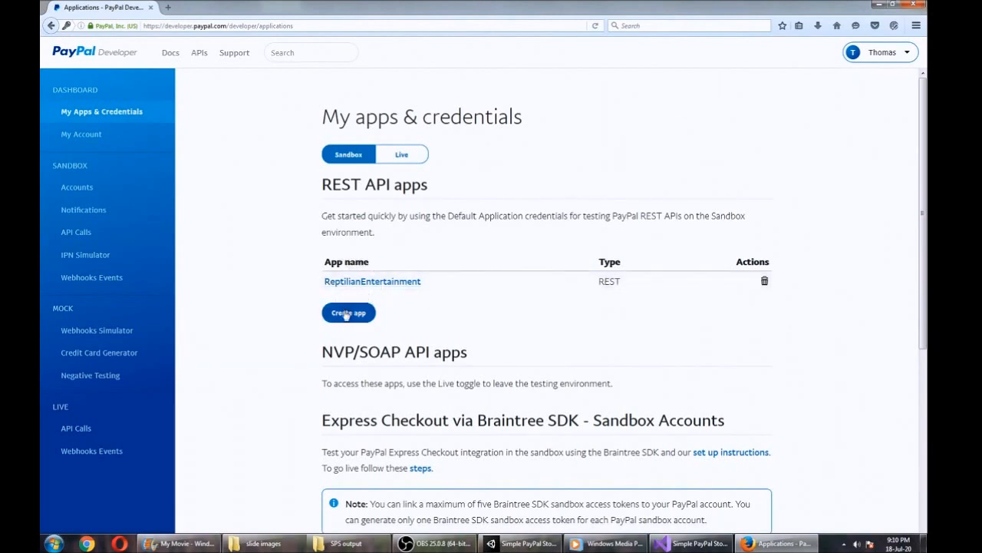
{"action": "mouse_move", "coordinate": [425, 301]}
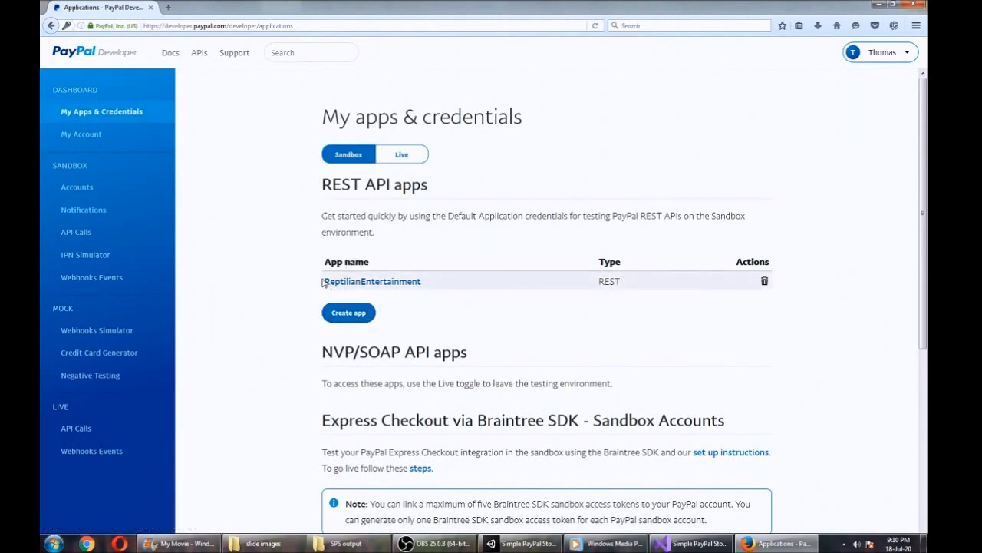
{"action": "mouse_move", "coordinate": [518, 303]}
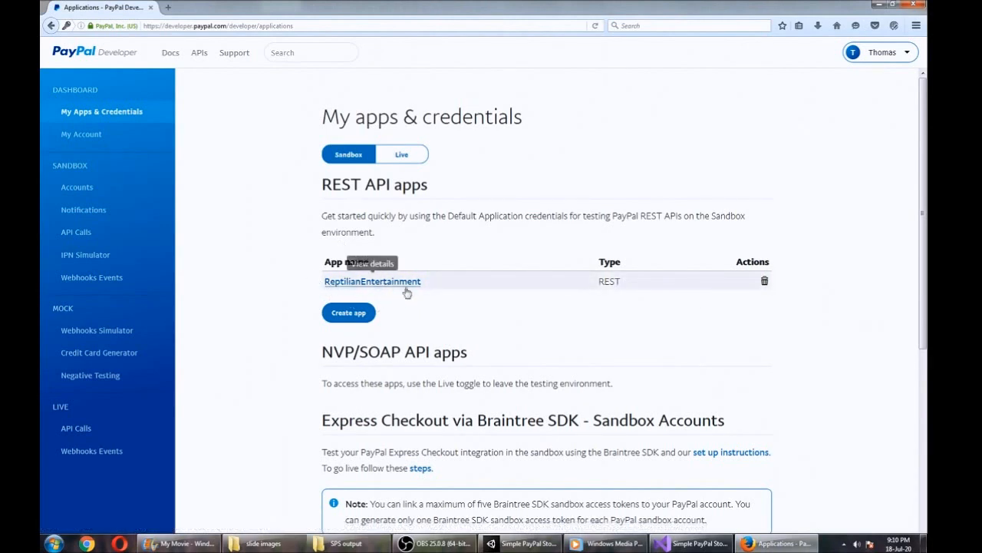
{"action": "mouse_move", "coordinate": [563, 327]}
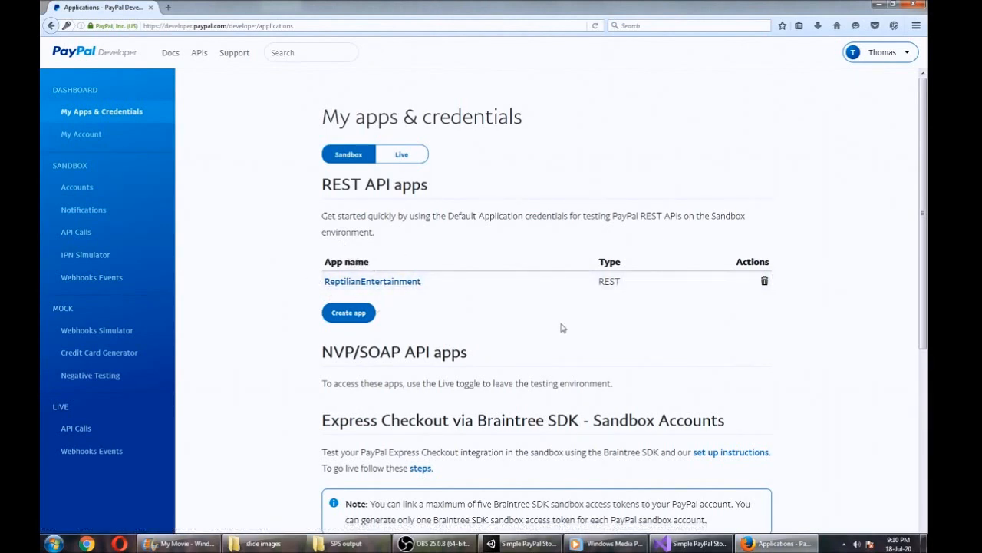
{"action": "mouse_move", "coordinate": [355, 253]}
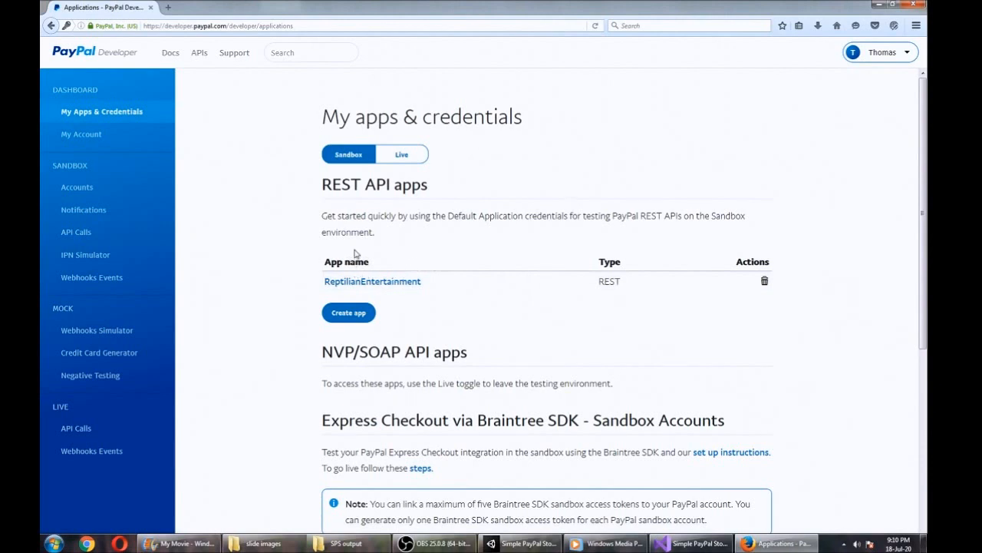
{"action": "mouse_move", "coordinate": [453, 251]}
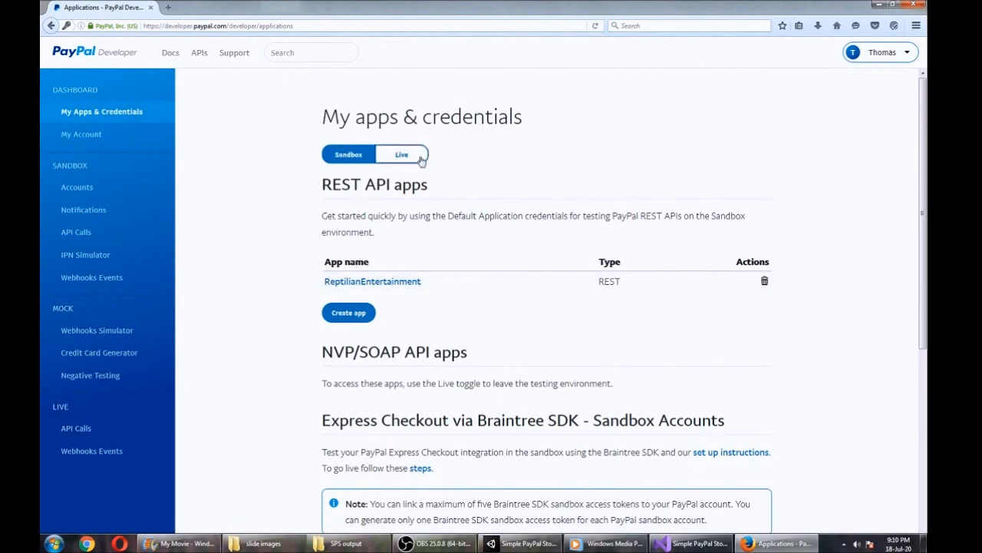
Step: Toggle Live and back to Sandbox, then reveal the ReptilianEntertainment app's client secret
{"action": "left_click", "coordinate": [401, 154]}
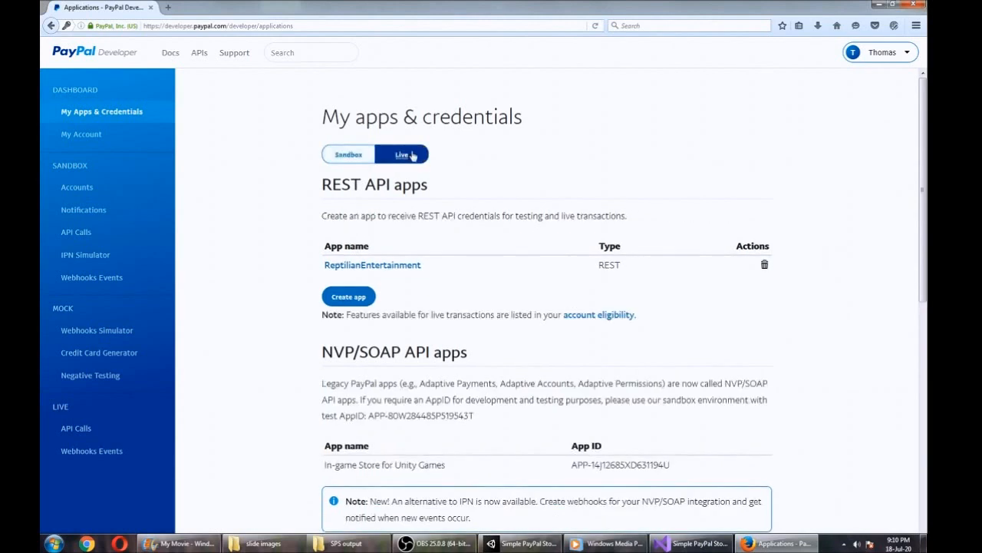
{"action": "left_click", "coordinate": [348, 154]}
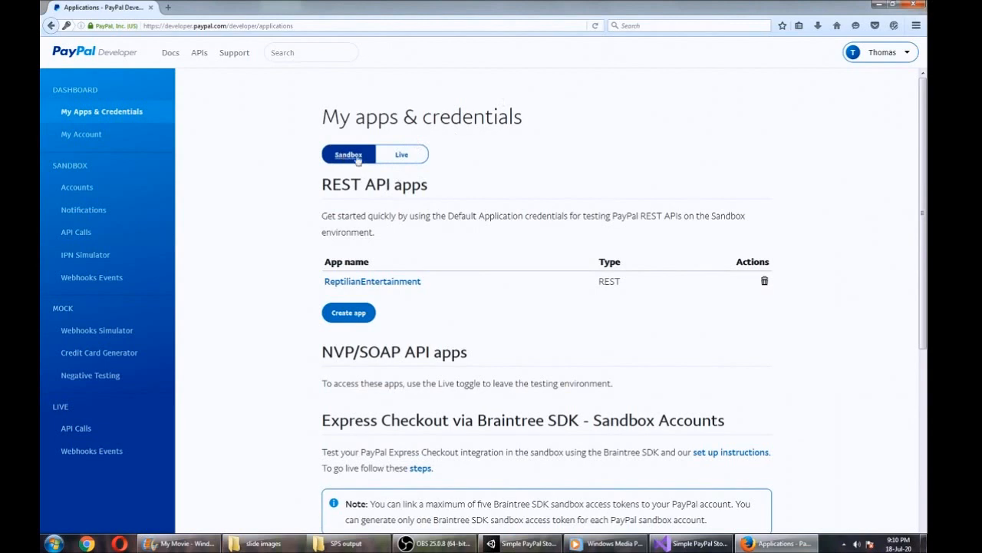
{"action": "mouse_move", "coordinate": [372, 281]}
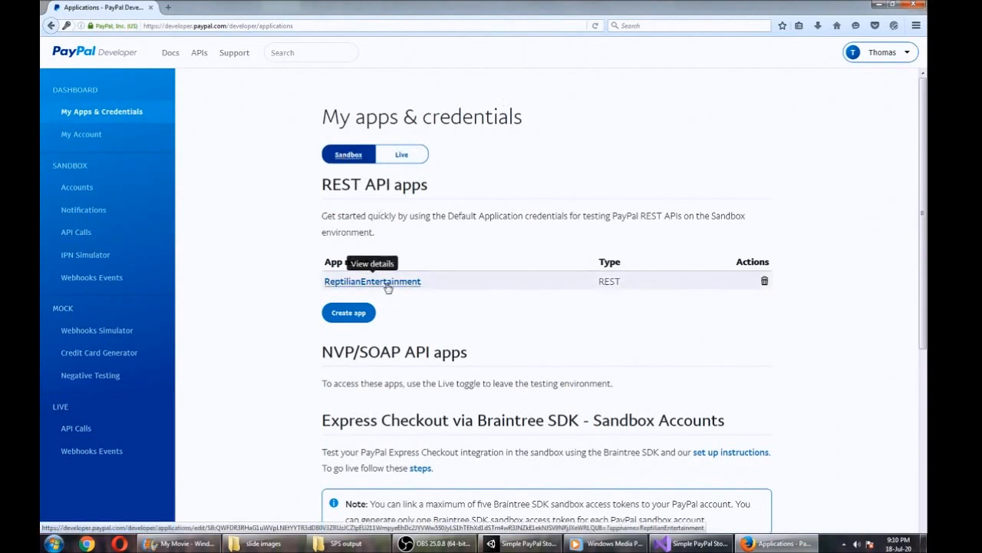
{"action": "scroll", "scroll_direction": "down", "scroll_amount": 3}
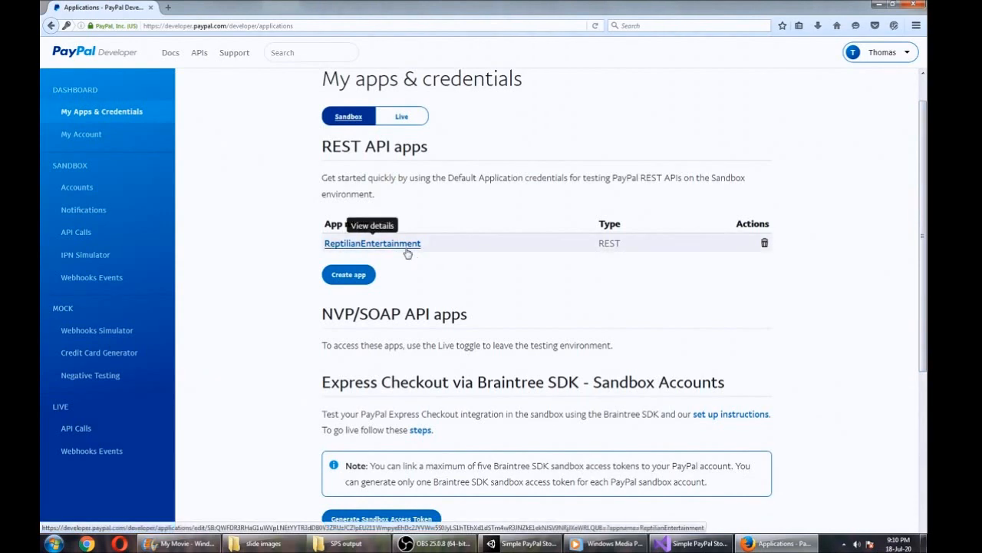
{"action": "mouse_move", "coordinate": [409, 265]}
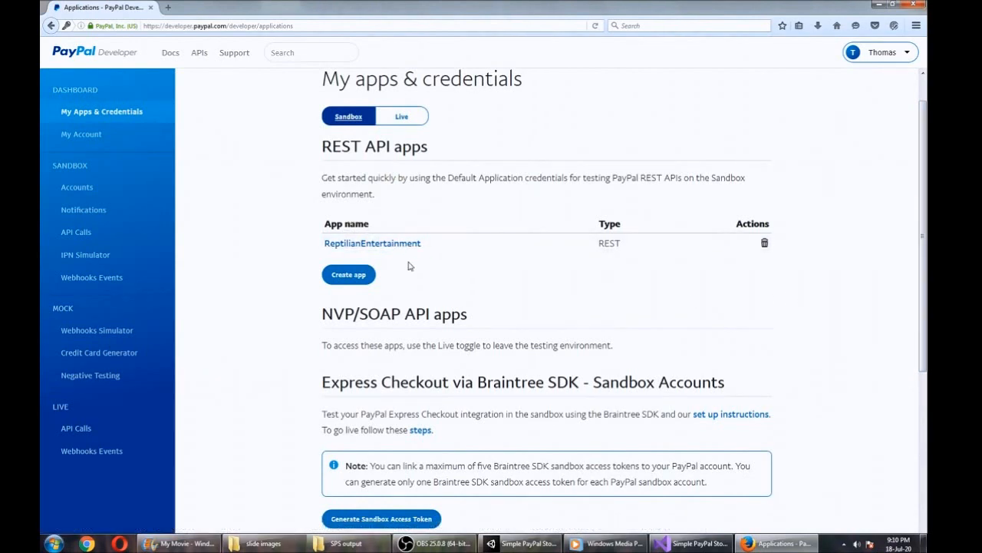
{"action": "mouse_move", "coordinate": [372, 246]}
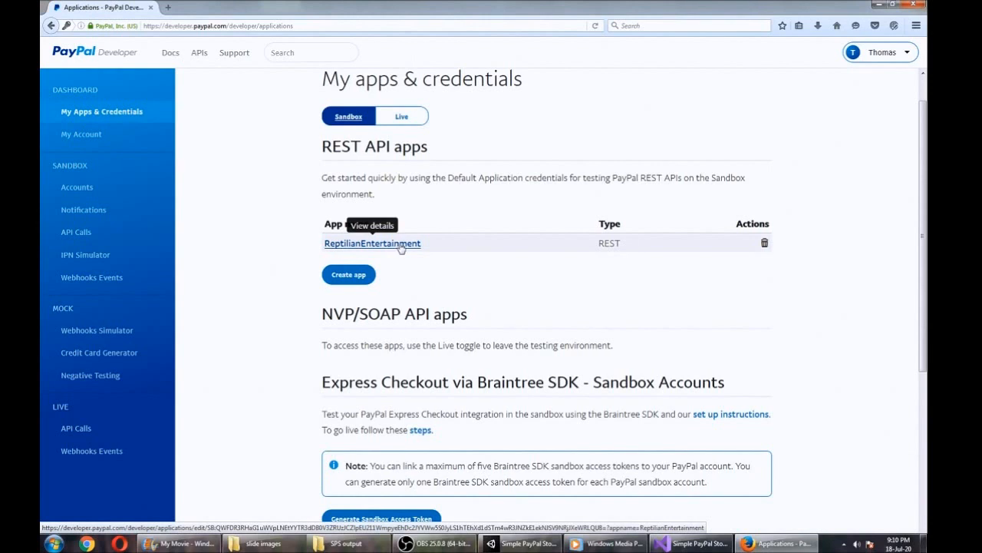
{"action": "mouse_move", "coordinate": [398, 254]}
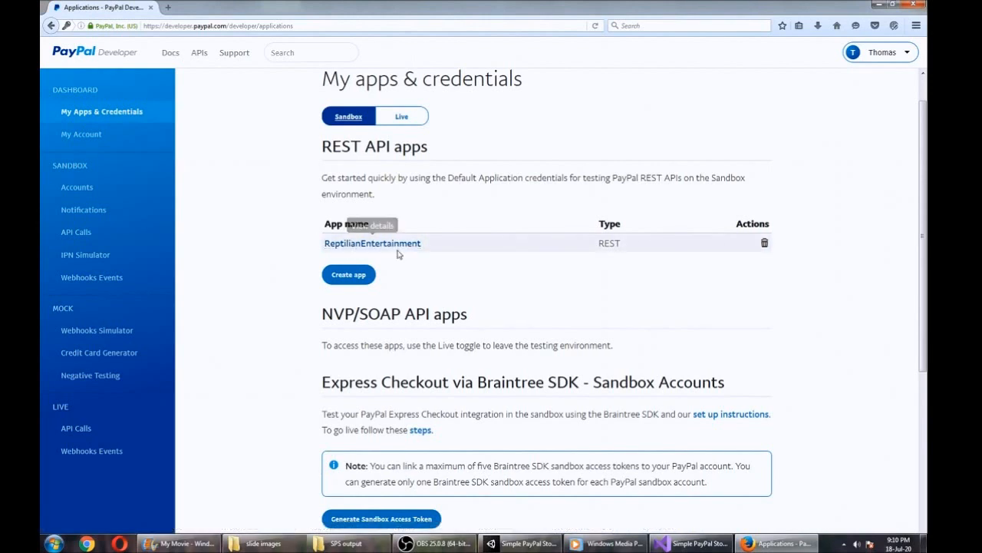
{"action": "left_click", "coordinate": [372, 244]}
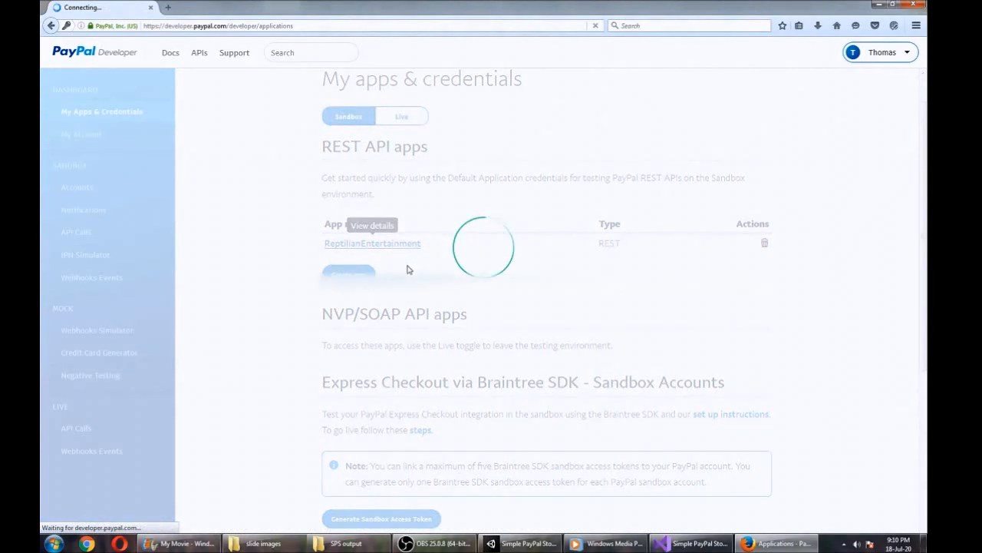
{"action": "left_click", "coordinate": [372, 243]}
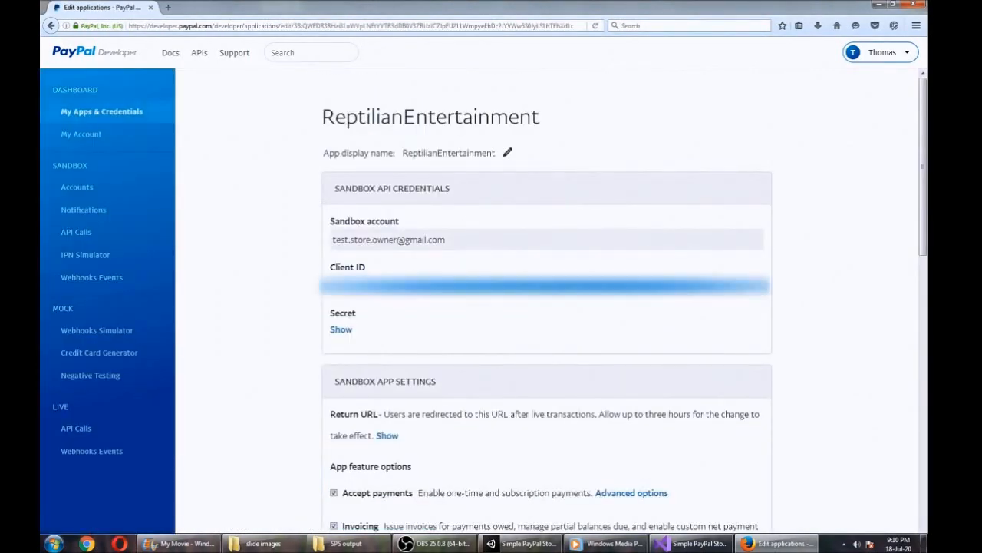
{"action": "left_click", "coordinate": [341, 328]}
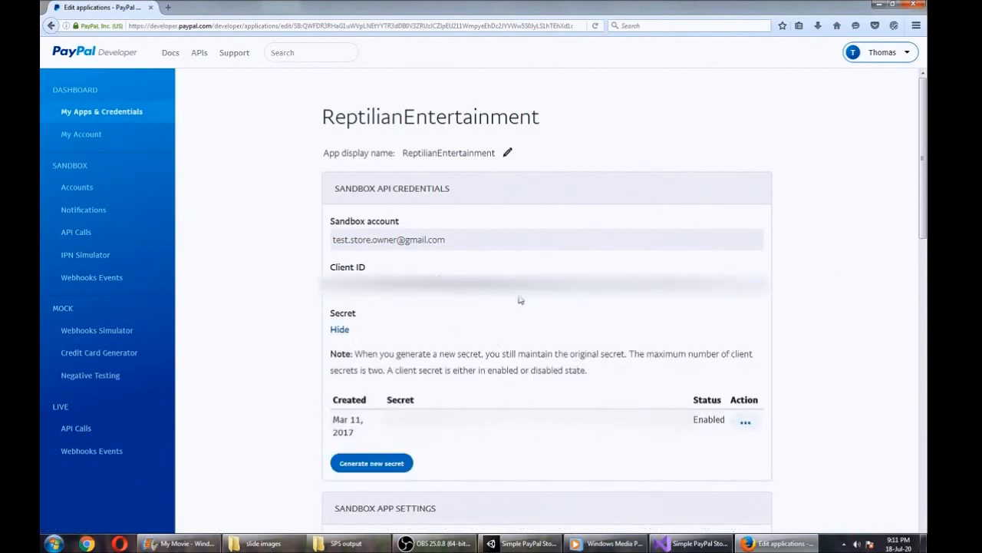
{"action": "mouse_move", "coordinate": [914, 376]}
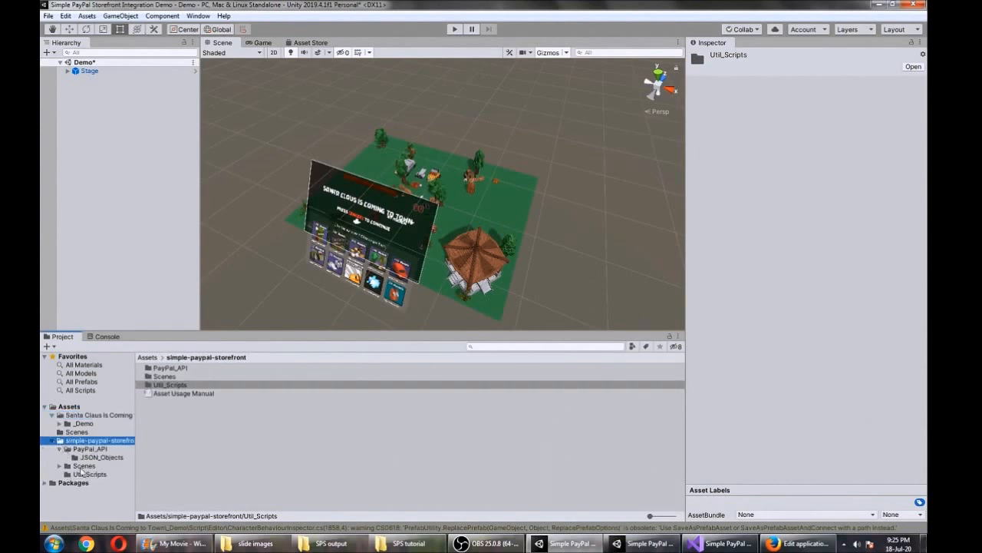
Step: Open StorefrontDemoScene from Scenes > Storefront, answering the unsaved Demo scene prompt
{"action": "left_click", "coordinate": [60, 466]}
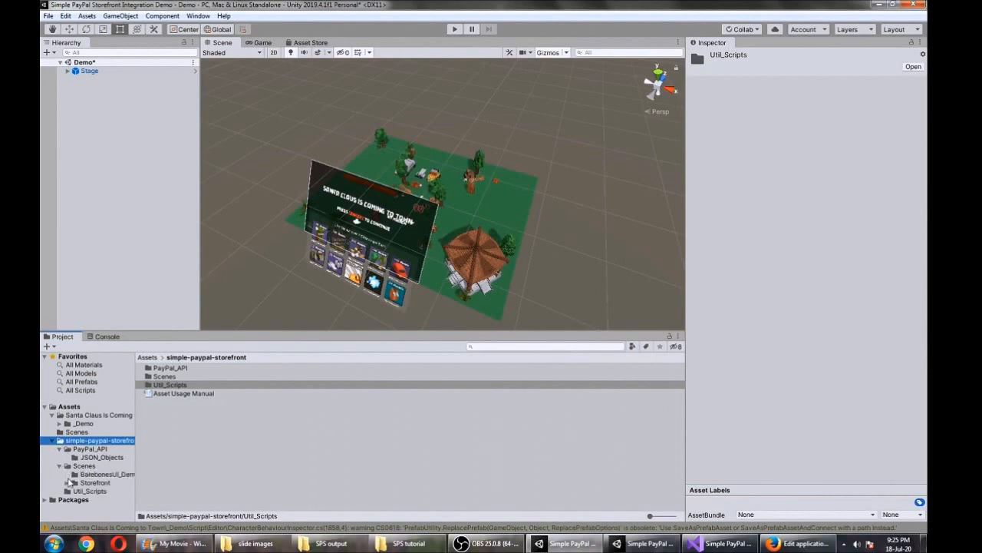
{"action": "left_click", "coordinate": [67, 472]}
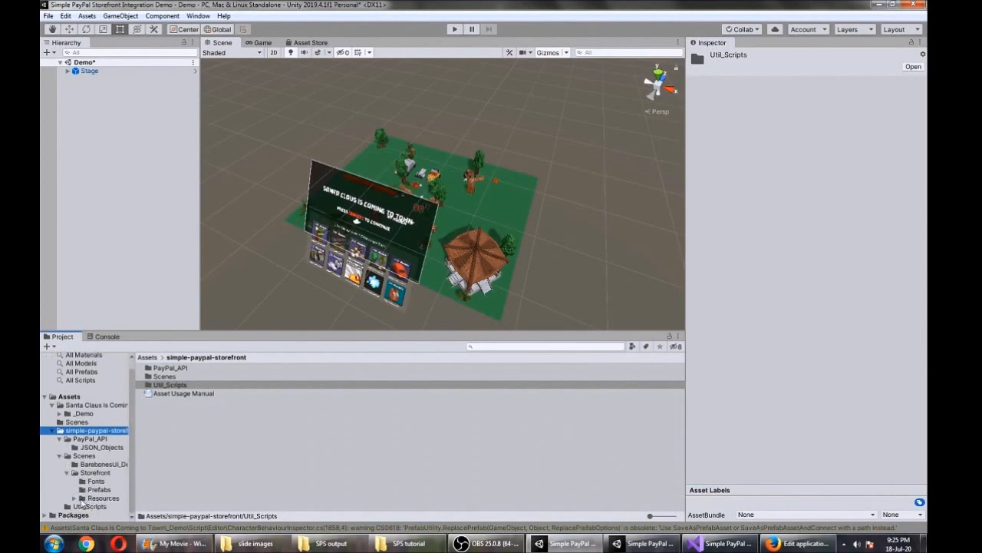
{"action": "left_click", "coordinate": [95, 472]}
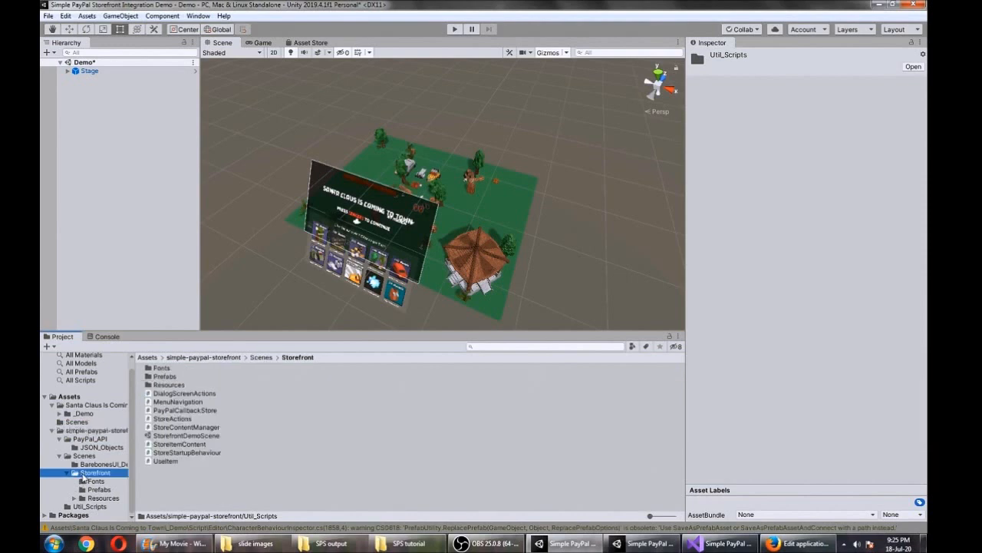
{"action": "double_click", "coordinate": [186, 435]}
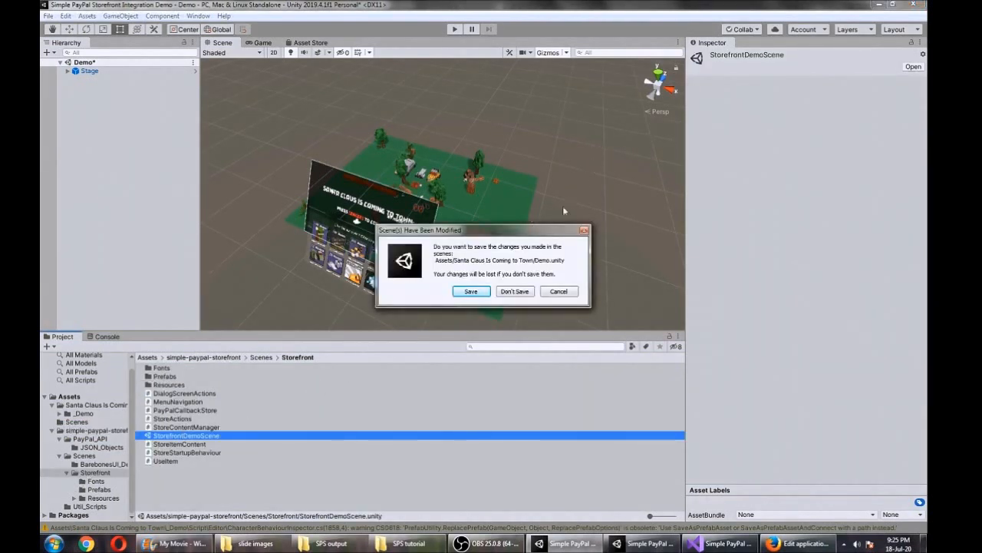
{"action": "left_click", "coordinate": [514, 290]}
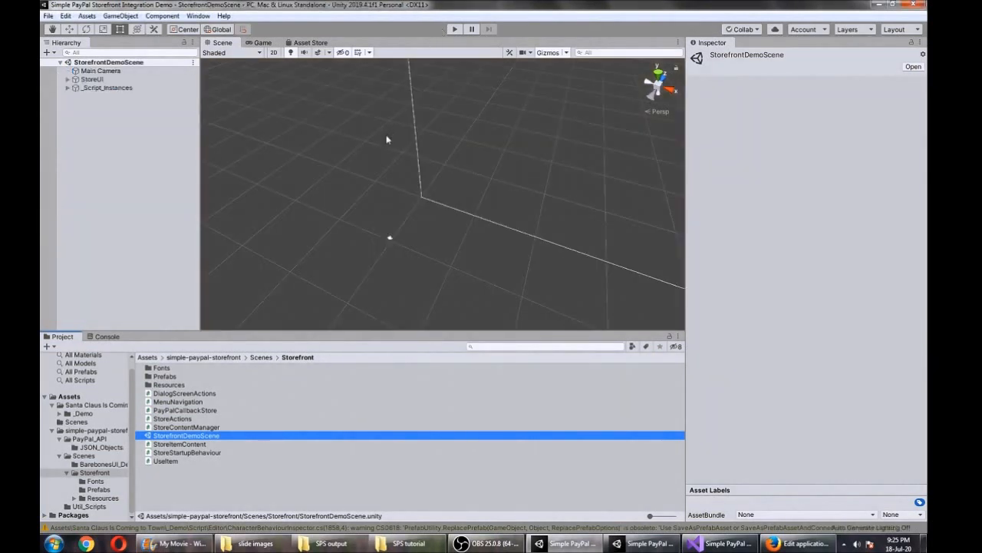
{"action": "mouse_move", "coordinate": [524, 199]}
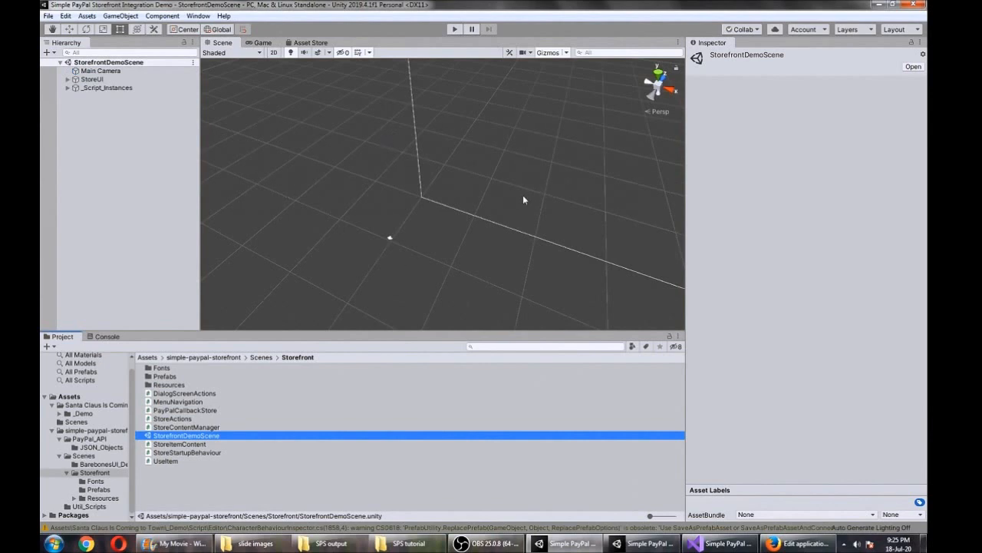
Step: Select GlobalPayPalProperties under _Script_Instances and click into its empty Secret field
{"action": "left_click", "coordinate": [107, 87]}
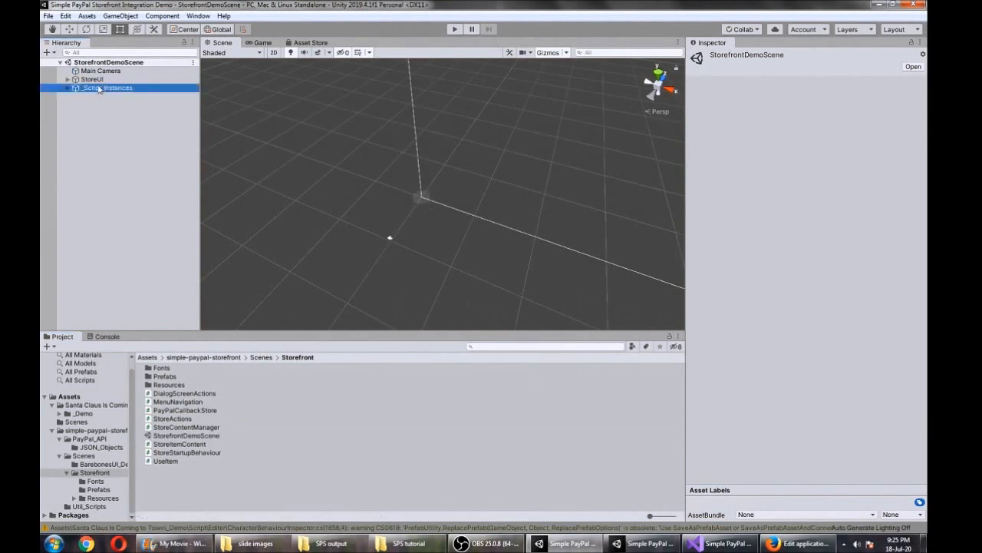
{"action": "left_click", "coordinate": [69, 87]}
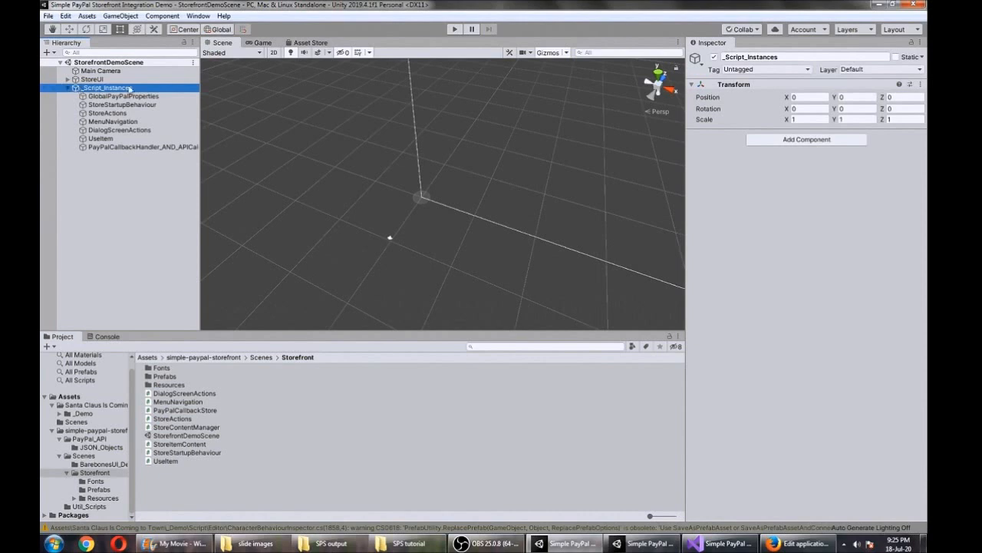
{"action": "mouse_move", "coordinate": [147, 100]}
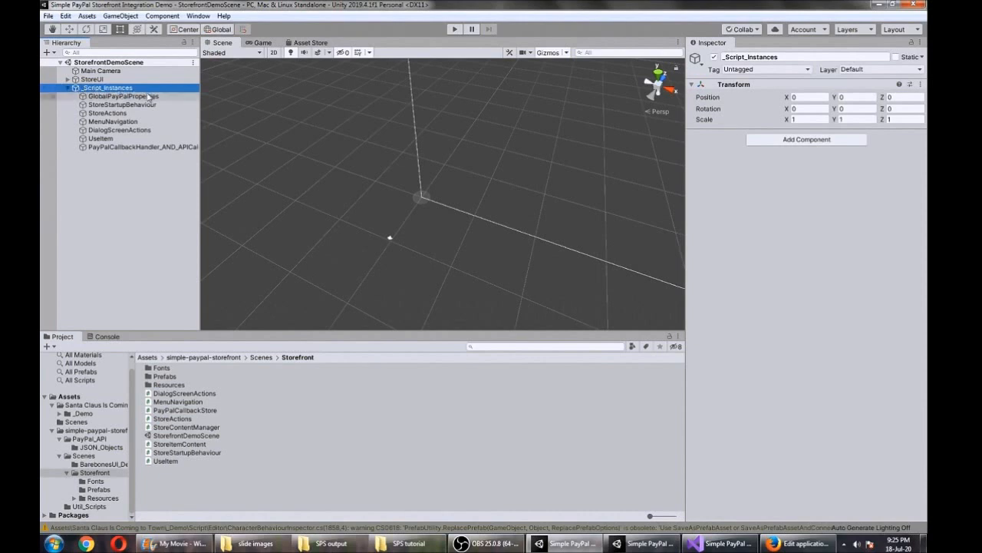
{"action": "left_click", "coordinate": [123, 96]}
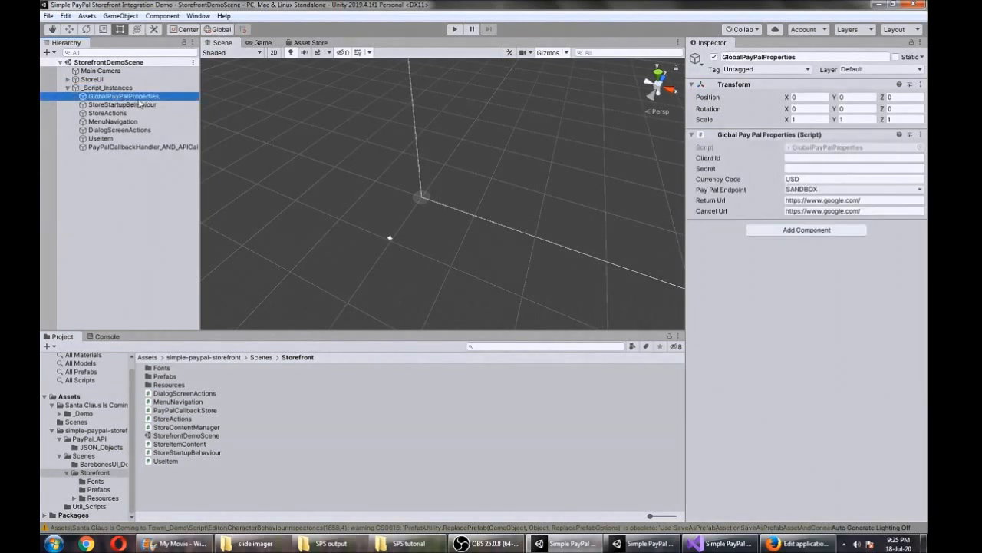
{"action": "left_click", "coordinate": [854, 168]}
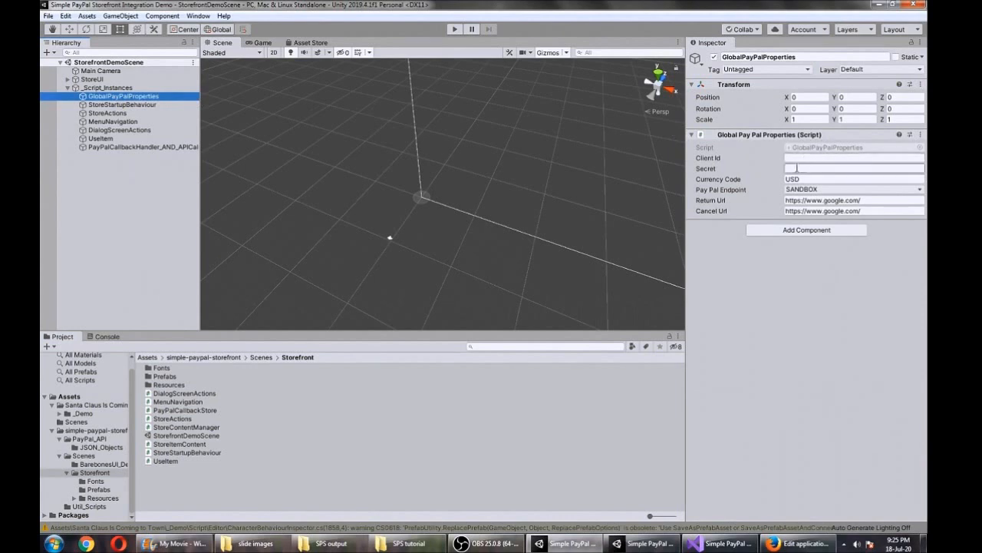
{"action": "left_click", "coordinate": [854, 168]}
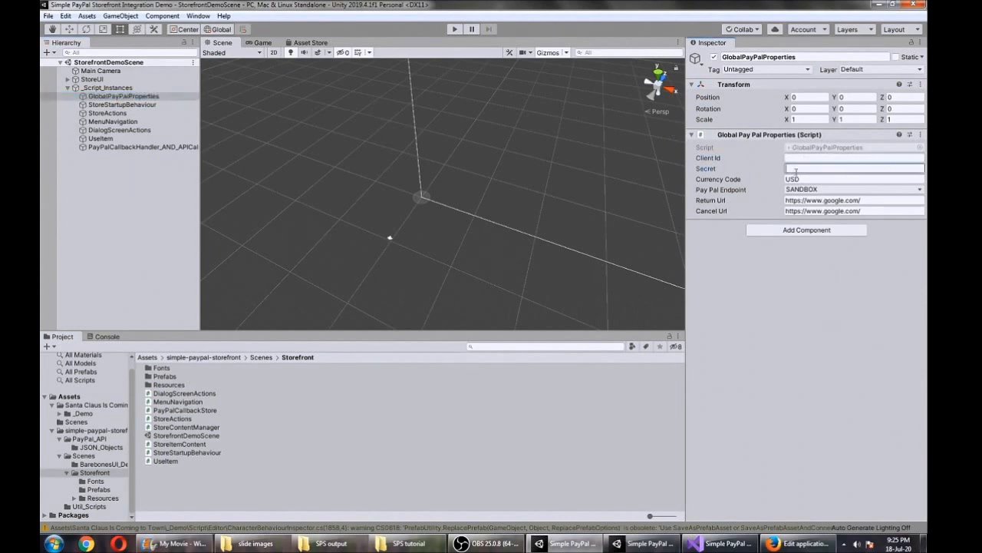
{"action": "mouse_move", "coordinate": [773, 200]}
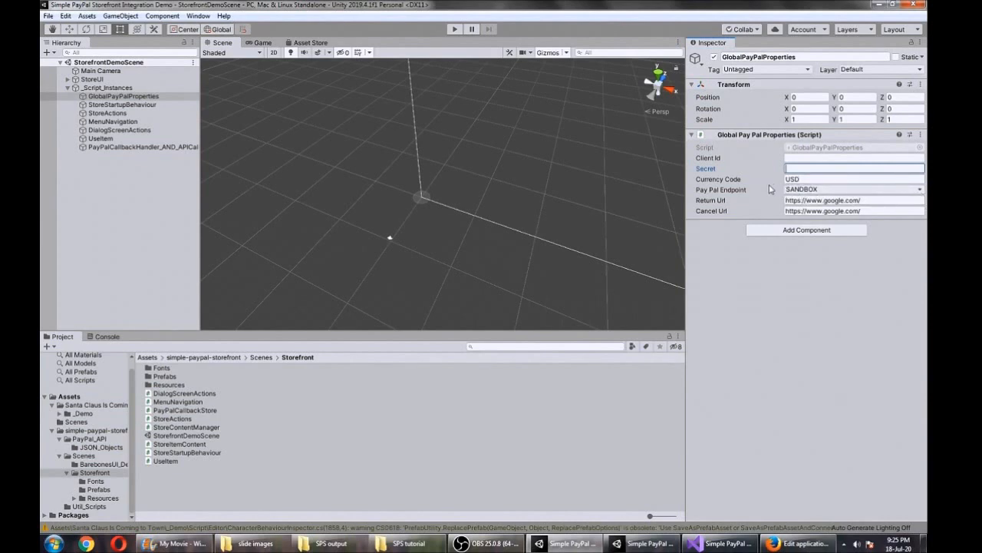
{"action": "mouse_move", "coordinate": [725, 203]}
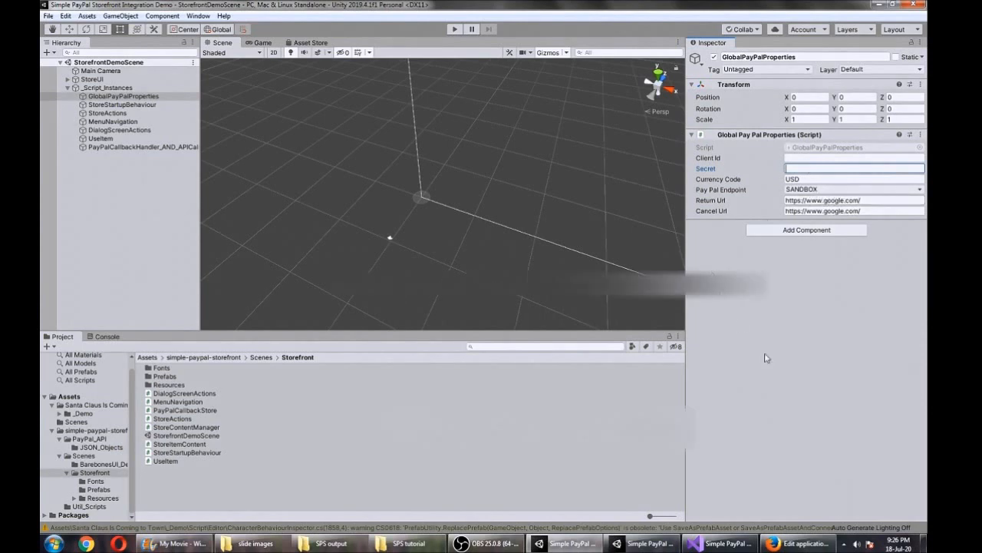
Step: Re-enter the password on the Session expired login and decline saving it in Firefox
{"action": "left_click", "coordinate": [799, 543]}
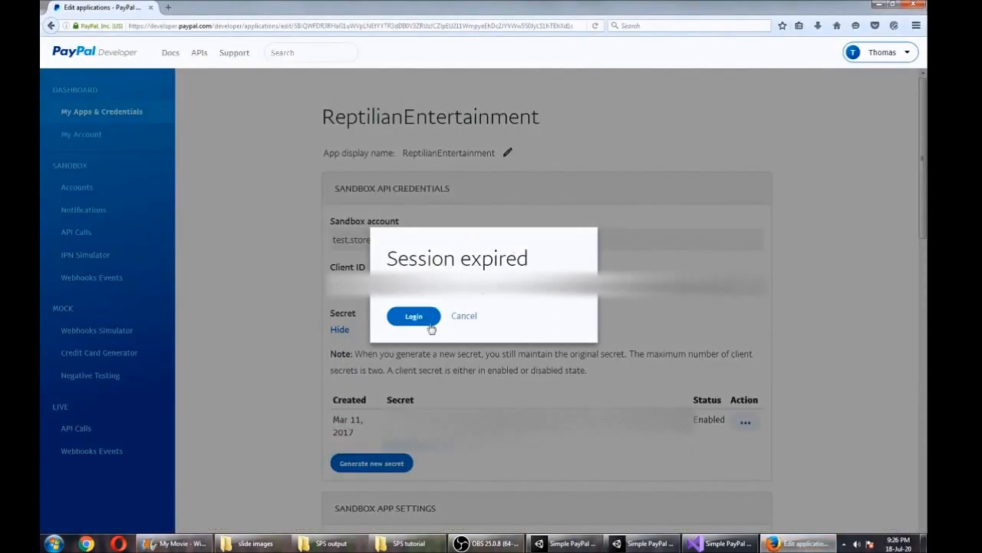
{"action": "left_click", "coordinate": [413, 315]}
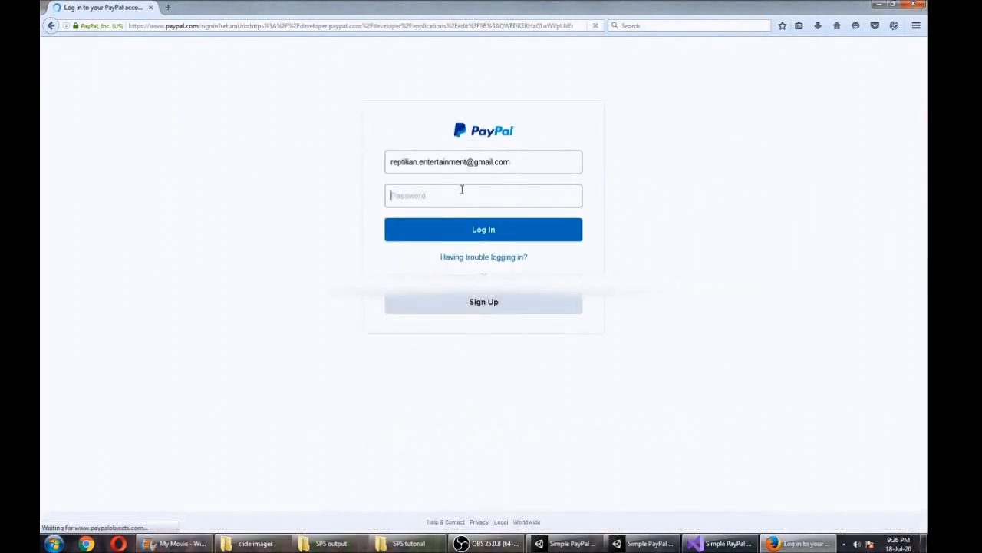
{"action": "type", "text": "•"}
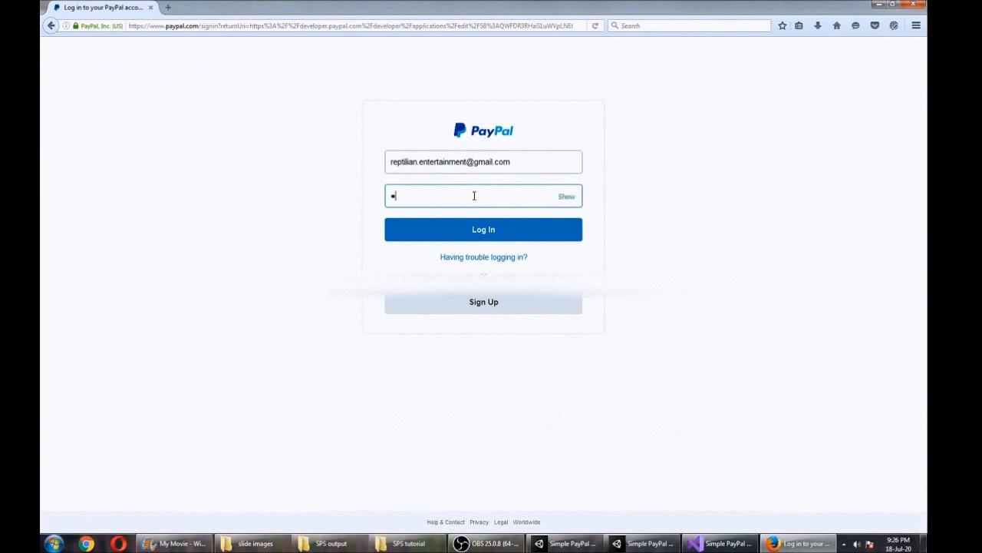
{"action": "left_click", "coordinate": [482, 229]}
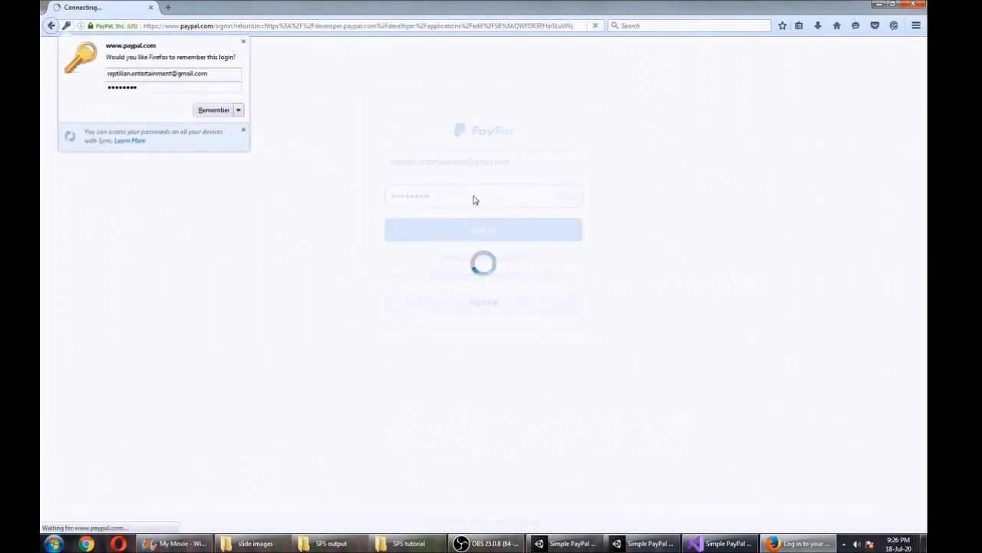
{"action": "left_click", "coordinate": [238, 109]}
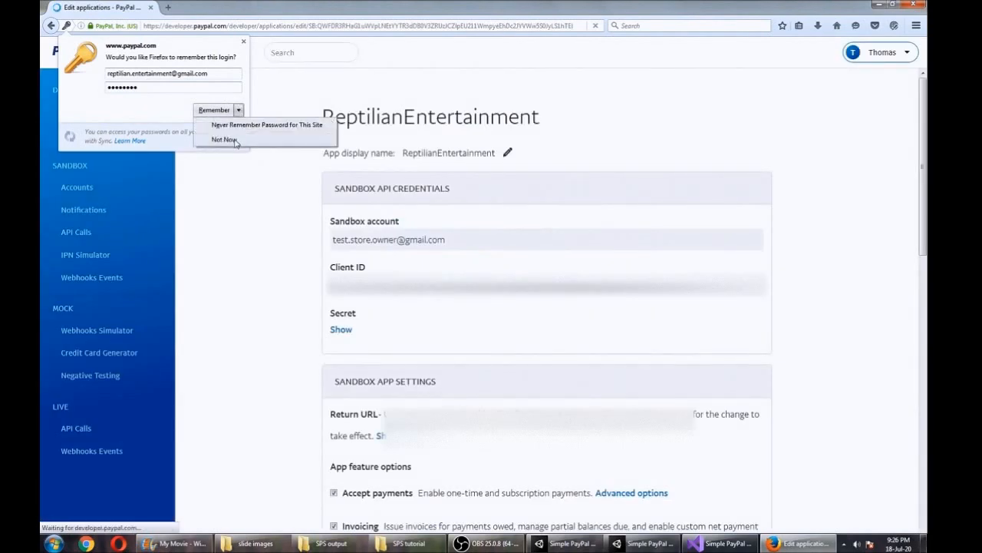
{"action": "left_click", "coordinate": [225, 140]}
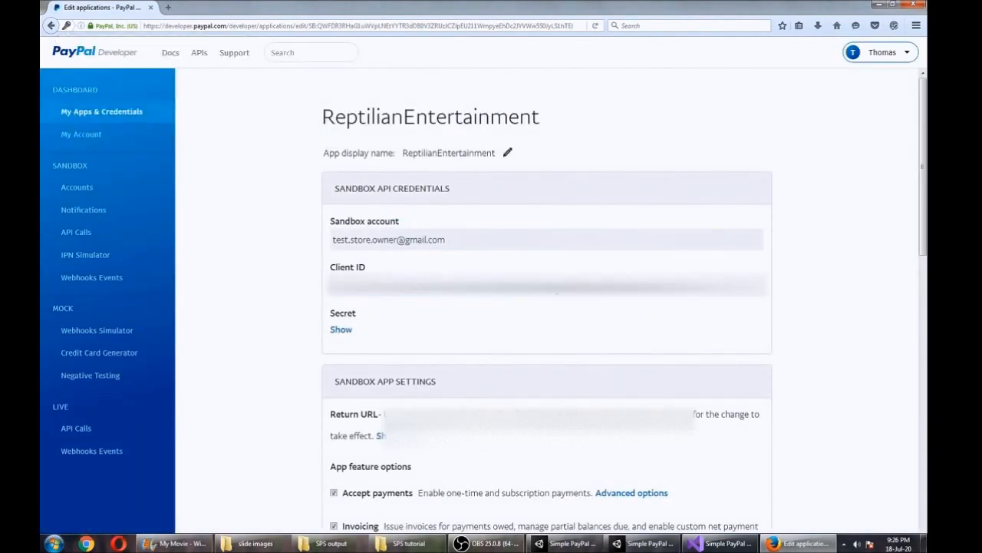
{"action": "mouse_move", "coordinate": [648, 542]}
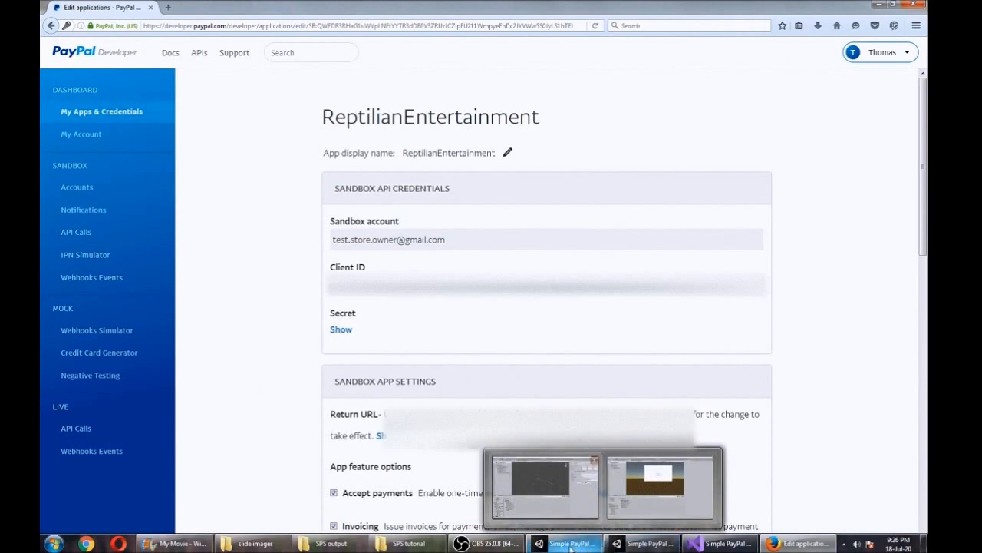
Step: Paste the PayPal sandbox Client ID and Secret into GlobalPayPalProperties' Client Id and Secret fields
{"action": "left_click", "coordinate": [568, 543]}
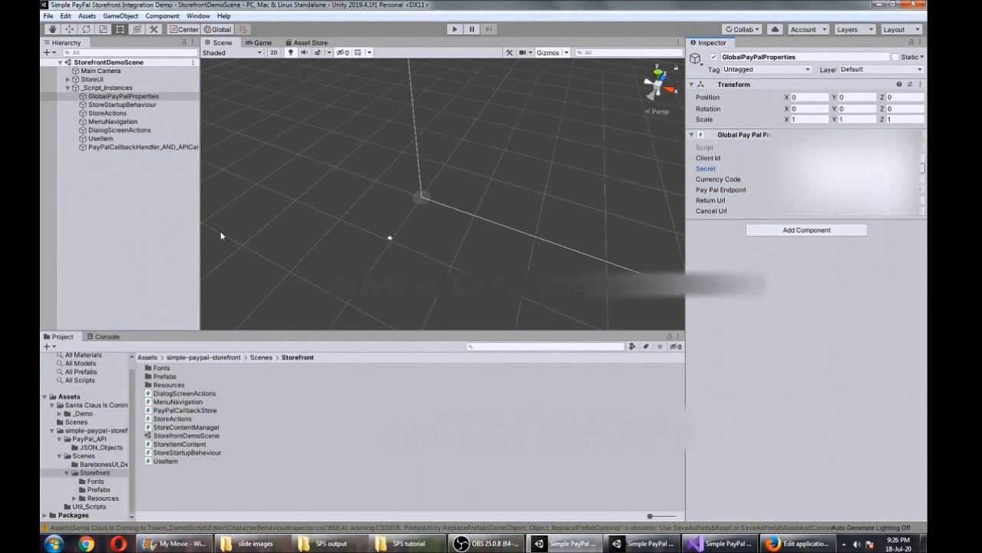
{"action": "mouse_move", "coordinate": [389, 238]}
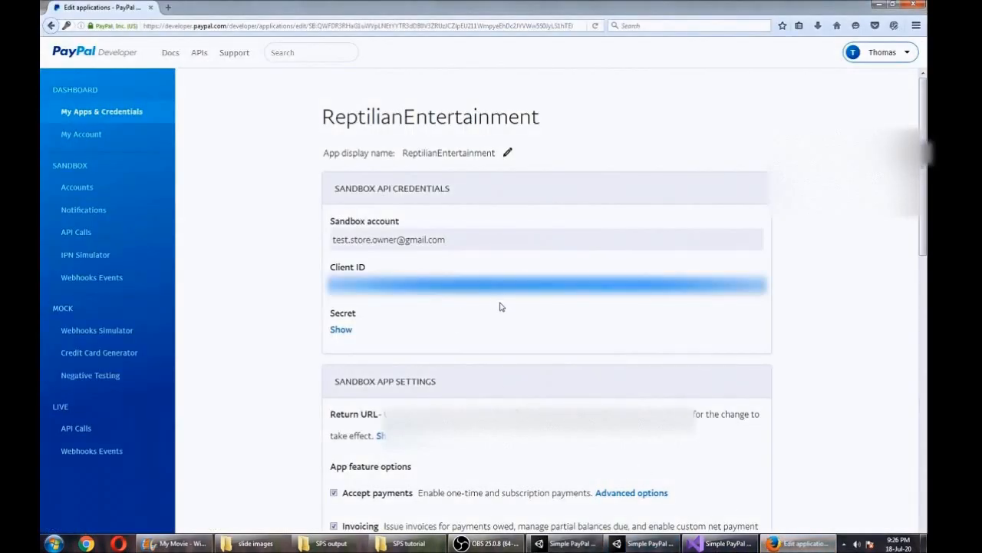
{"action": "left_click", "coordinate": [572, 542]}
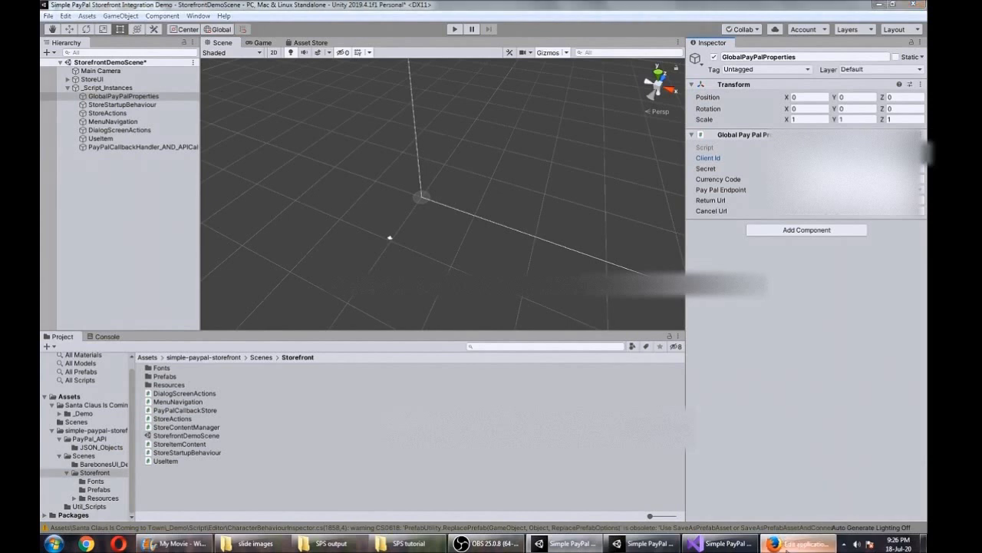
{"action": "left_click", "coordinate": [798, 542]}
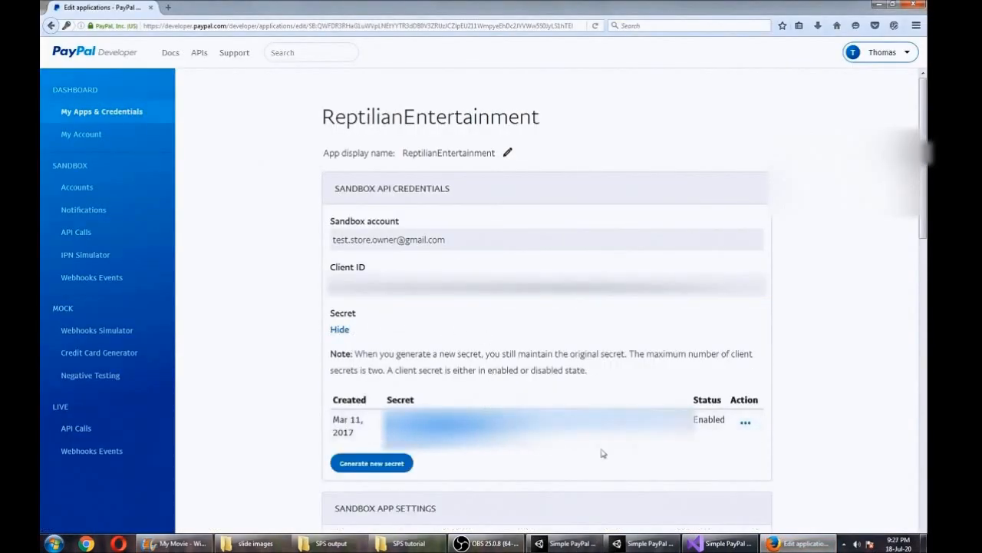
{"action": "left_click", "coordinate": [564, 543]}
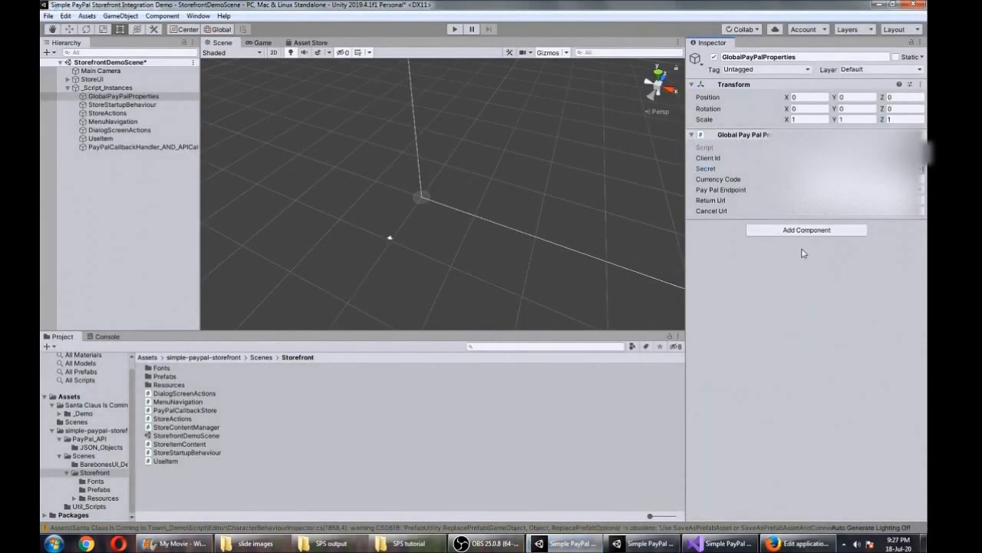
{"action": "mouse_move", "coordinate": [362, 256]}
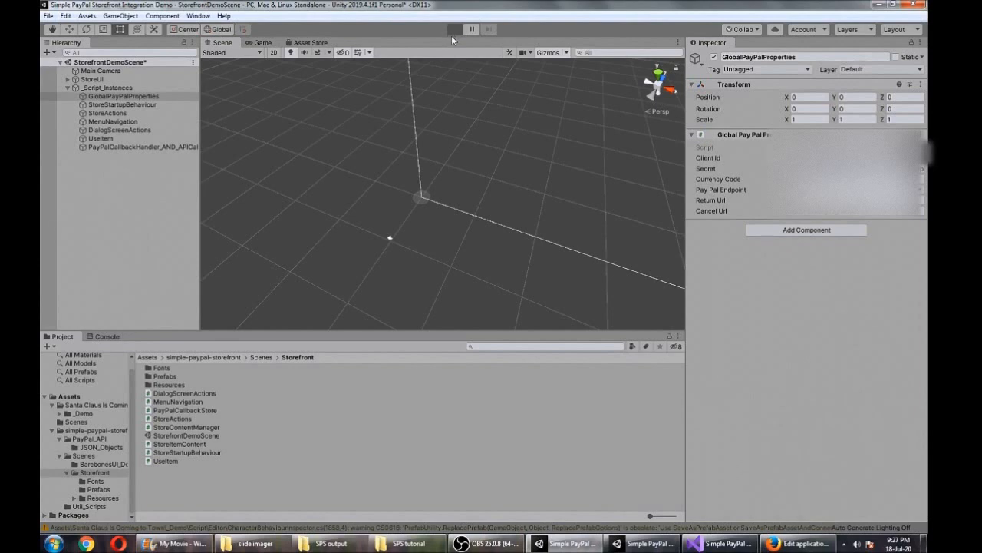
{"action": "mouse_move", "coordinate": [405, 66]}
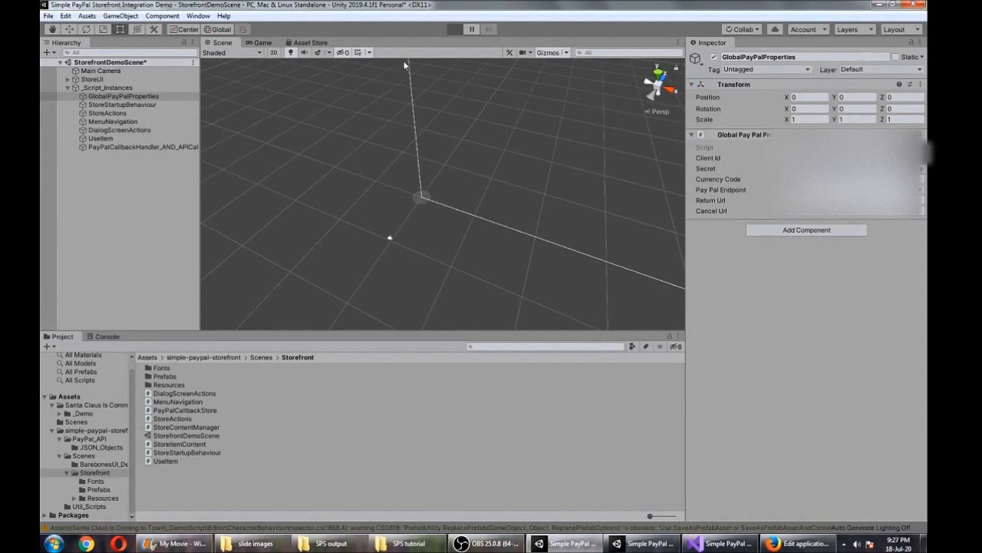
{"action": "mouse_move", "coordinate": [354, 67]}
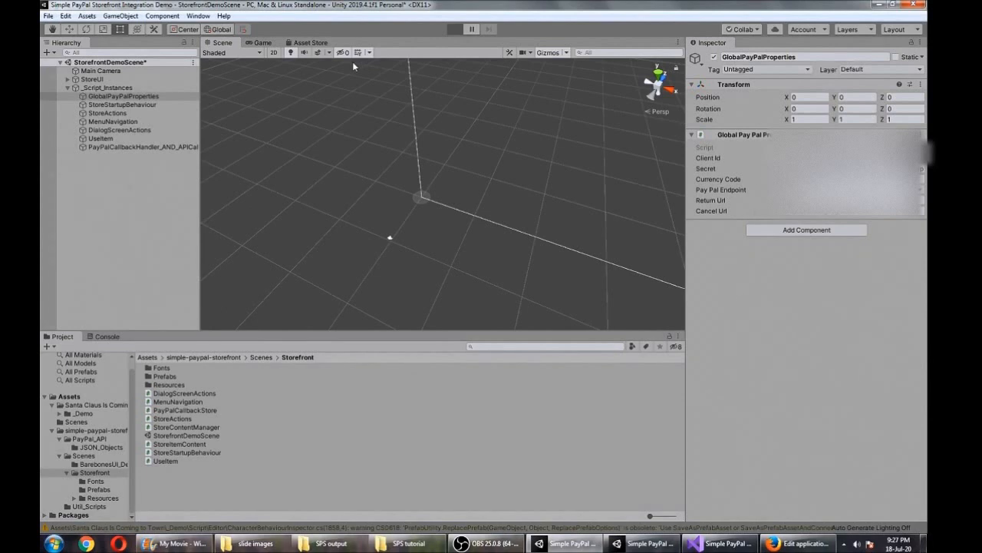
Step: Play the storefront scene, scroll the 3 Month Subscription, Flippers and Banana Bunch listings, then stop
{"action": "left_click", "coordinate": [454, 29]}
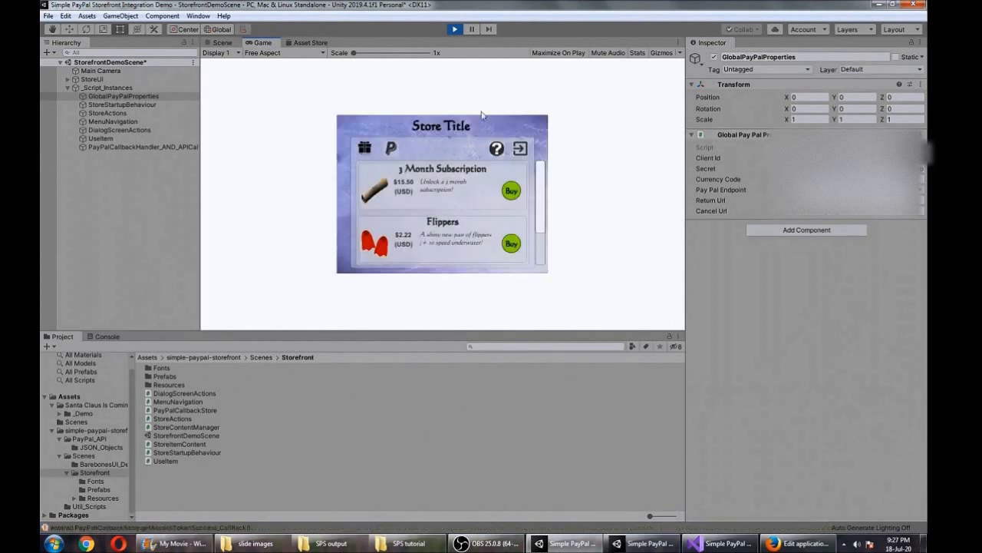
{"action": "scroll", "scroll_direction": "down", "scroll_amount": 3}
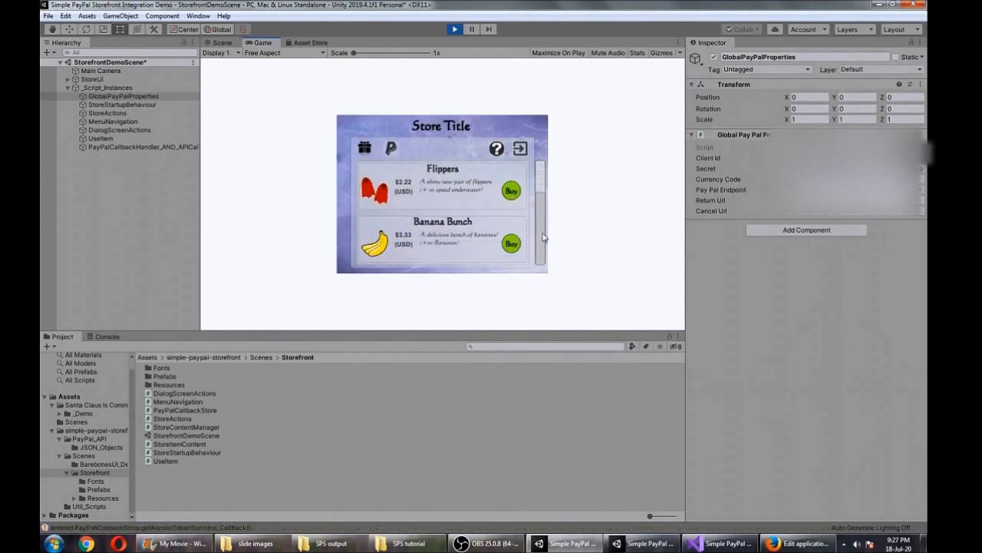
{"action": "scroll", "scroll_direction": "up", "scroll_amount": 3}
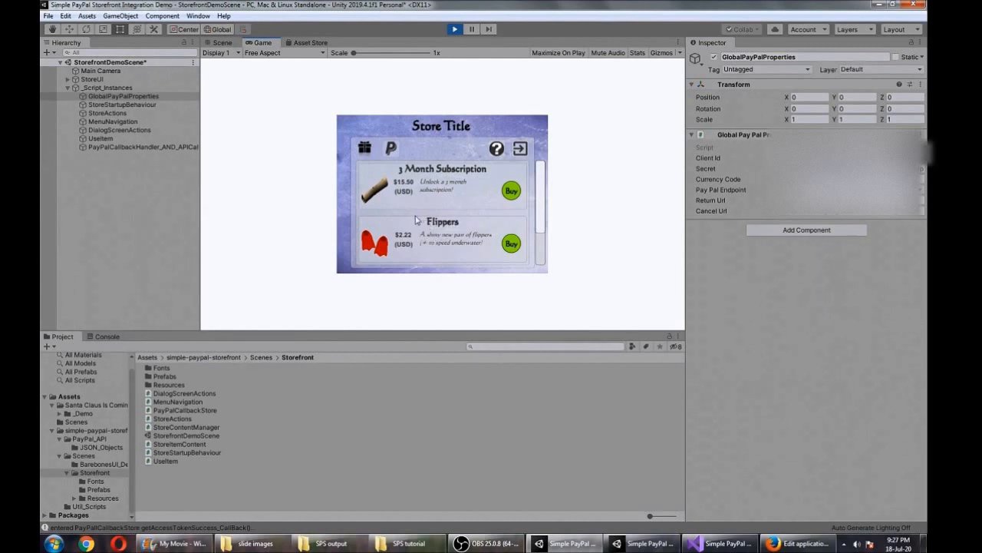
{"action": "mouse_move", "coordinate": [449, 111]}
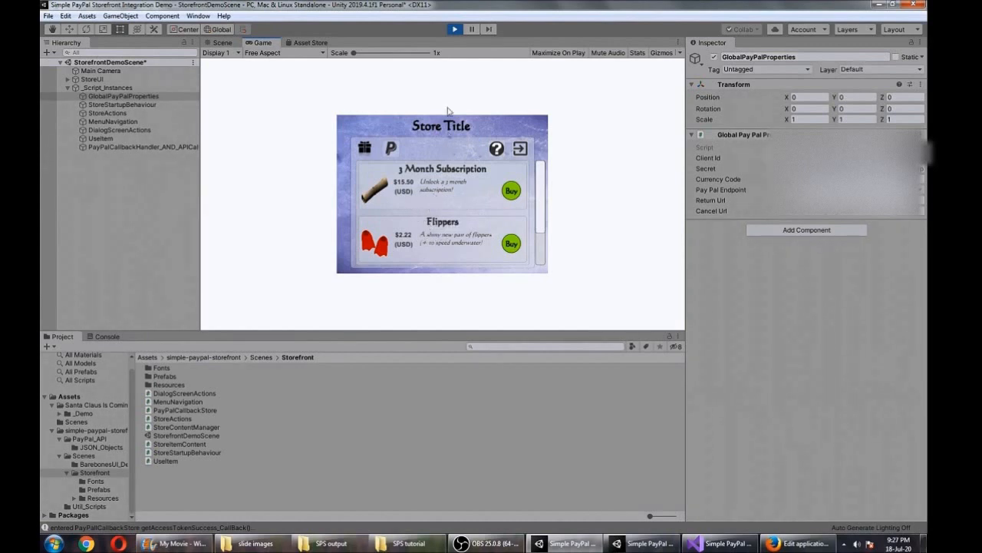
{"action": "left_click", "coordinate": [472, 29]}
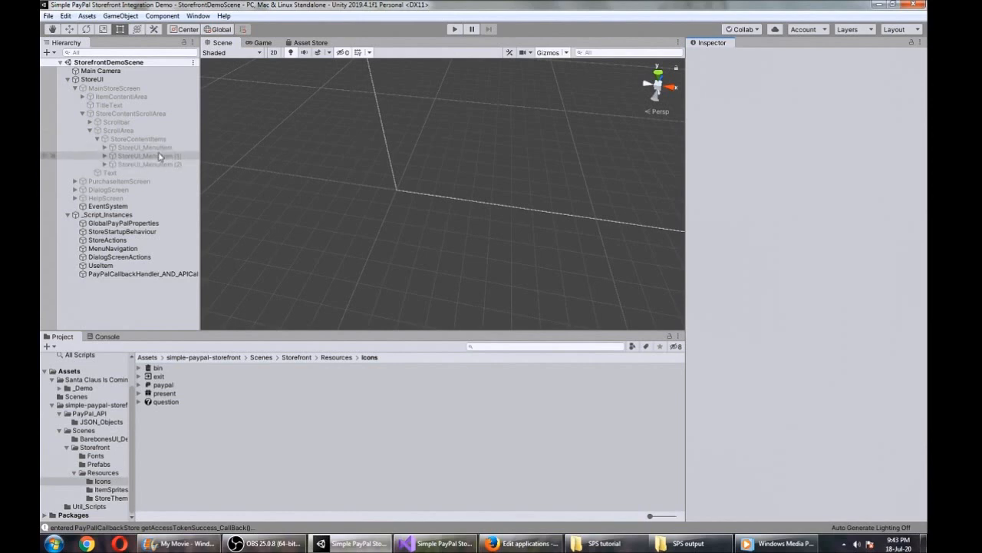
Step: Inspect the Flippers, Banana Bunch and 3 Month Subscription StoreUI menu items in the Hierarchy
{"action": "left_click", "coordinate": [146, 155]}
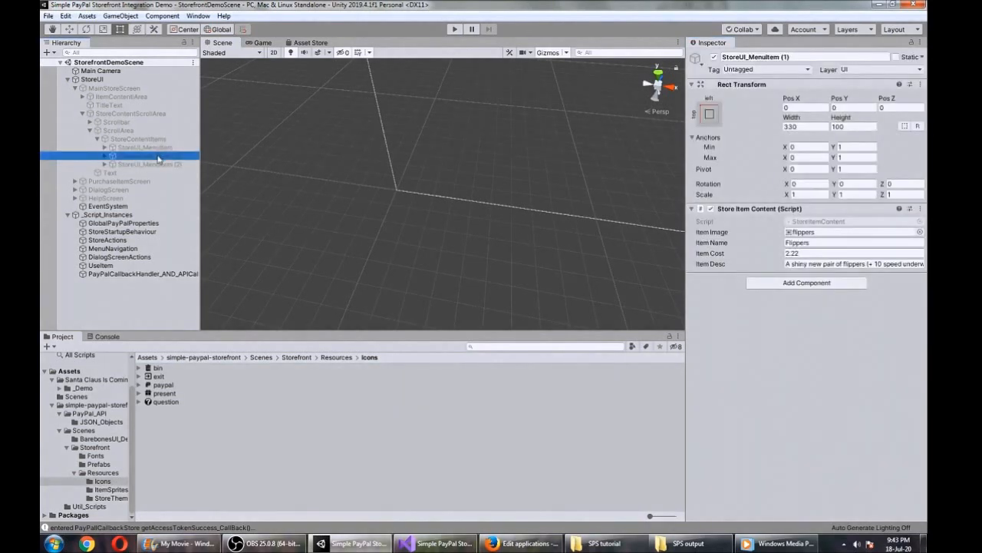
{"action": "left_click", "coordinate": [150, 164]}
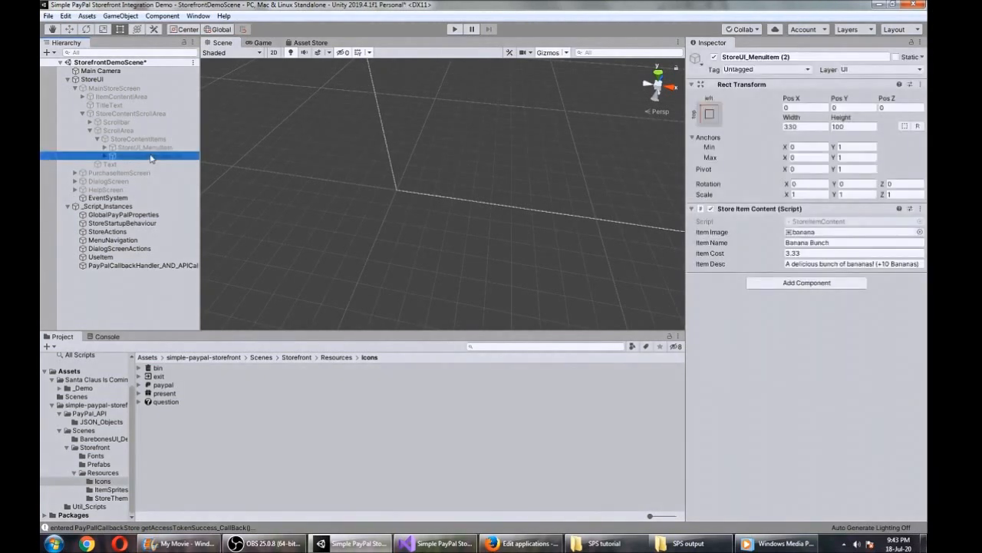
{"action": "left_click", "coordinate": [145, 146]}
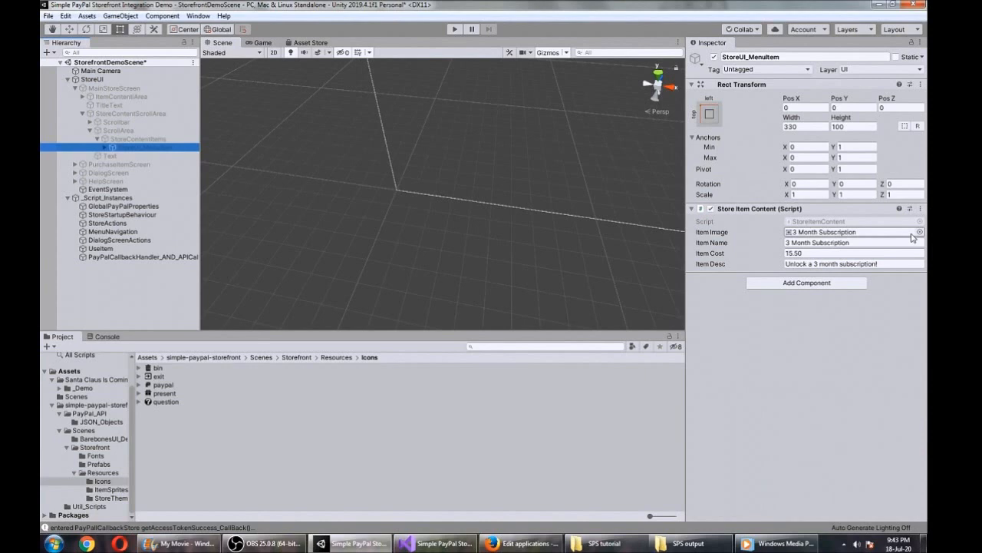
{"action": "mouse_move", "coordinate": [870, 235]}
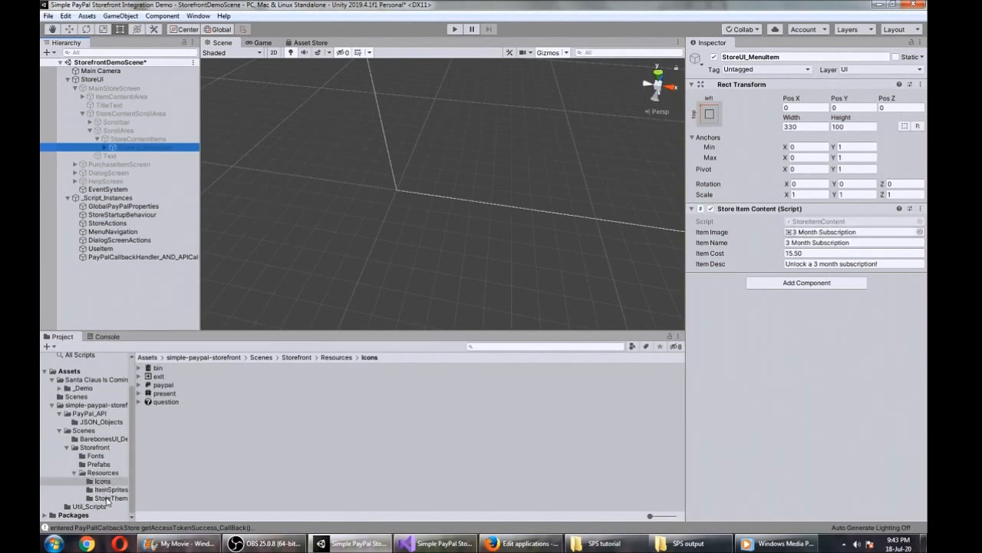
Step: Import speed boots.png into ItemSprites and set its Texture Type to Sprite (2D and UI)
{"action": "left_click", "coordinate": [111, 488]}
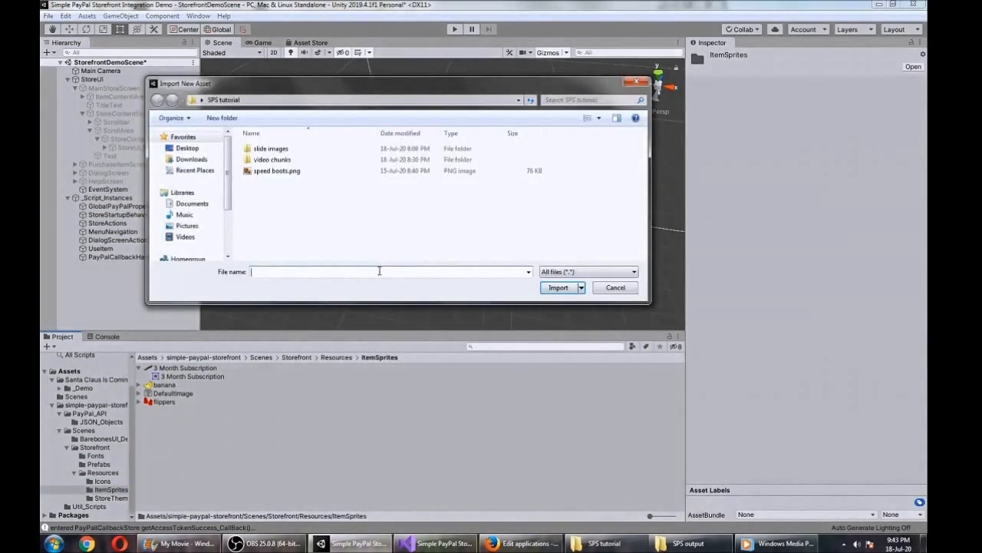
{"action": "mouse_move", "coordinate": [277, 170]}
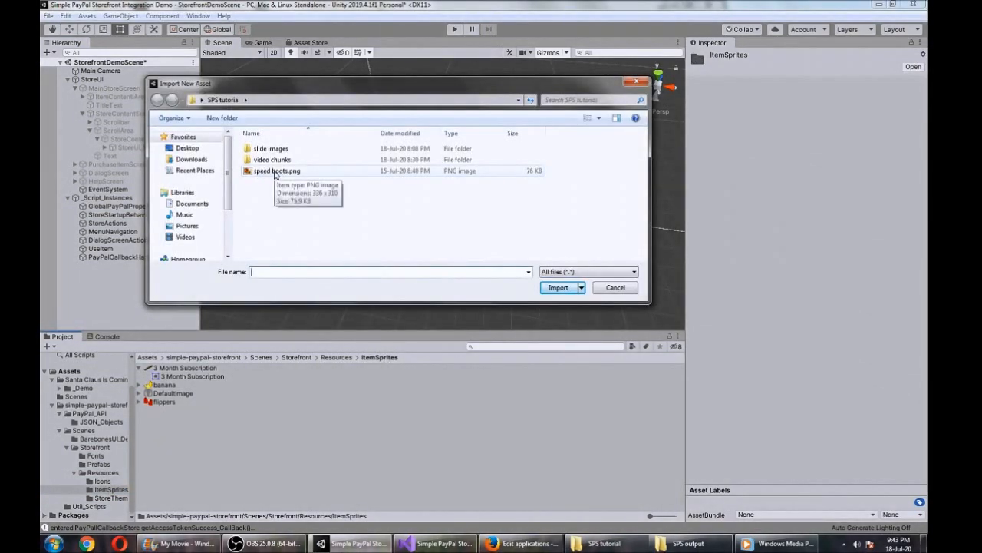
{"action": "left_click", "coordinate": [558, 287]}
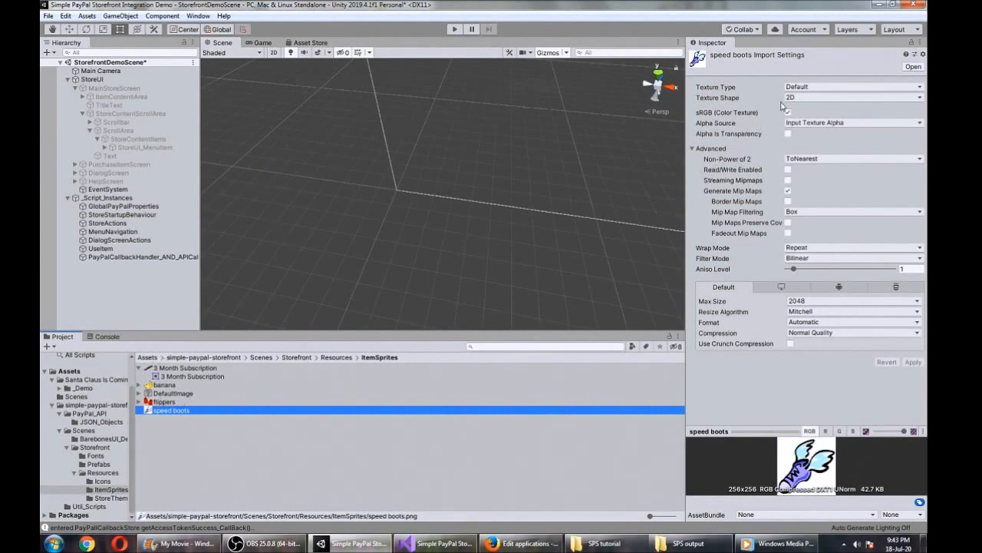
{"action": "left_click", "coordinate": [852, 86]}
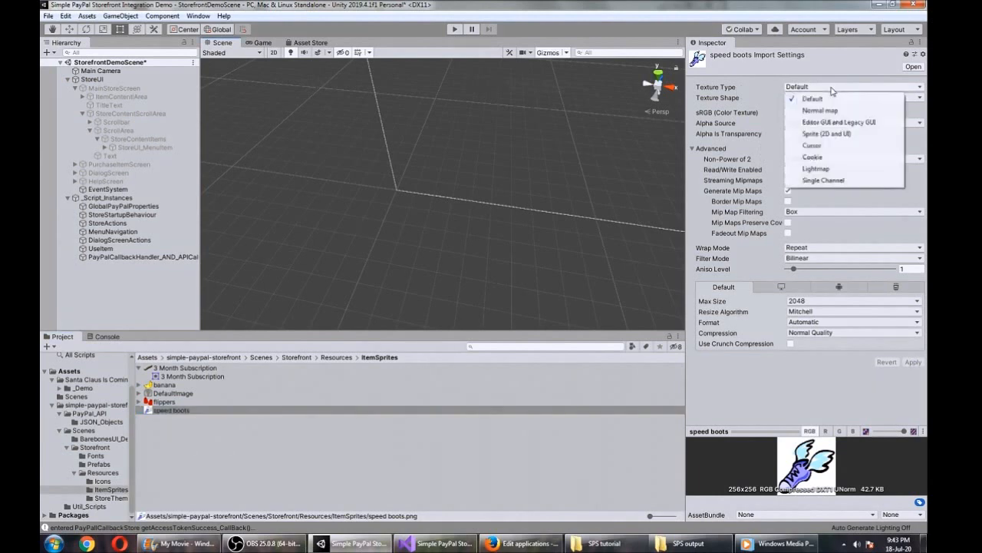
{"action": "mouse_move", "coordinate": [852, 135]}
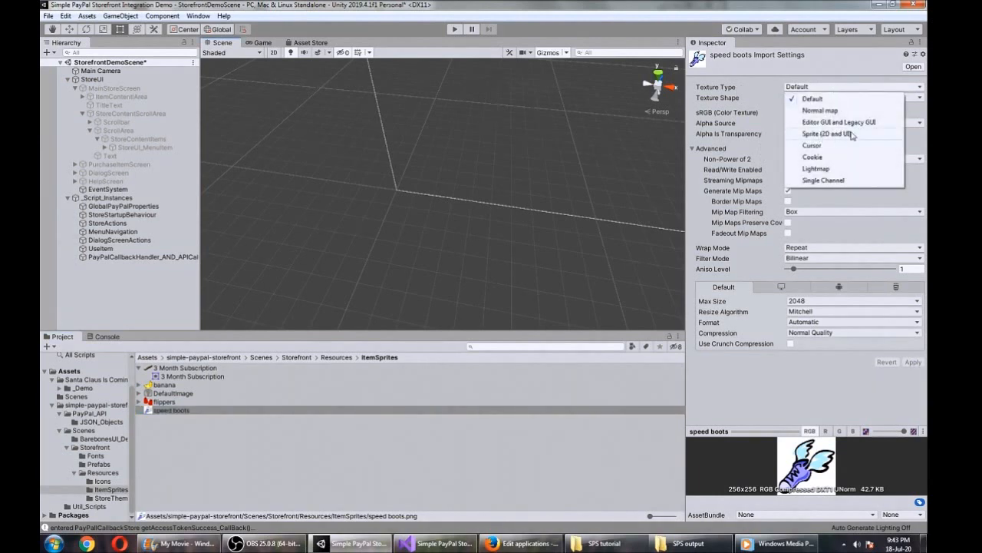
{"action": "left_click", "coordinate": [829, 133]}
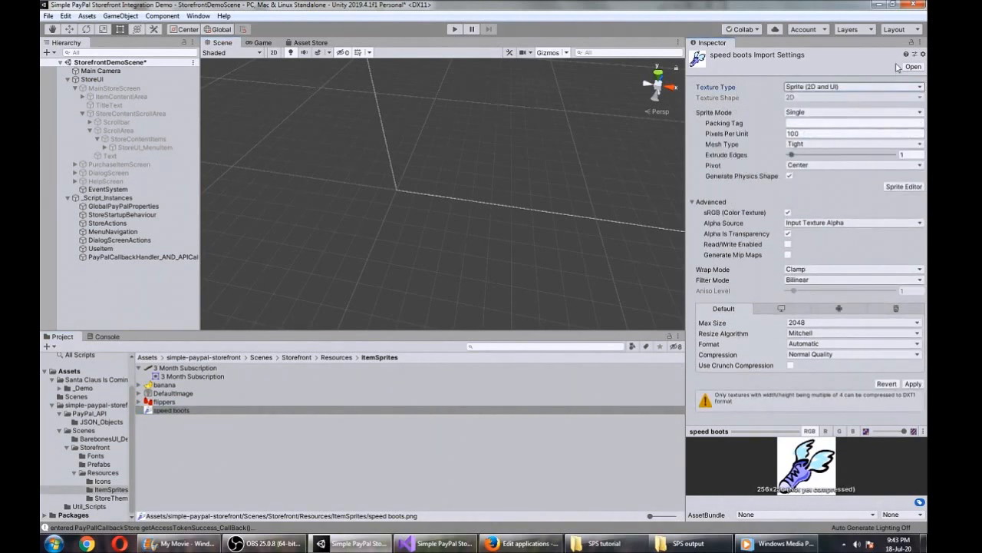
{"action": "mouse_move", "coordinate": [912, 382]}
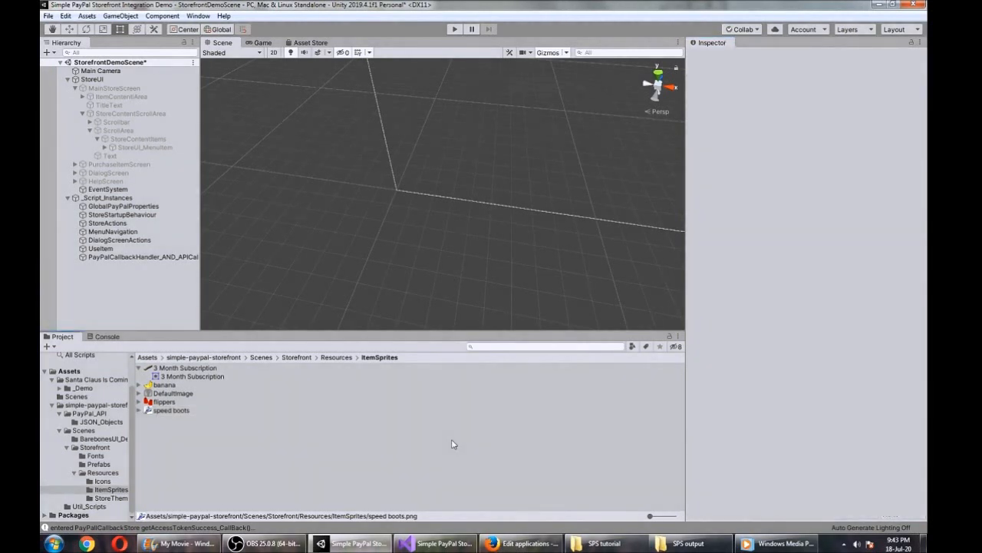
{"action": "mouse_move", "coordinate": [426, 439]}
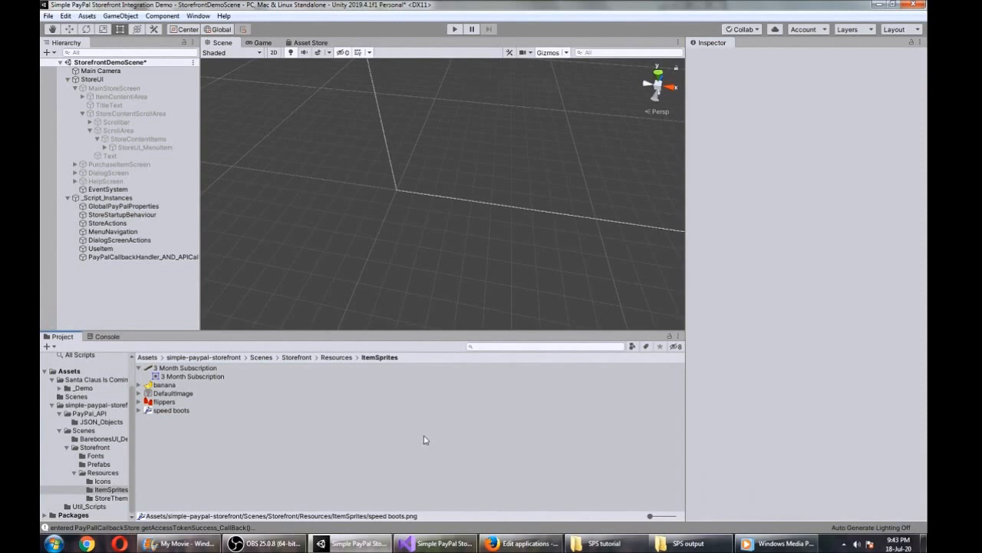
{"action": "mouse_move", "coordinate": [271, 434]}
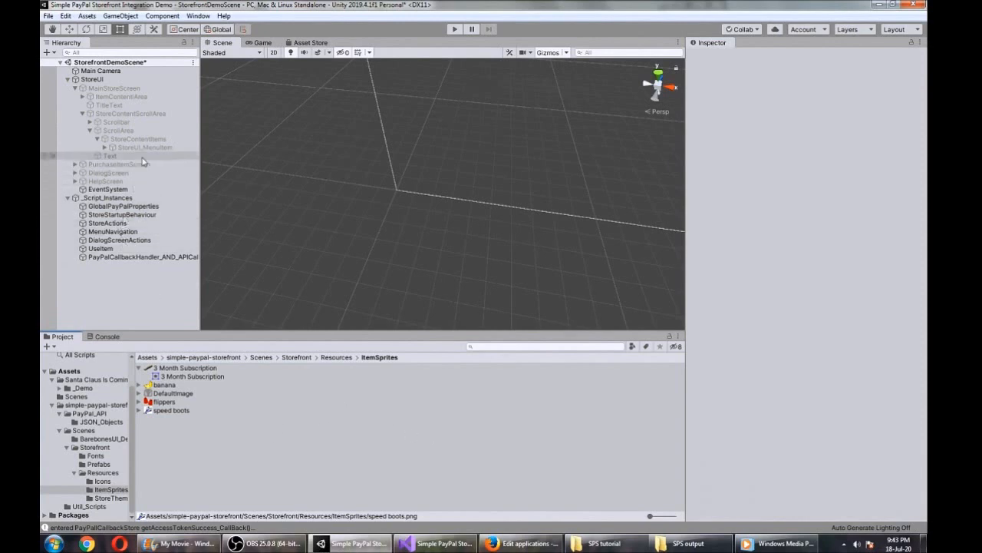
Step: Set the 3 Month Subscription item's Item Image to the speed boots sprite
{"action": "left_click", "coordinate": [145, 148]}
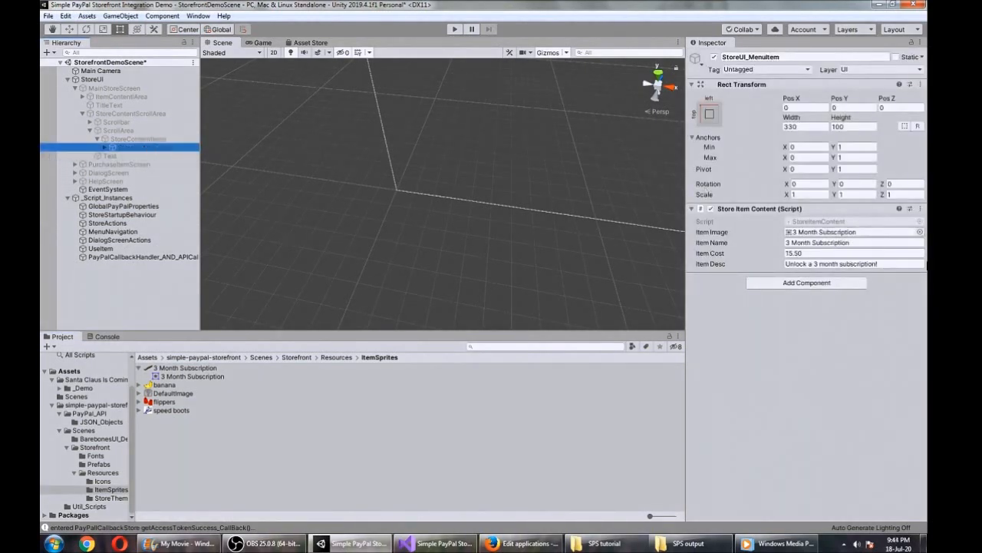
{"action": "left_click", "coordinate": [920, 232]}
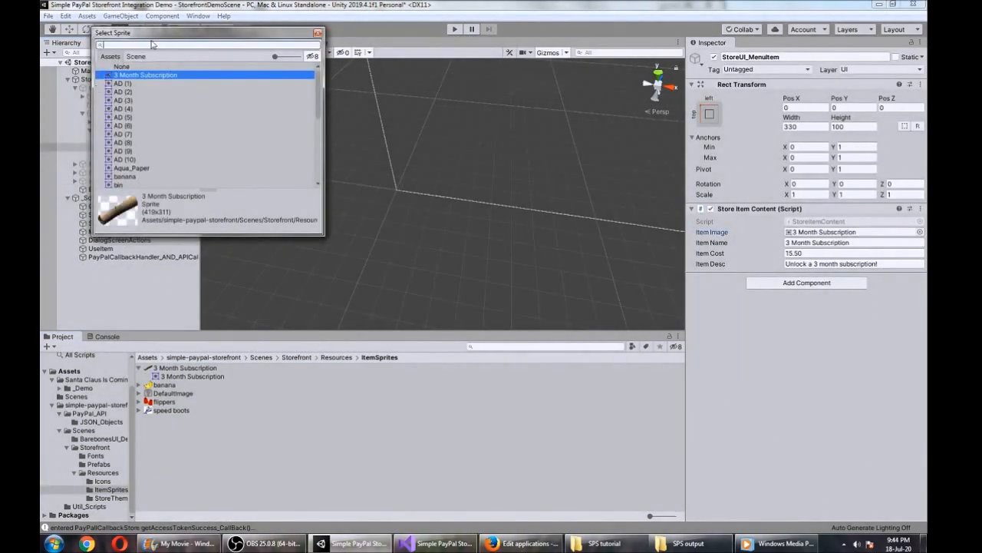
{"action": "type", "text": "speed"}
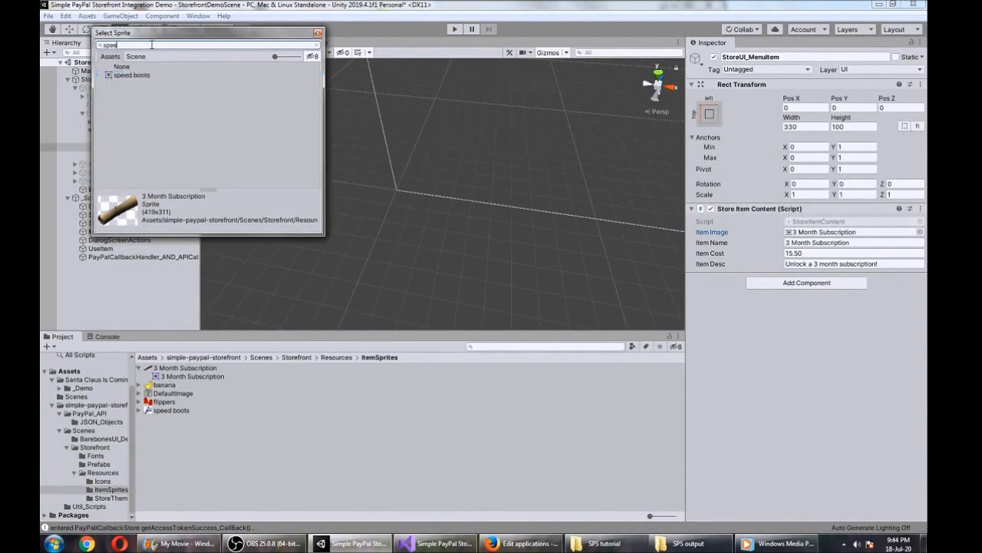
{"action": "left_click", "coordinate": [132, 74]}
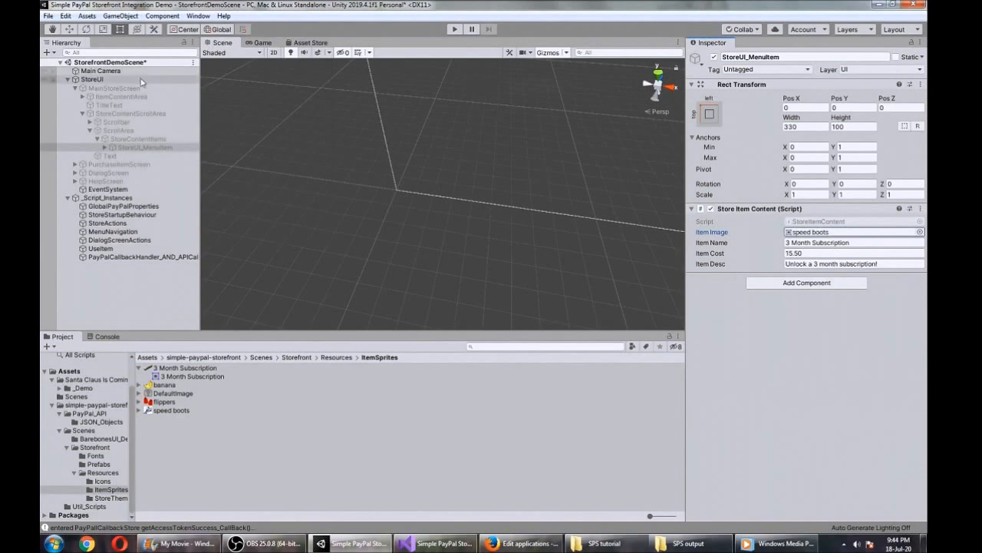
Step: Name the item Speed Boots, cost 1.50, description 'Run Super Fast [+10 speed]'
{"action": "triple_click", "coordinate": [852, 242]}
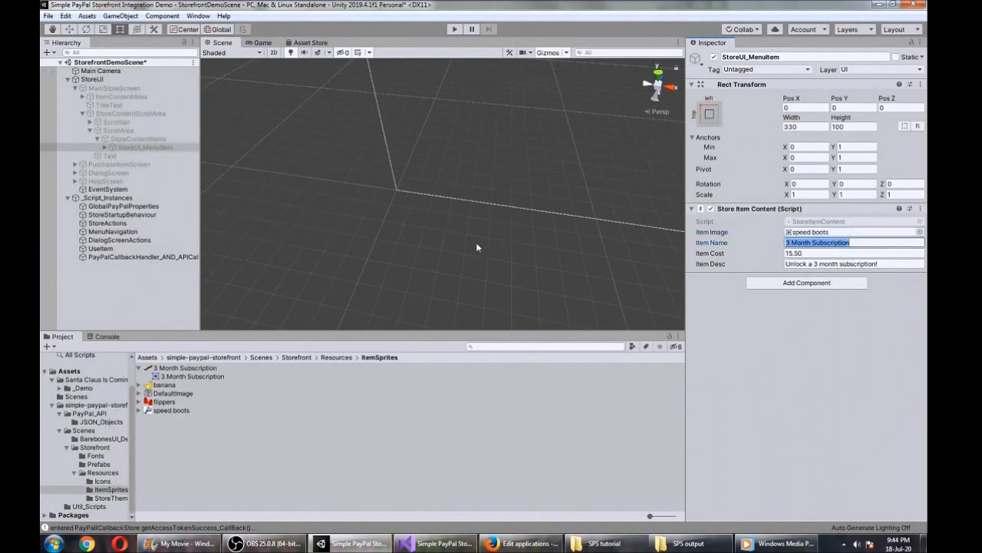
{"action": "type", "text": "Speed Boots"}
{"action": "left_click", "coordinate": [855, 254]}
{"action": "type", "text": "1.5"}
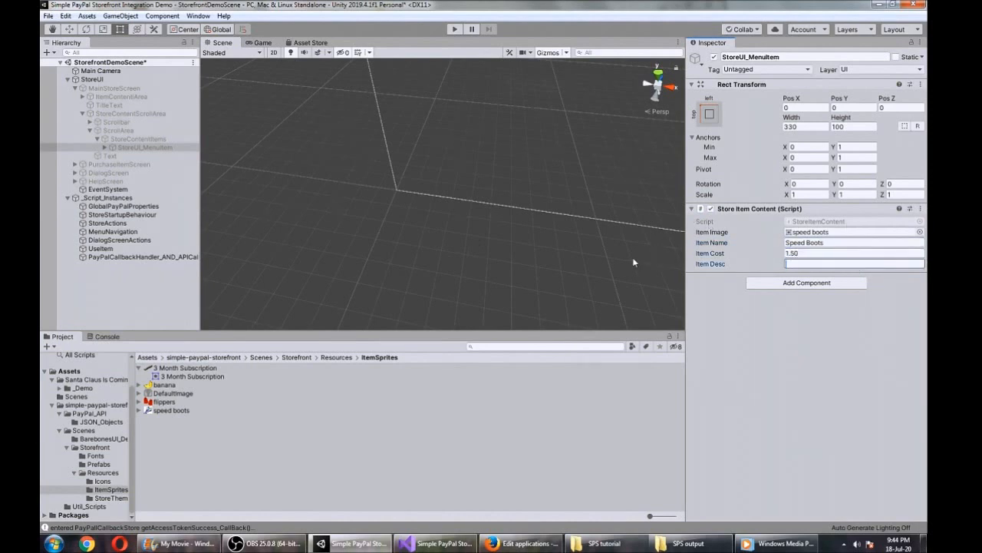
{"action": "type", "text": "Run Super Fast"}
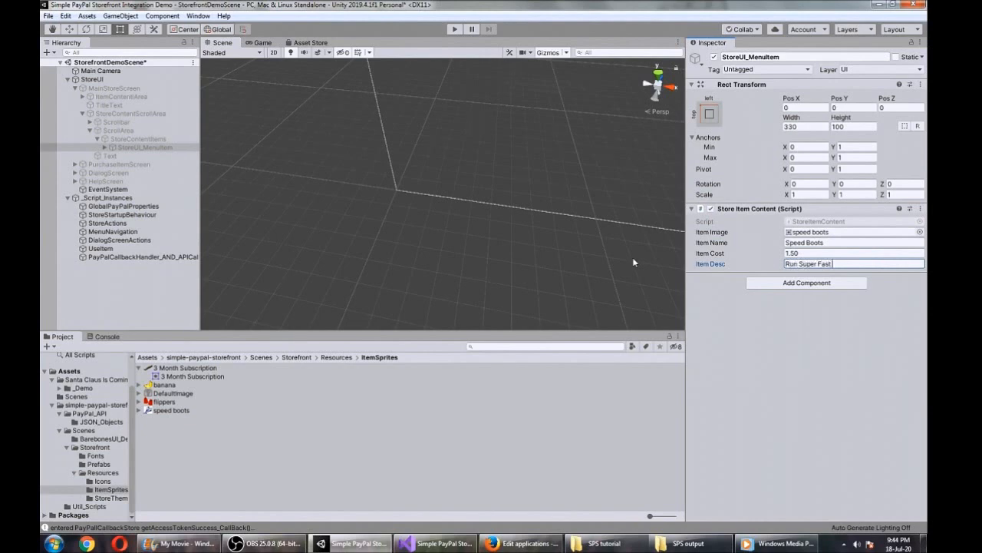
{"action": "type", "text": "[+"}
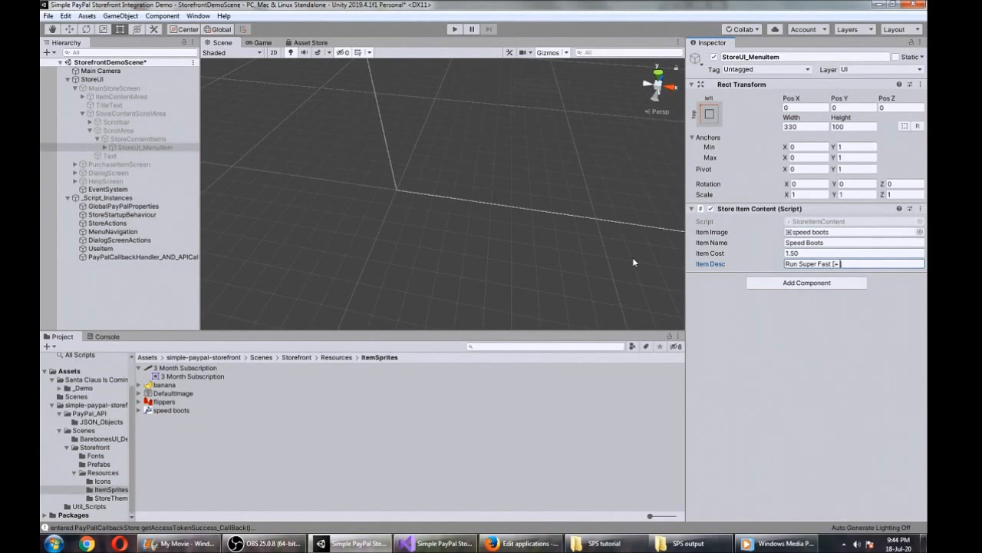
{"action": "type", "text": "10 speed"}
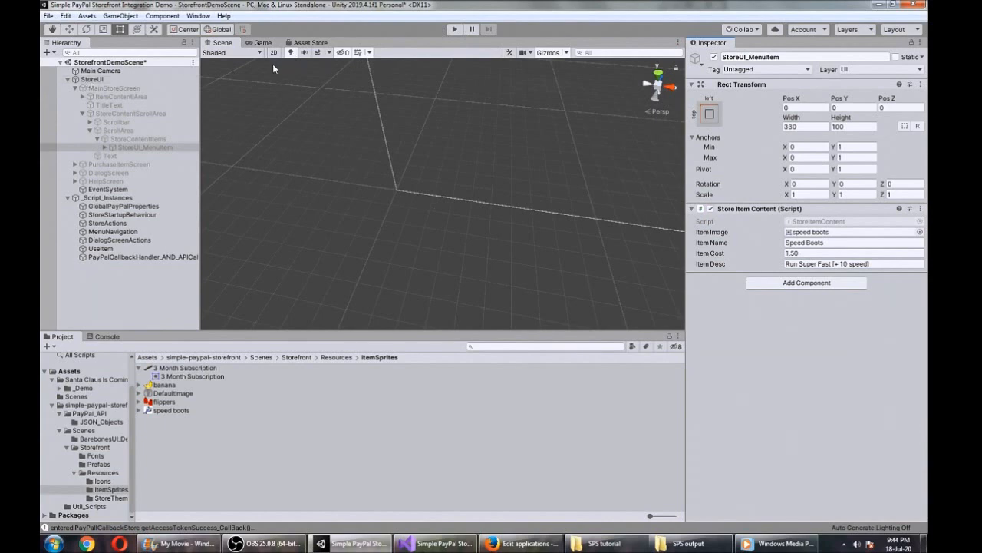
Step: Test-play StorefrontDemoScene, confirm the Speed Boots listing at $1.50, then stop playback
{"action": "left_click", "coordinate": [455, 29]}
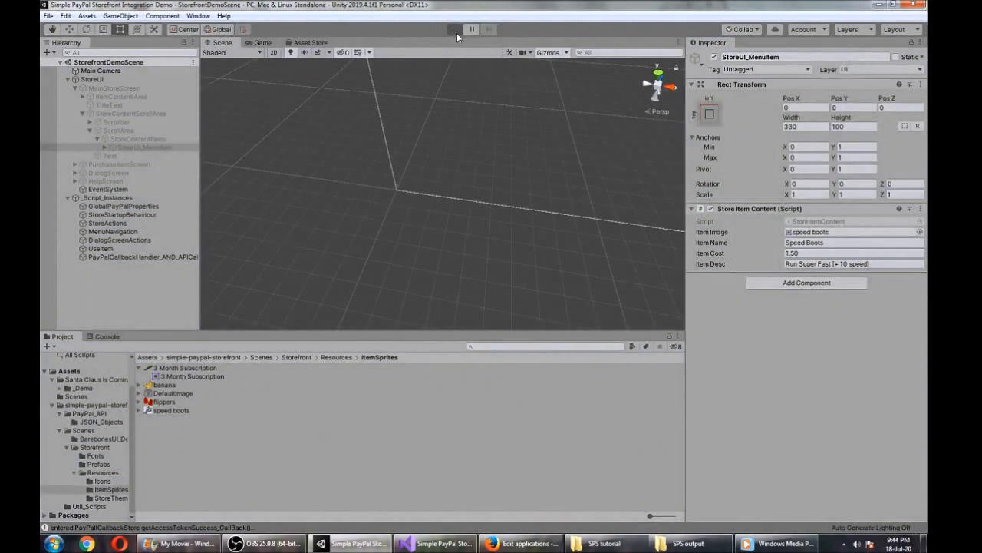
{"action": "mouse_move", "coordinate": [456, 55]}
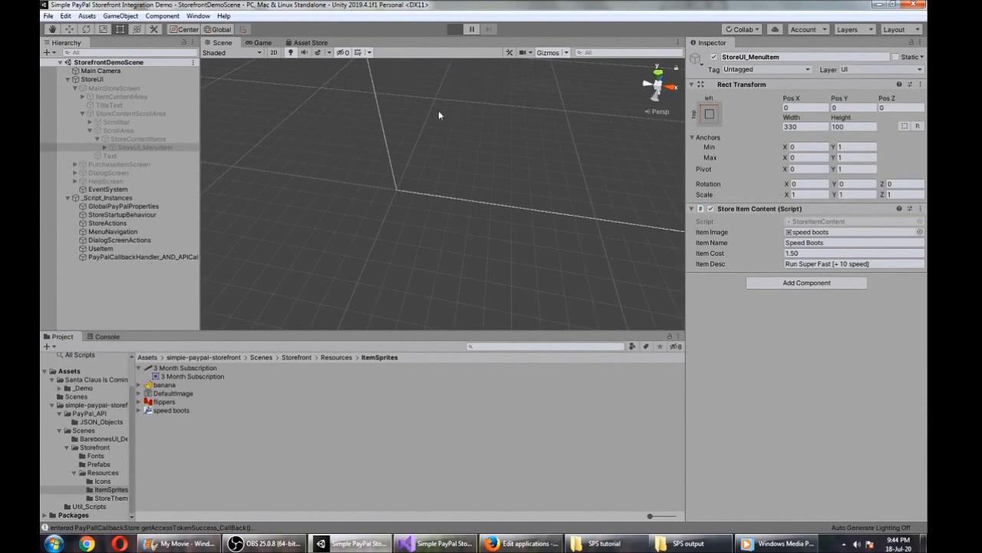
{"action": "mouse_move", "coordinate": [429, 124]}
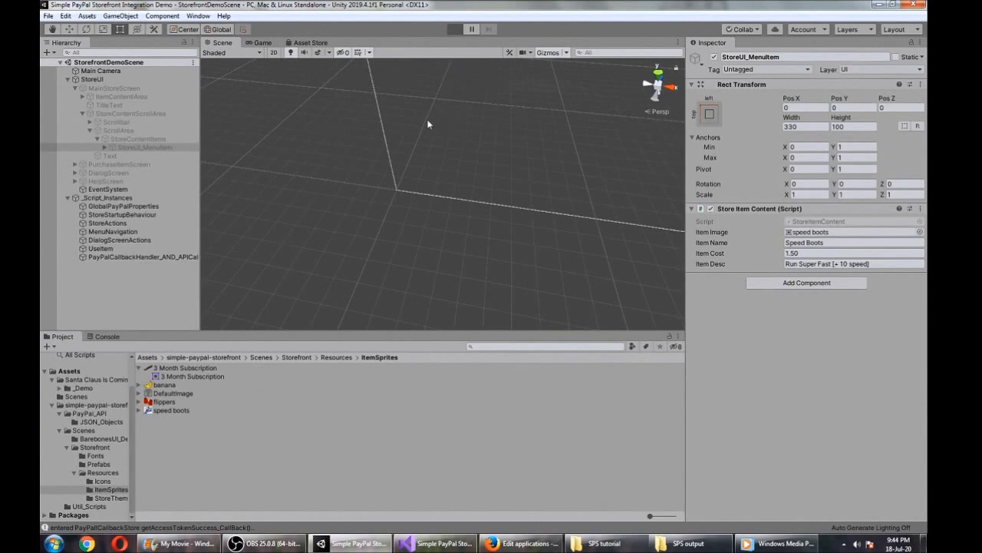
{"action": "left_click", "coordinate": [454, 29]}
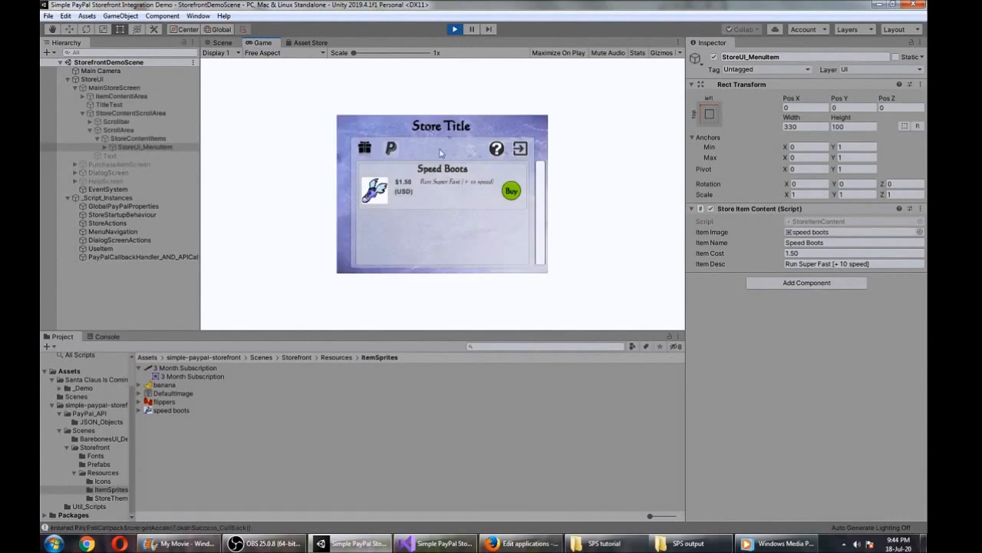
{"action": "mouse_move", "coordinate": [504, 228]}
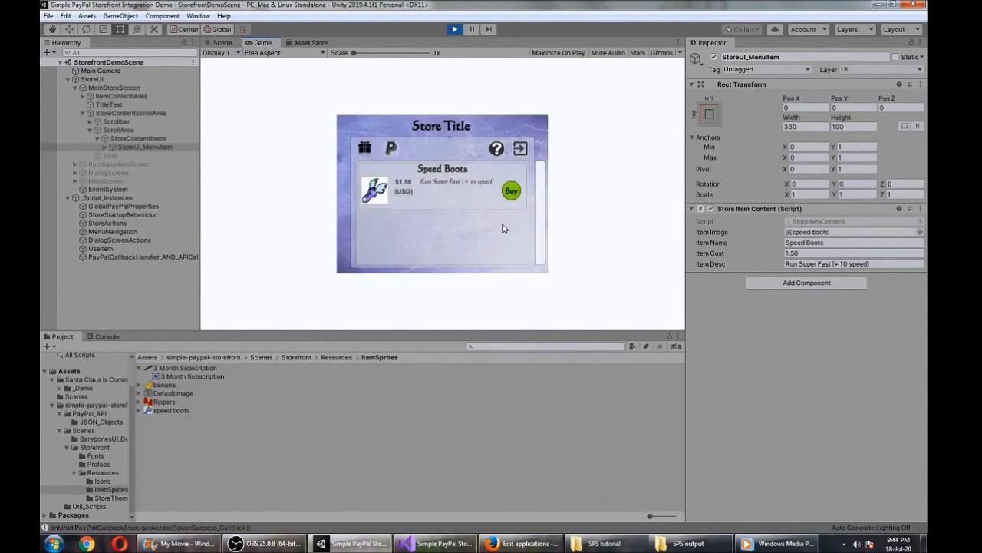
{"action": "left_click", "coordinate": [185, 435]}
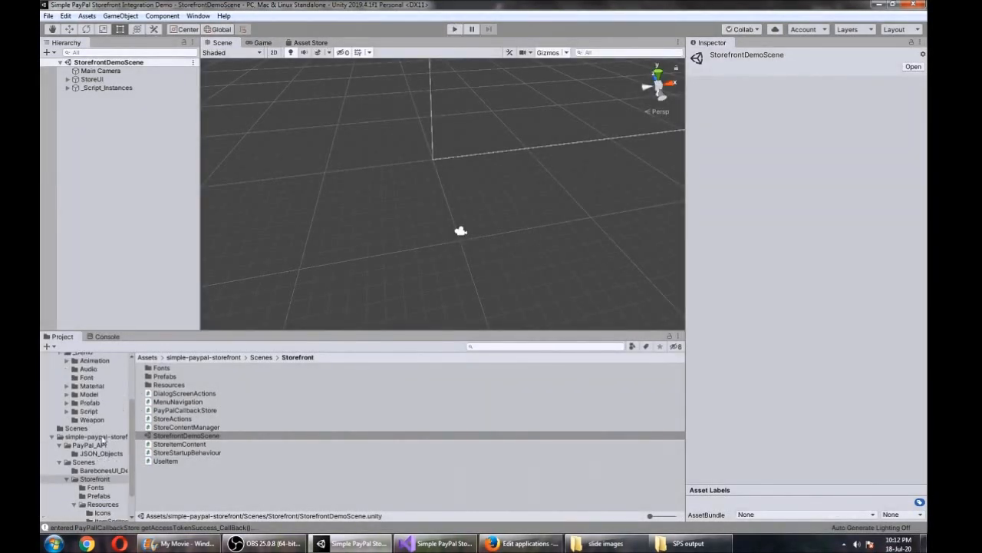
Step: Reopen the Santa Claus Demo scene and select the GameOver MSG text object
{"action": "left_click", "coordinate": [83, 415]}
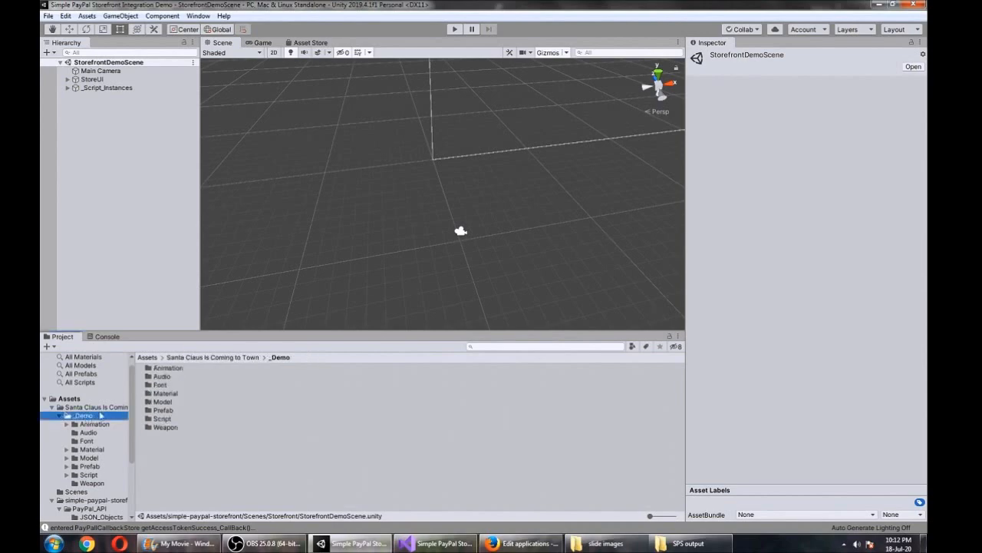
{"action": "left_click", "coordinate": [95, 406]}
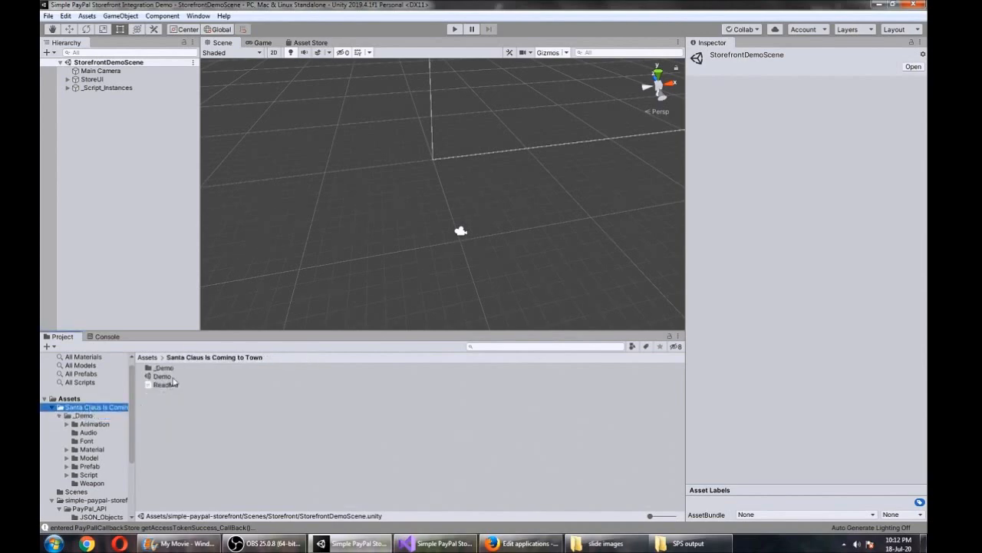
{"action": "double_click", "coordinate": [162, 376]}
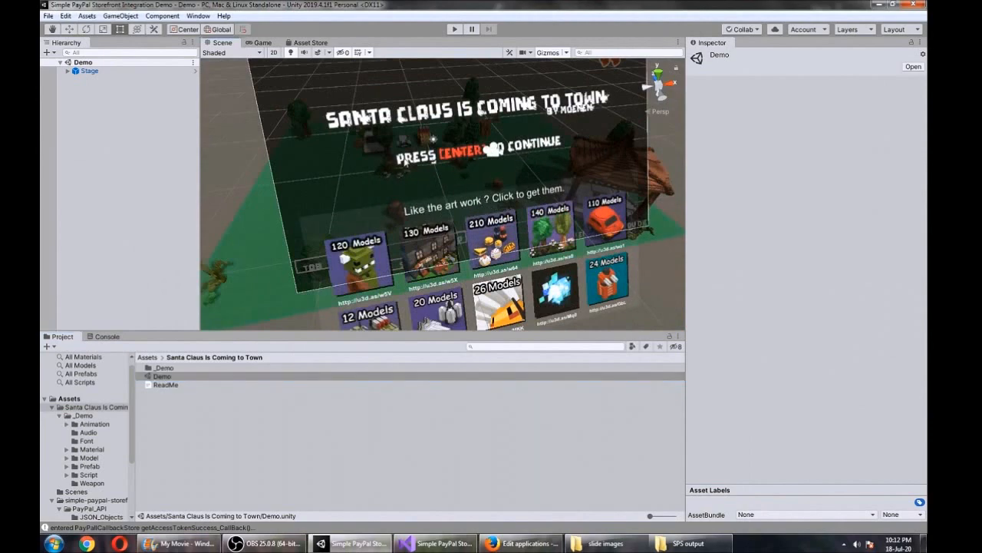
{"action": "left_click", "coordinate": [109, 130]}
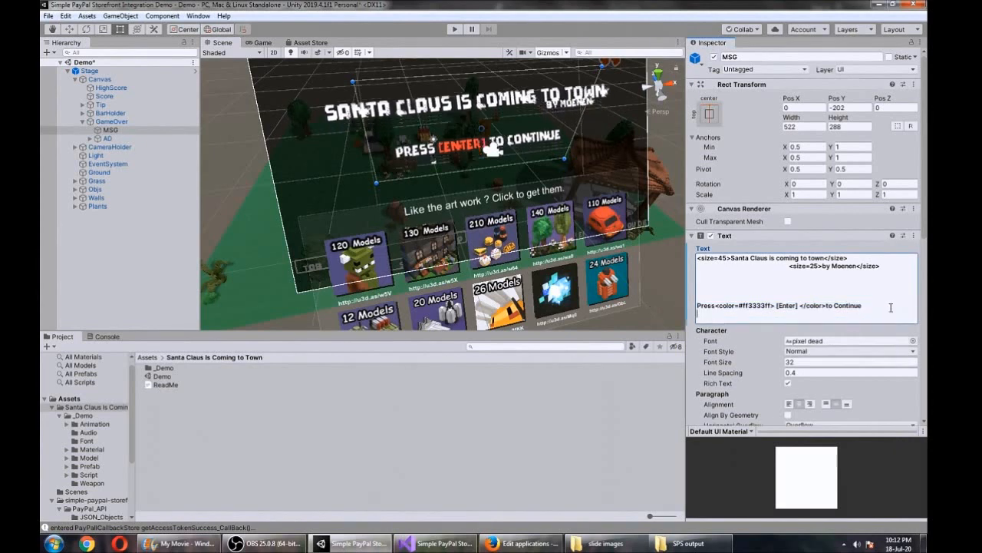
Step: Add a 'Press [S] to open store' line with a green [S] to the MSG text
{"action": "type", "text": "Press<color=#ff3333ff> [Enter] </color>to Continue"}
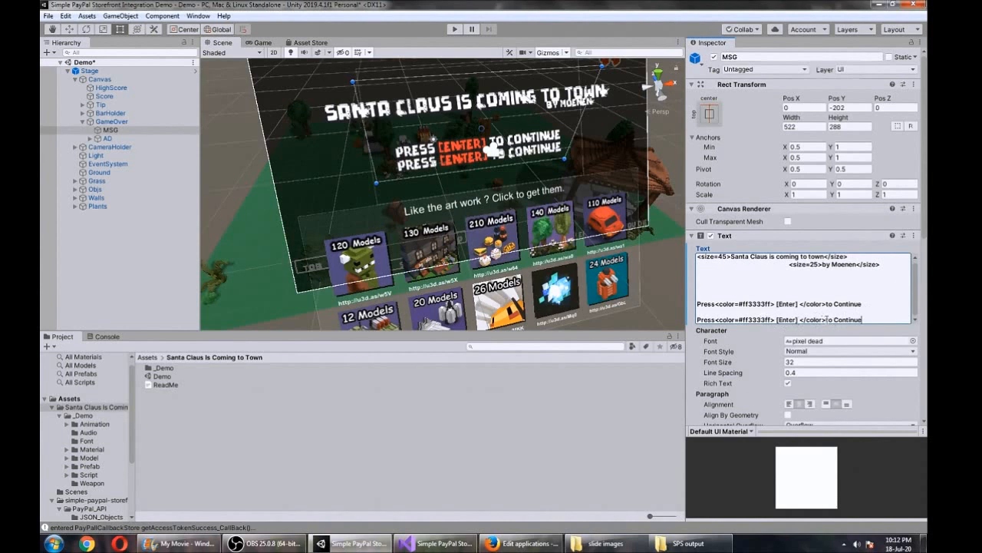
{"action": "double_click", "coordinate": [786, 319]}
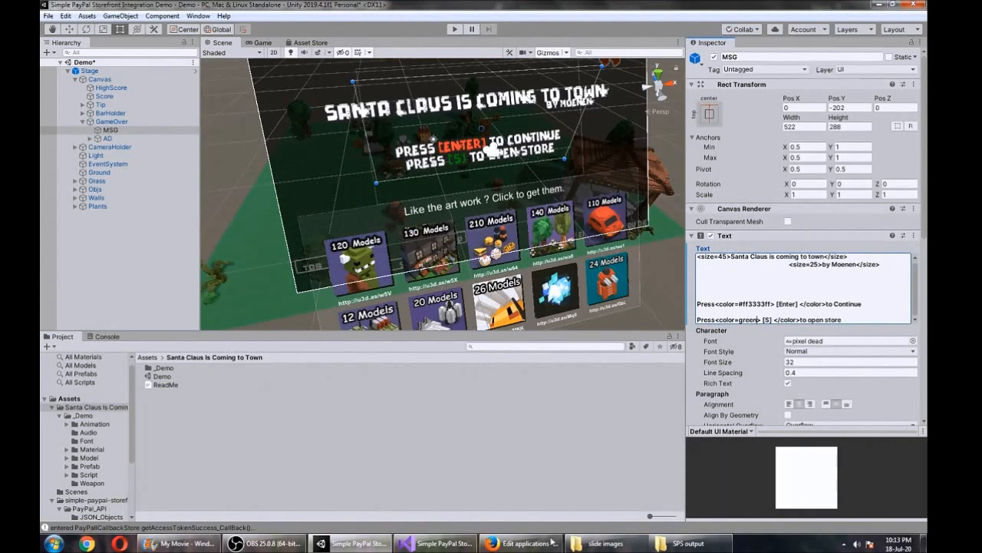
{"action": "left_click", "coordinate": [435, 542]}
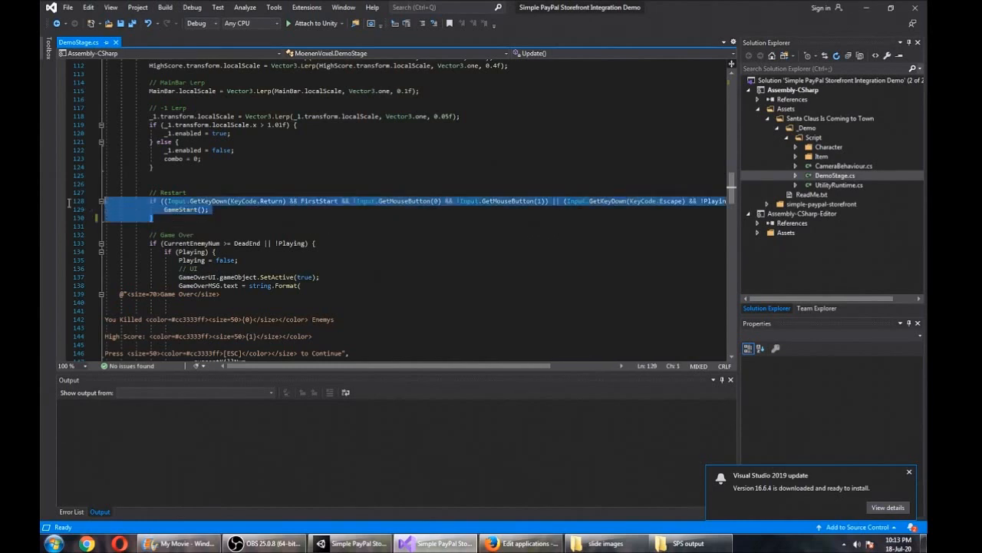
{"action": "mouse_move", "coordinate": [193, 251]}
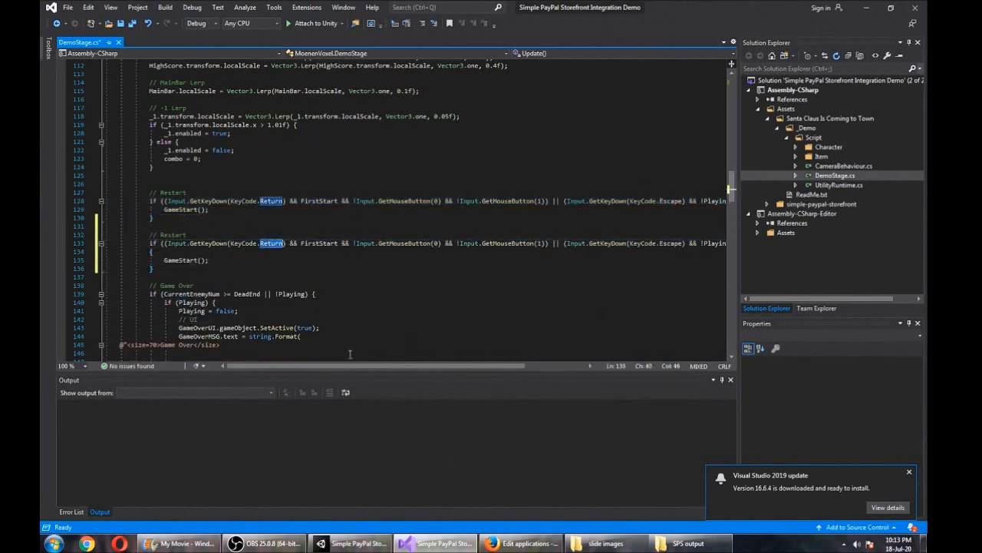
Step: Add a copied Restart block keyed to KeyCode.S, commented 'open store', and save DemoStage.cs
{"action": "type", "text": "S"}
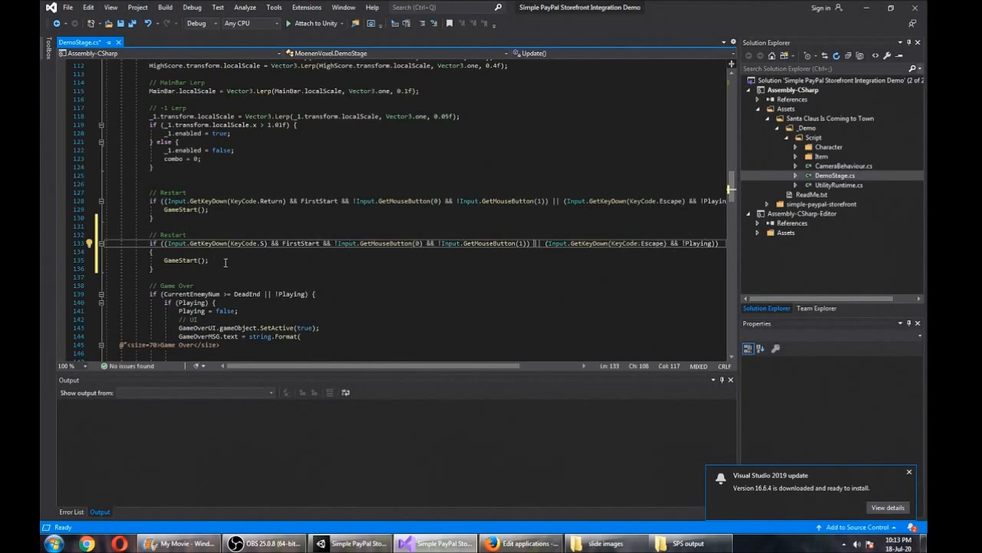
{"action": "double_click", "coordinate": [184, 260]}
{"action": "type", "text": "open store"}
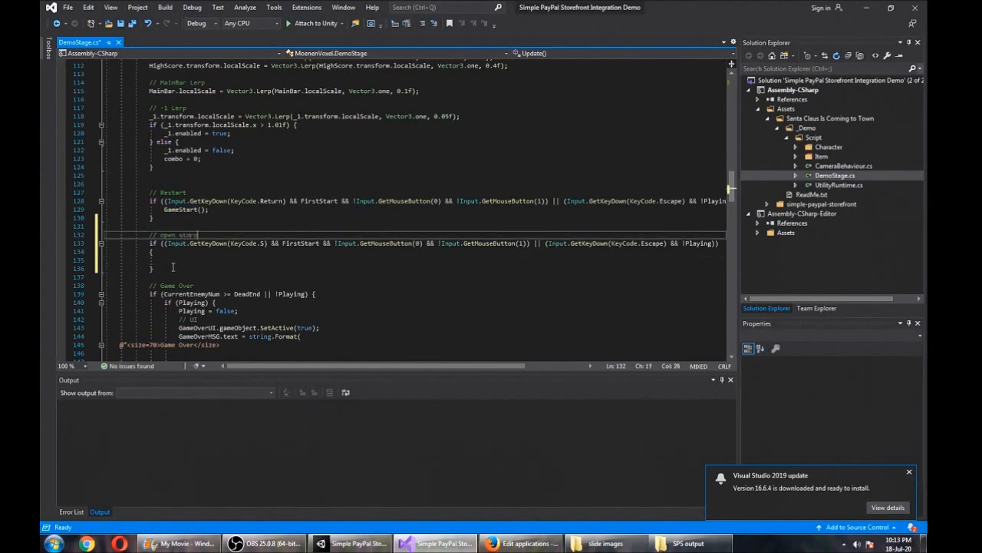
{"action": "key", "text": "ctrl+s"}
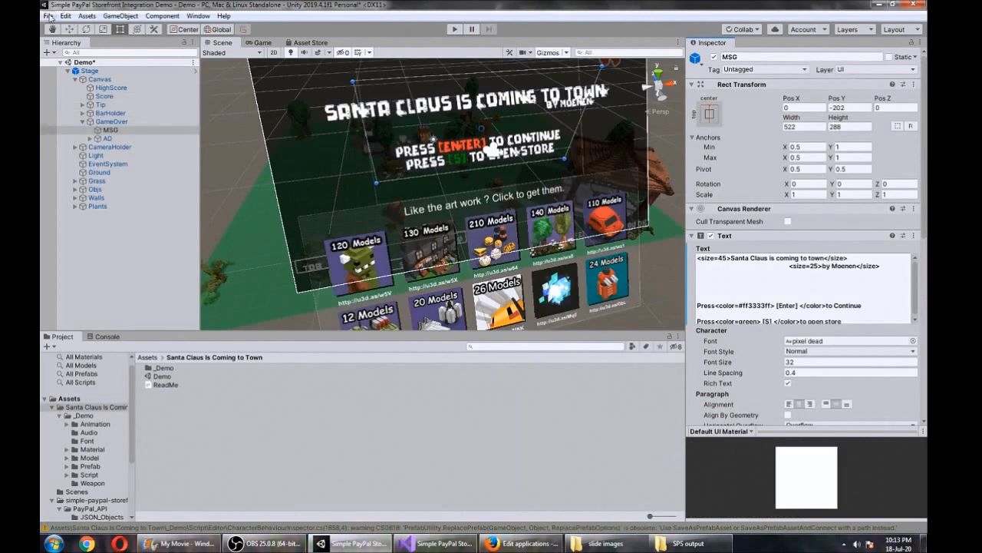
Step: Add the open Demo scene to the Build Settings scene list
{"action": "left_click", "coordinate": [48, 15]}
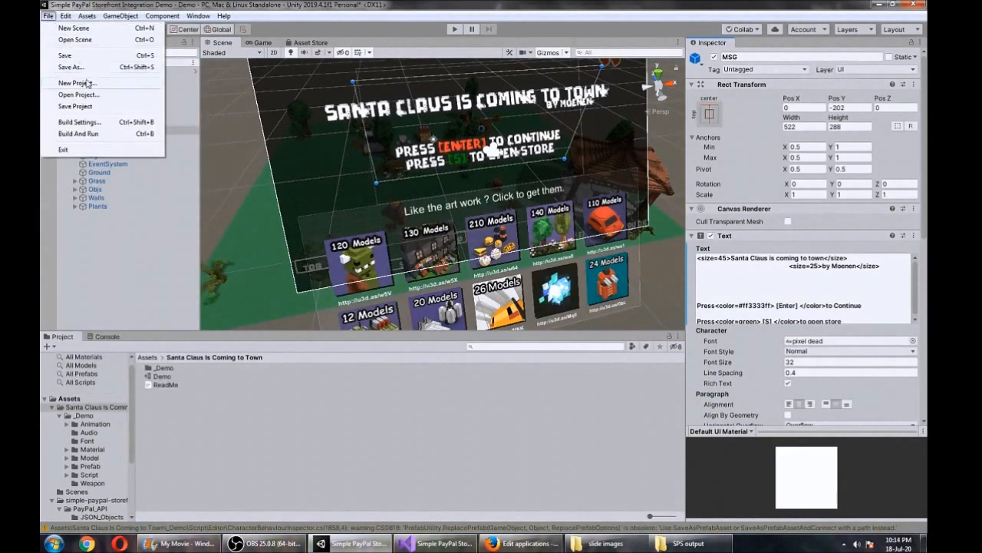
{"action": "left_click", "coordinate": [79, 121]}
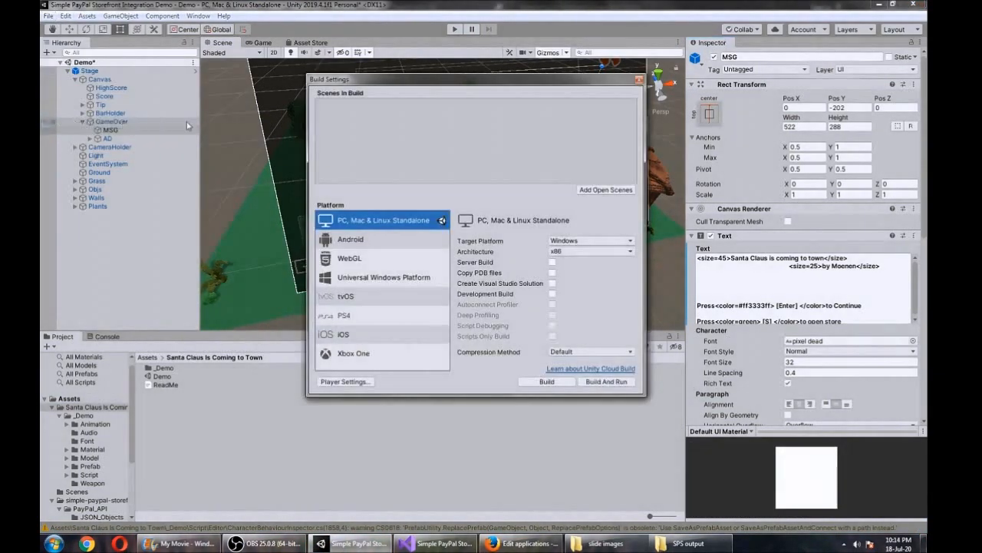
{"action": "left_click", "coordinate": [605, 190]}
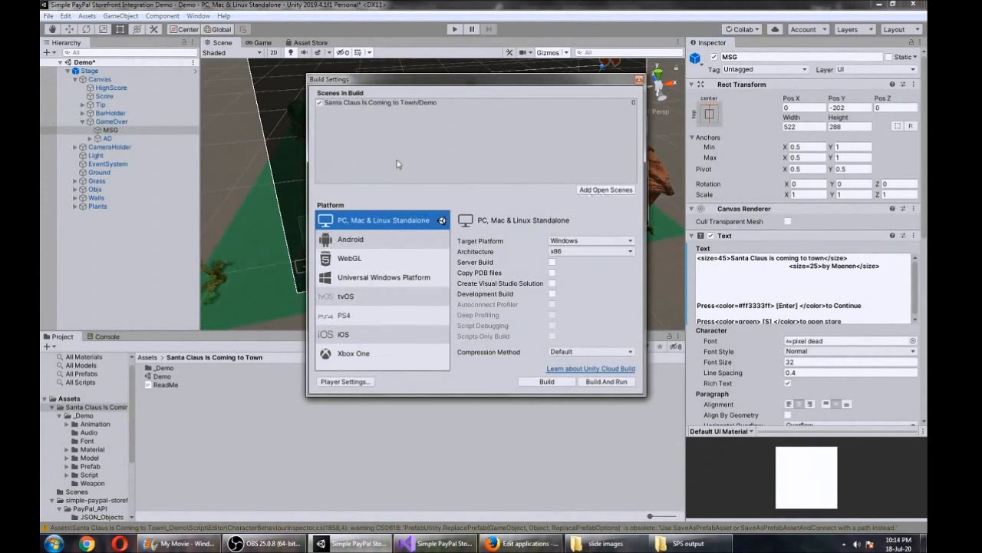
{"action": "mouse_move", "coordinate": [641, 110]}
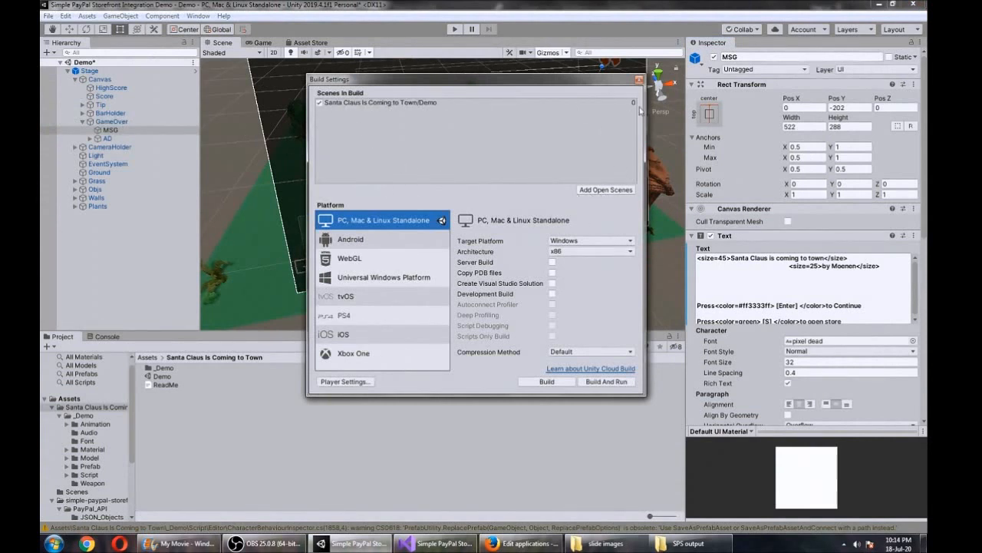
{"action": "left_click", "coordinate": [639, 79]}
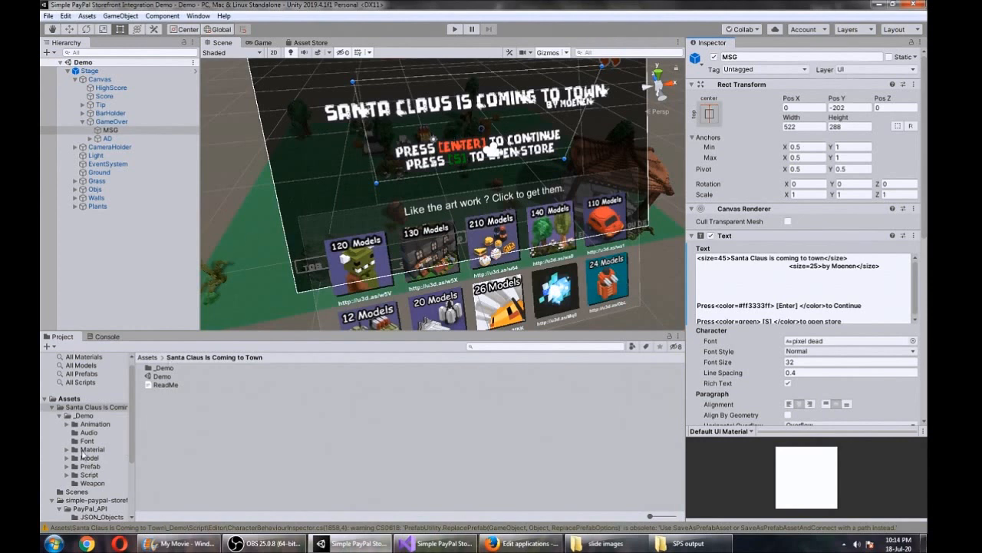
Step: Add StorefrontDemoScene from the Storefront folder to the build scene list
{"action": "scroll", "scroll_direction": "down", "scroll_amount": 3}
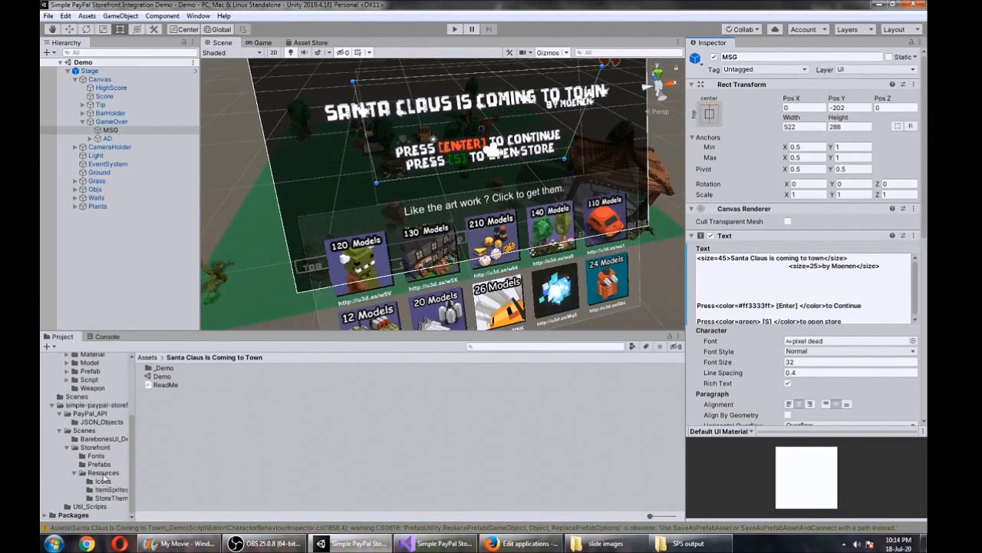
{"action": "left_click", "coordinate": [186, 435]}
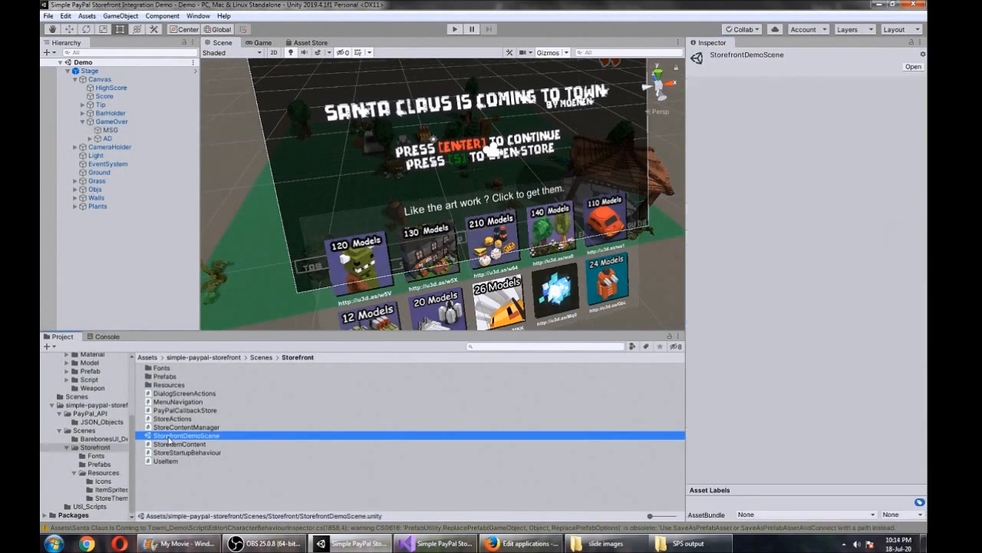
{"action": "left_click", "coordinate": [48, 15]}
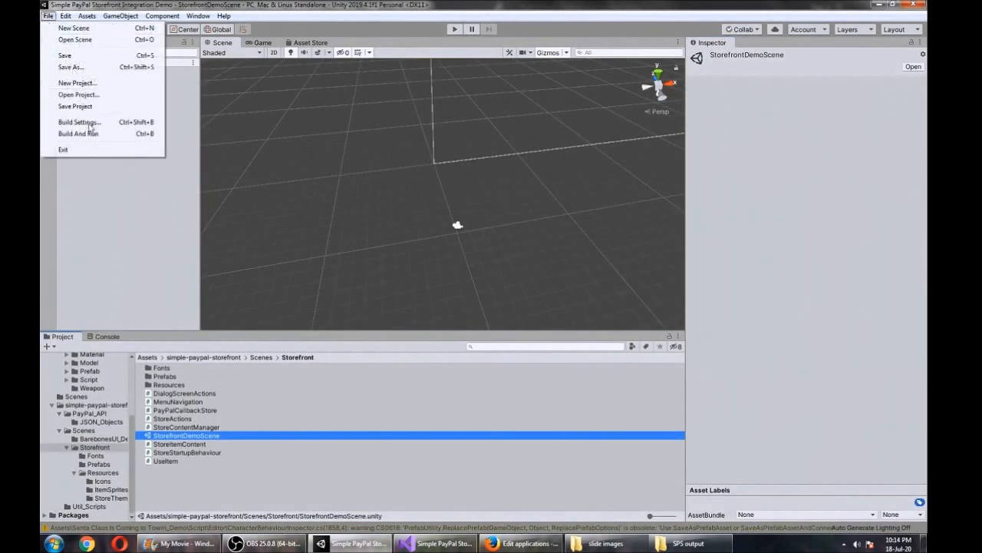
{"action": "left_click", "coordinate": [79, 122]}
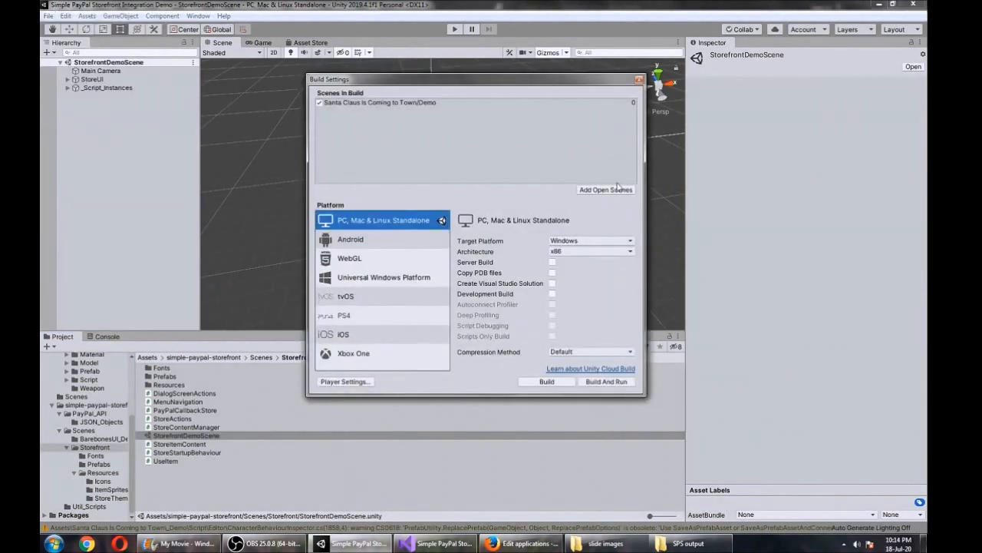
{"action": "left_click", "coordinate": [606, 190]}
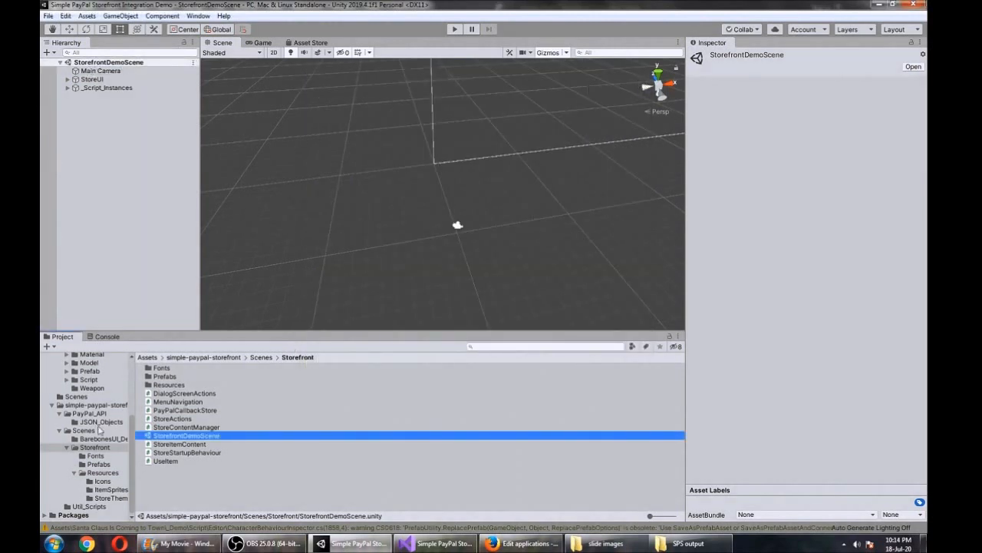
Step: Reopen the Demo scene and select its Stage object
{"action": "left_click", "coordinate": [90, 413]}
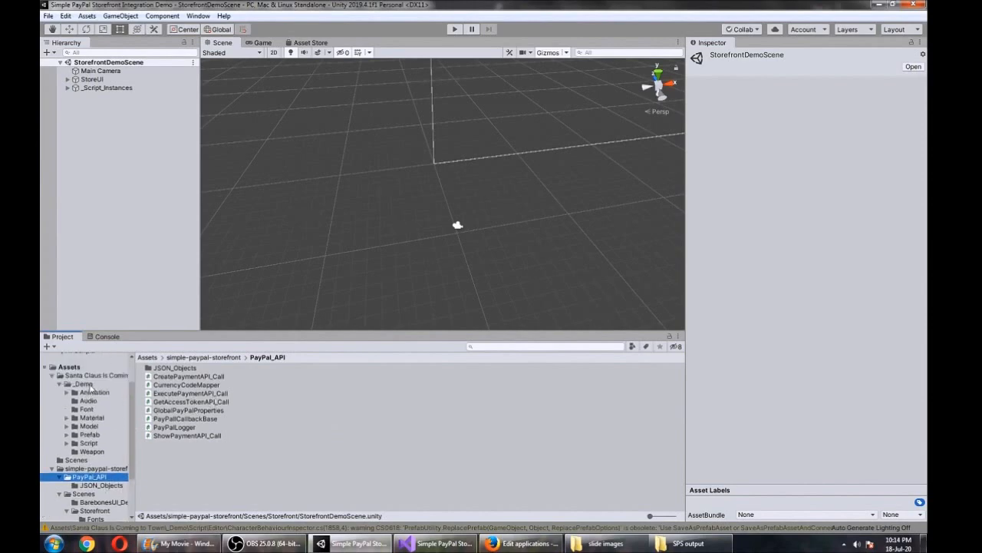
{"action": "double_click", "coordinate": [163, 376]}
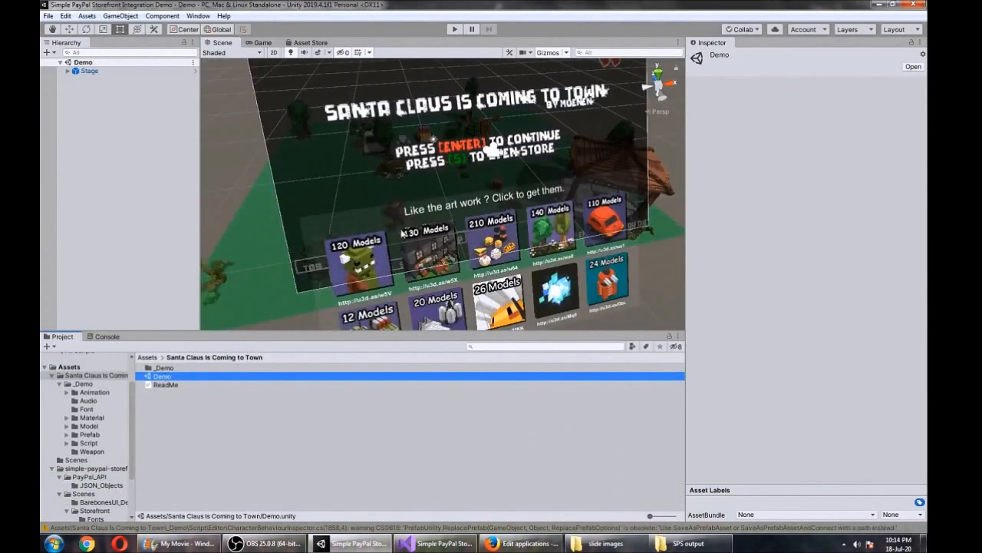
{"action": "left_click", "coordinate": [90, 70]}
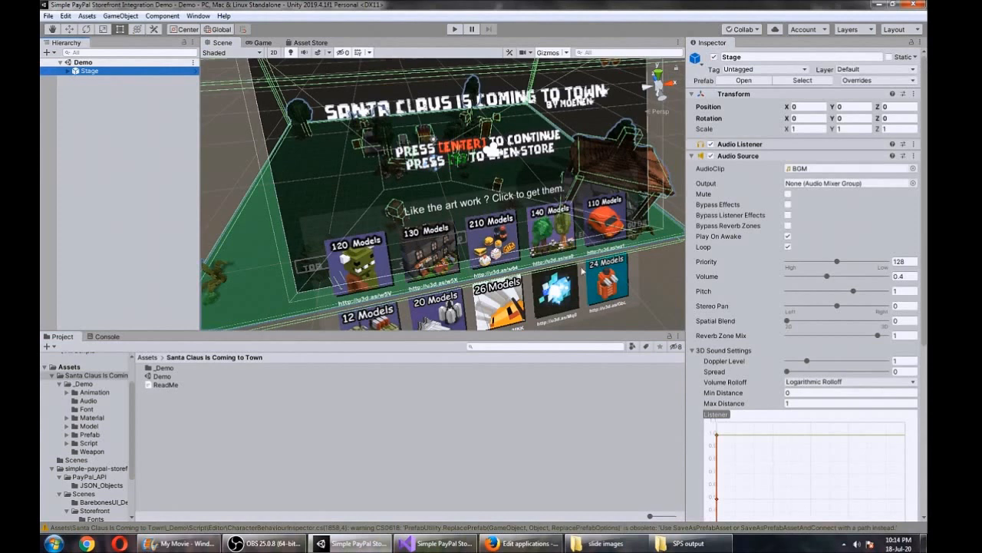
{"action": "left_click", "coordinate": [60, 70]}
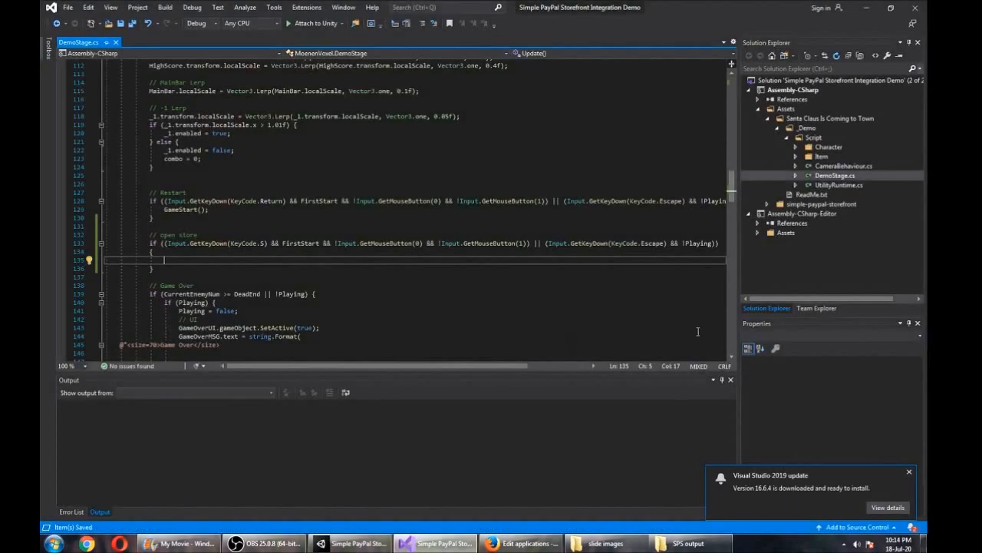
{"action": "mouse_move", "coordinate": [292, 263]}
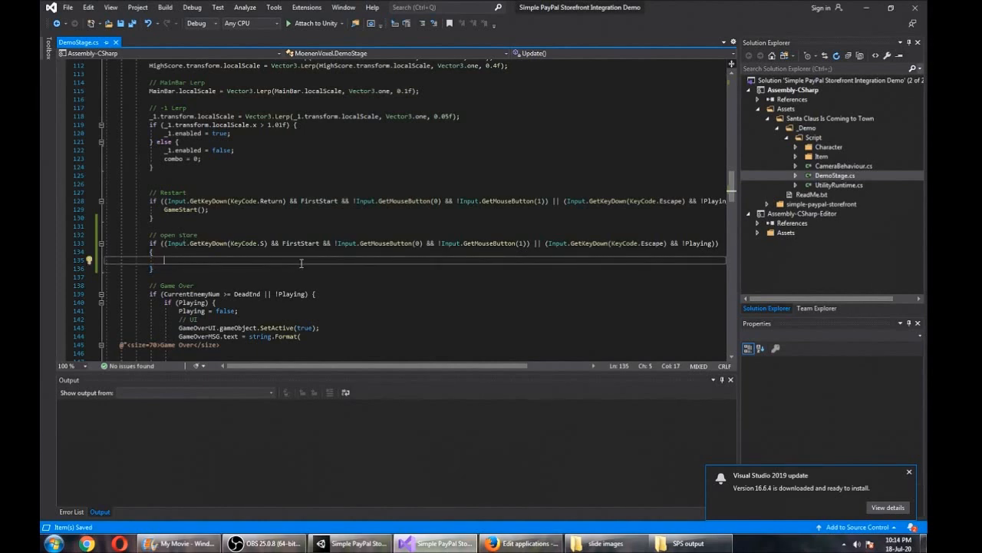
Step: Add SceneManager.LoadSceneAsync(1, LoadSceneMode.Additive) to DemoStage.cs's open store block
{"action": "type", "text": "SceneManager"}
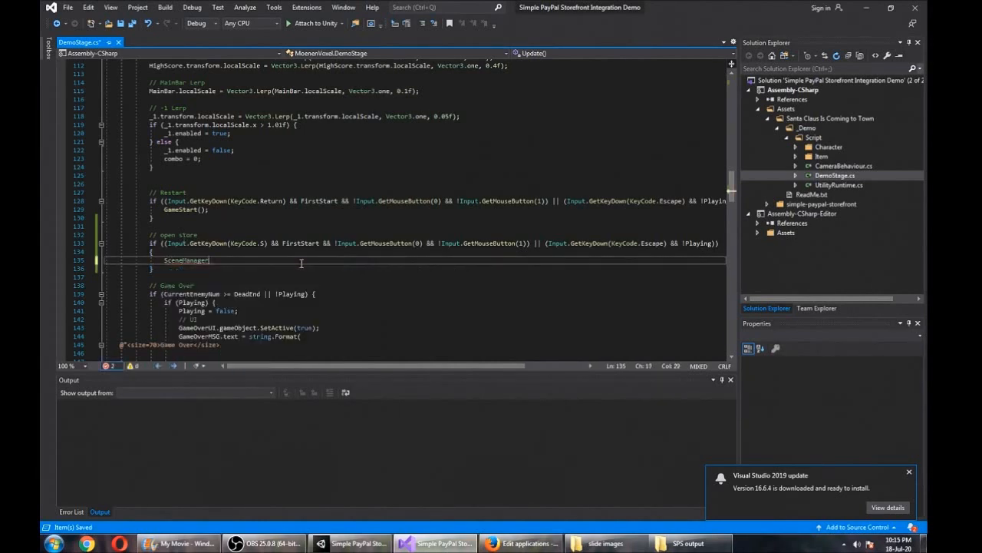
{"action": "type", "text": ".lo"}
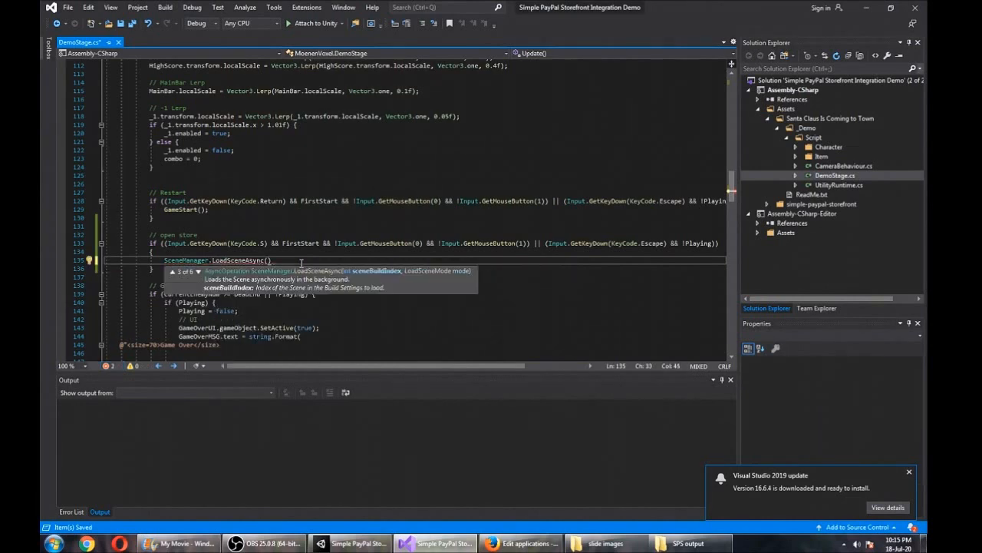
{"action": "type", "text": "1"}
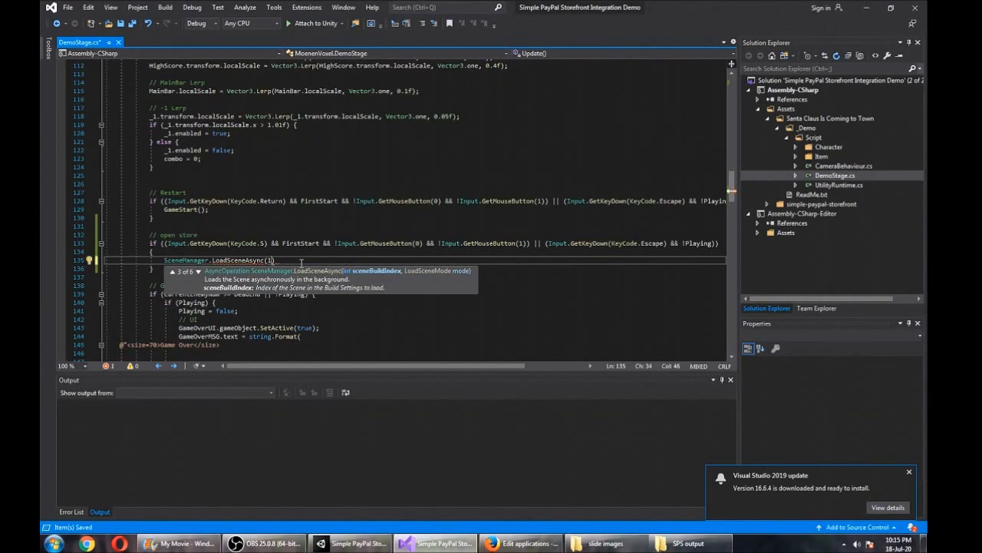
{"action": "type", "text": ", LoadSceneMode"}
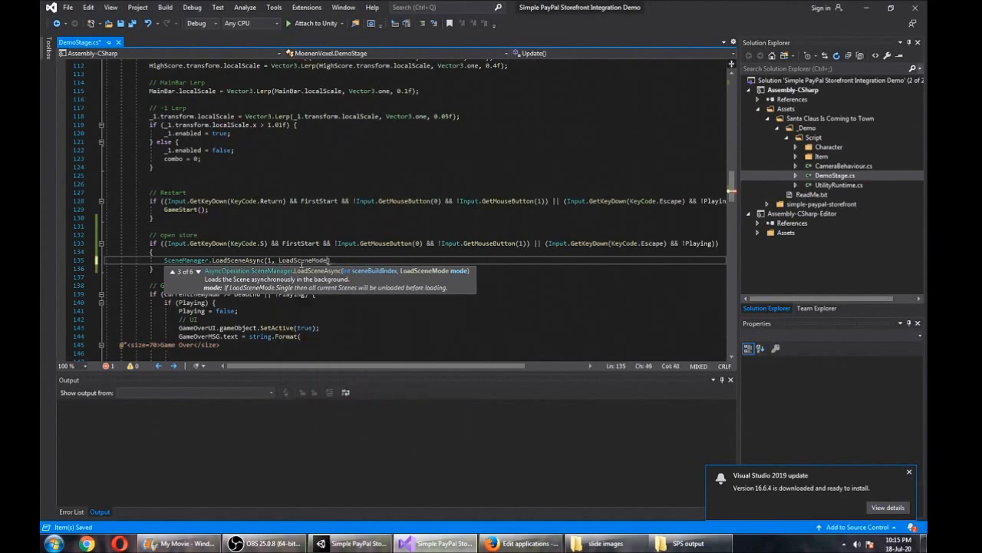
{"action": "type", "text": ".Additive"}
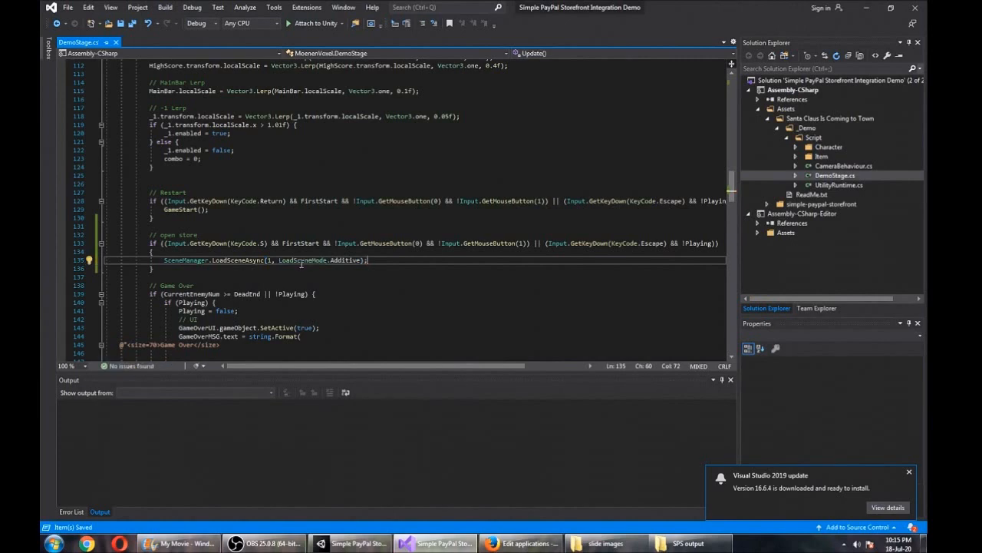
{"action": "mouse_move", "coordinate": [339, 421]}
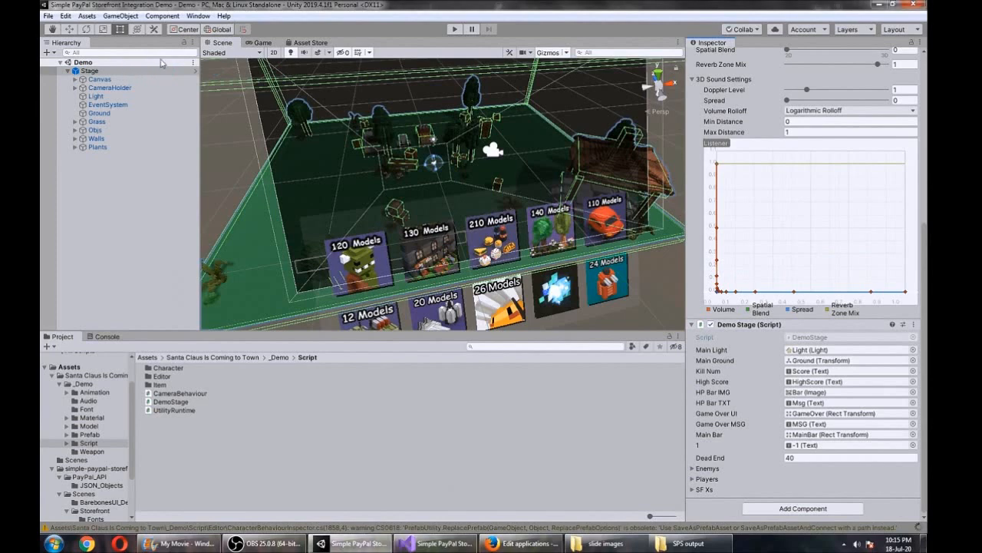
Step: Test-play the Santa Claus demo's store, then open UseItem from simple-paypal-storefront/Scenes/Storefront
{"action": "left_click", "coordinate": [455, 29]}
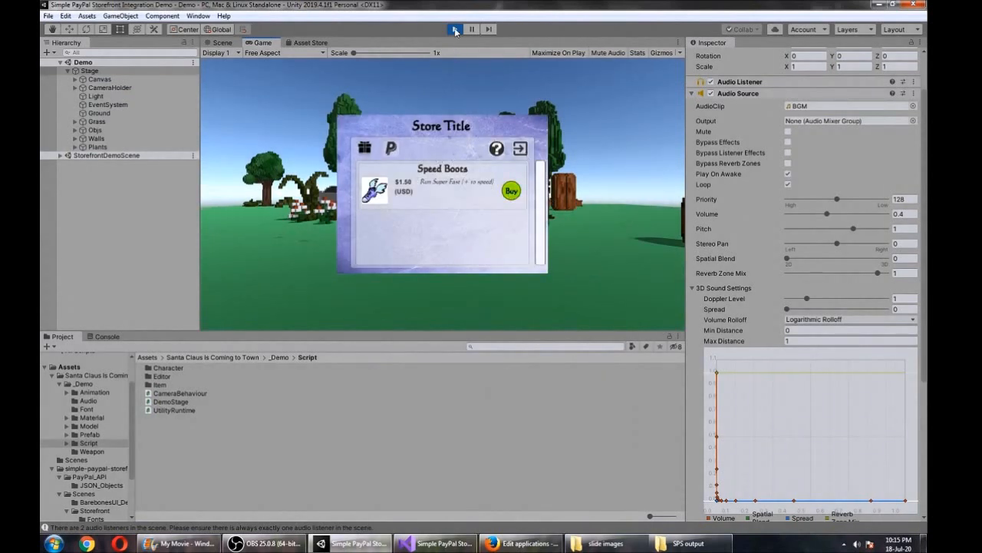
{"action": "left_click", "coordinate": [454, 29]}
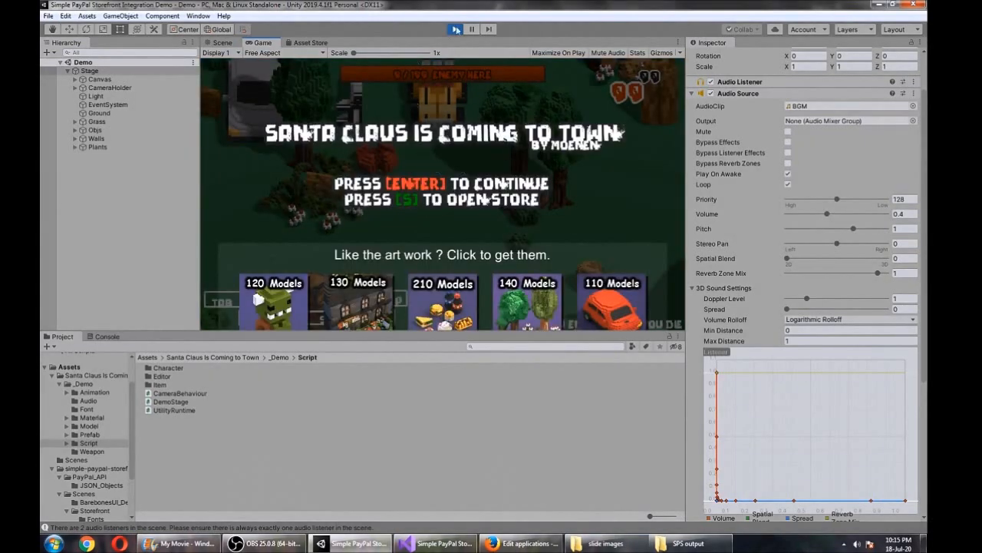
{"action": "left_click", "coordinate": [222, 42]}
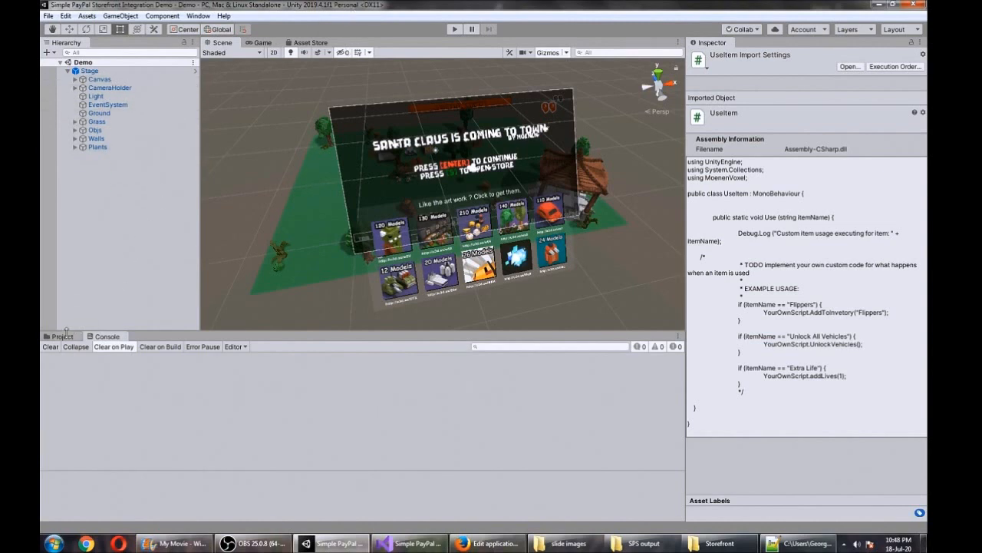
{"action": "left_click", "coordinate": [62, 336]}
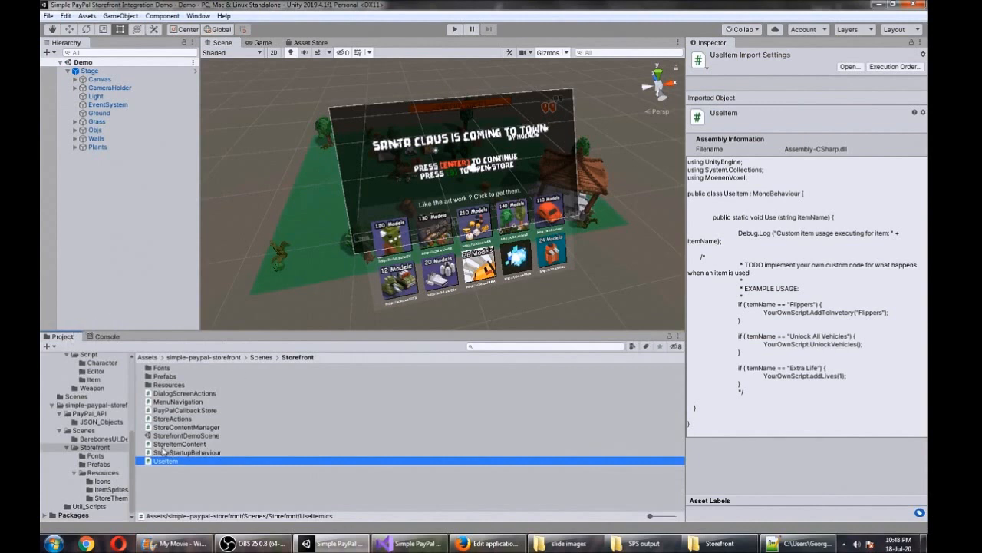
{"action": "mouse_move", "coordinate": [169, 461]}
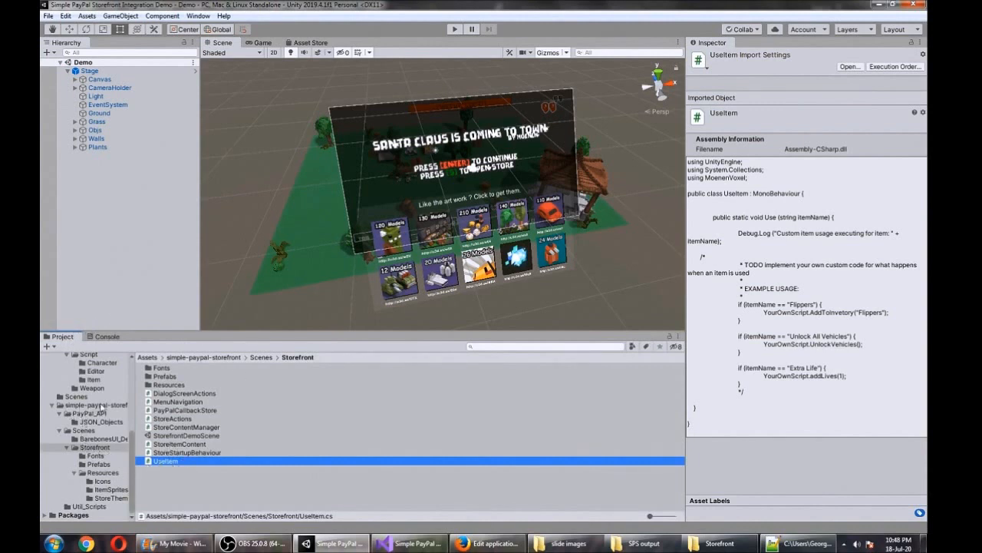
{"action": "mouse_move", "coordinate": [242, 359]}
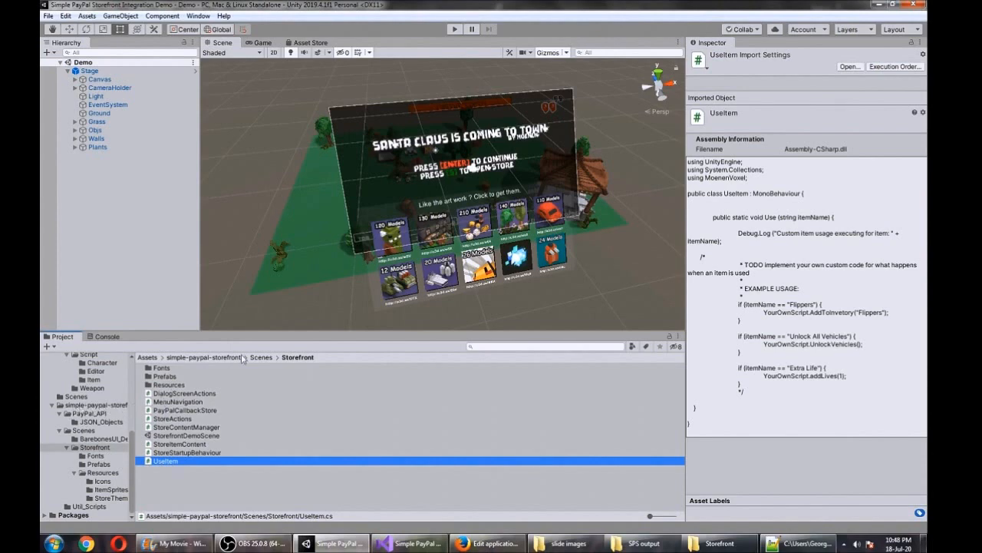
{"action": "left_click", "coordinate": [94, 446]}
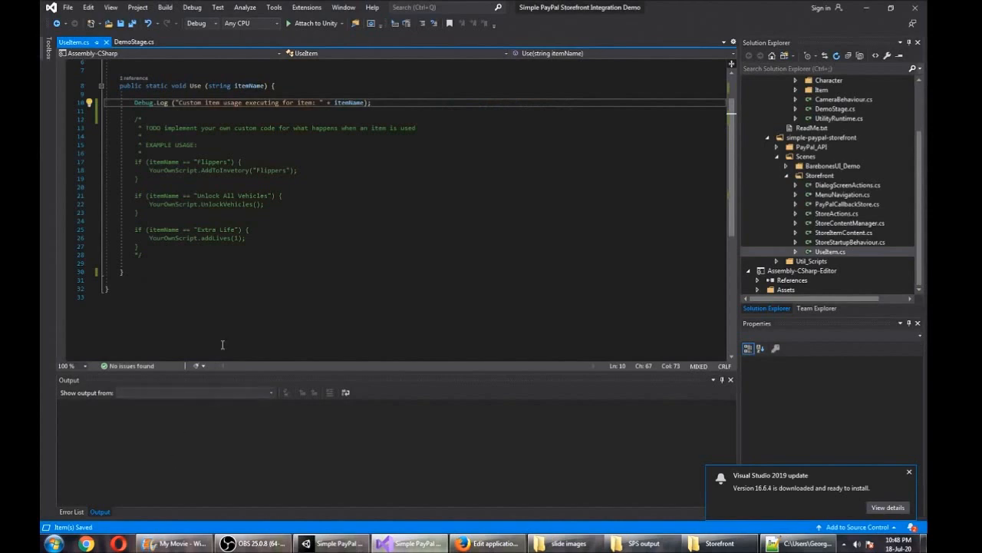
{"action": "scroll", "scroll_direction": "up", "scroll_amount": 3}
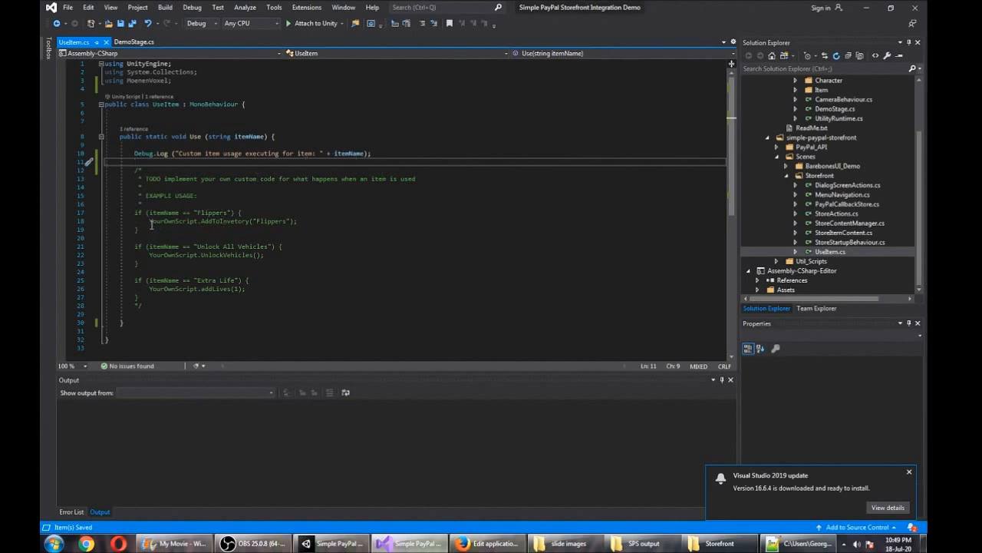
{"action": "mouse_move", "coordinate": [576, 172]}
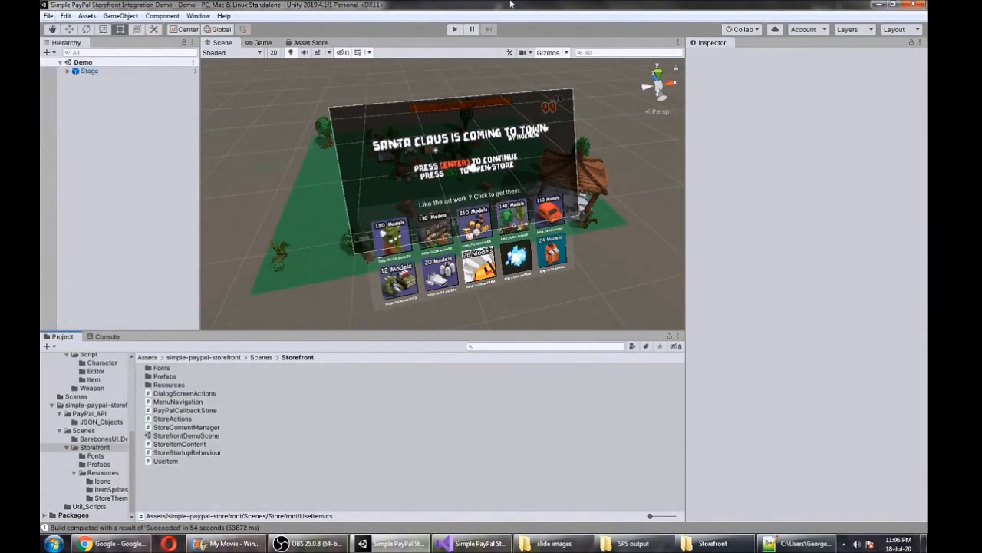
{"action": "mouse_move", "coordinate": [586, 4]}
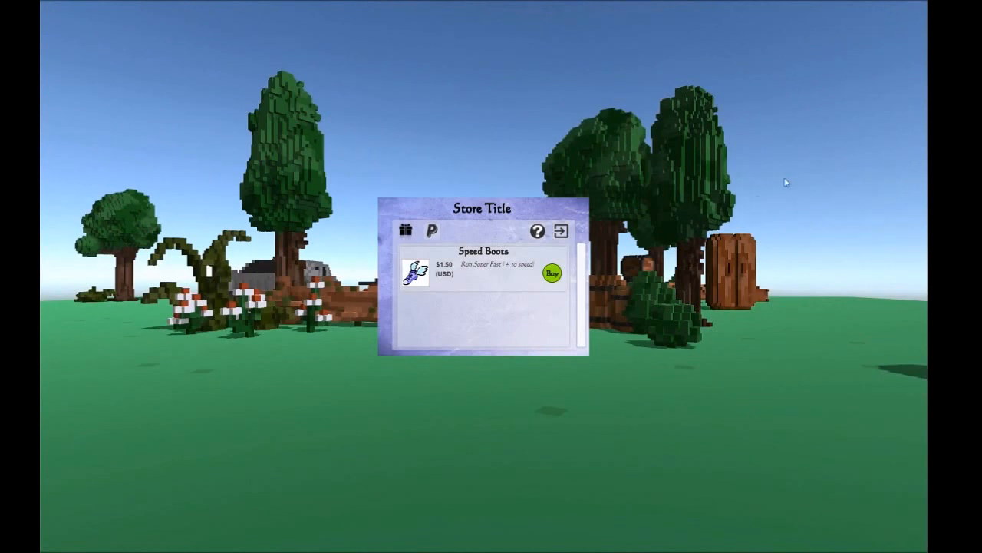
Step: Buy the Speed Boots and proceed to PayPal checkout
{"action": "left_click", "coordinate": [552, 273]}
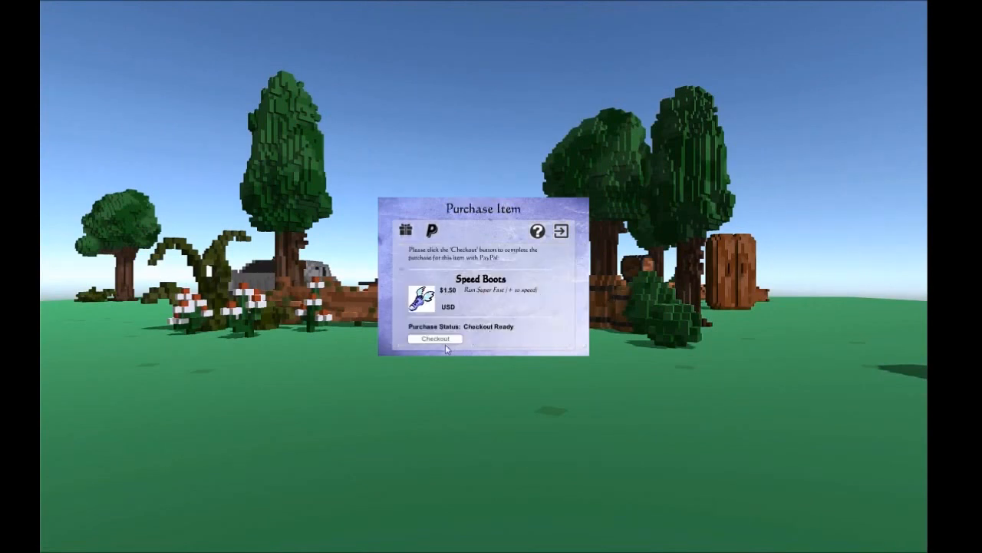
{"action": "left_click", "coordinate": [435, 338]}
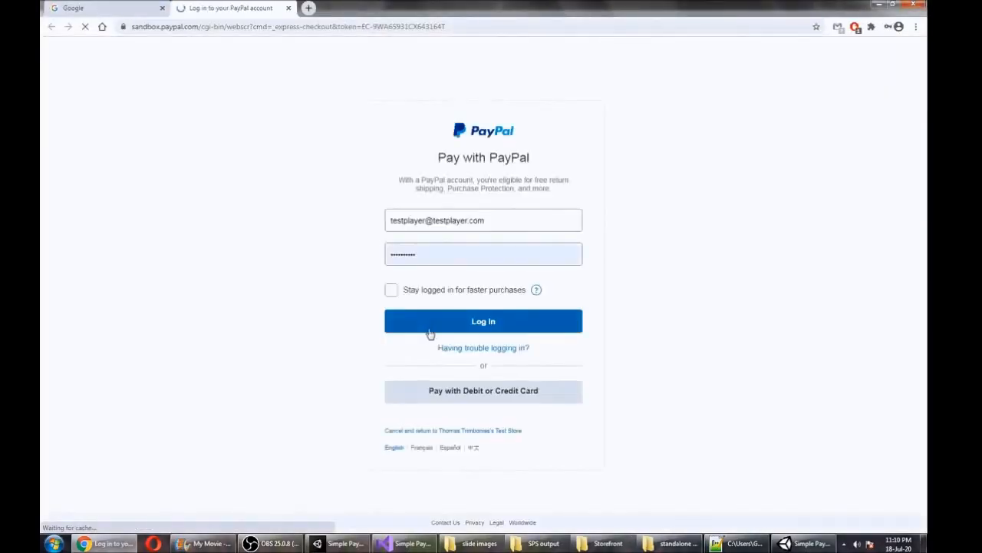
Step: Log in to the sandbox PayPal account, approve the $1.50 payment, and return to the game
{"action": "left_click", "coordinate": [483, 321]}
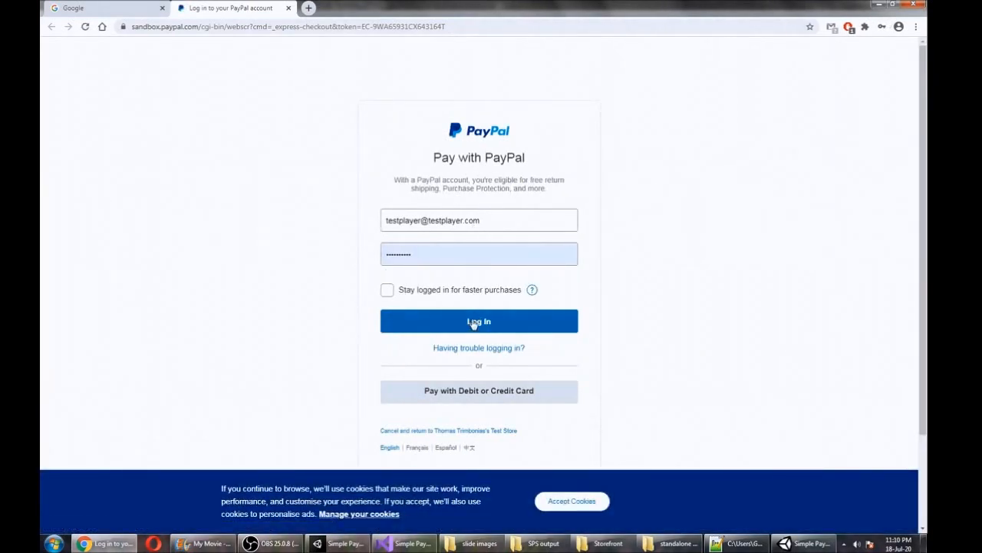
{"action": "left_click", "coordinate": [478, 321]}
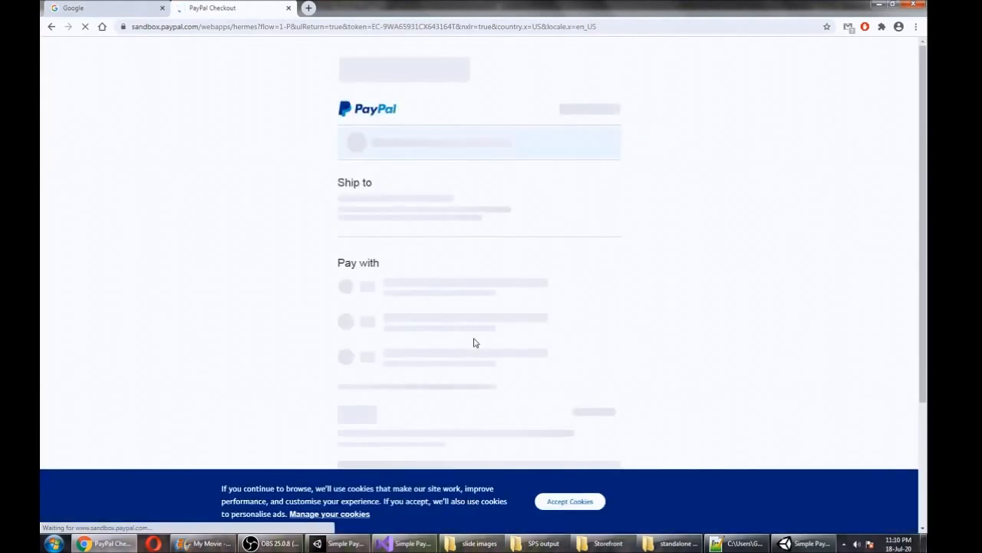
{"action": "scroll", "scroll_direction": "down", "scroll_amount": 3}
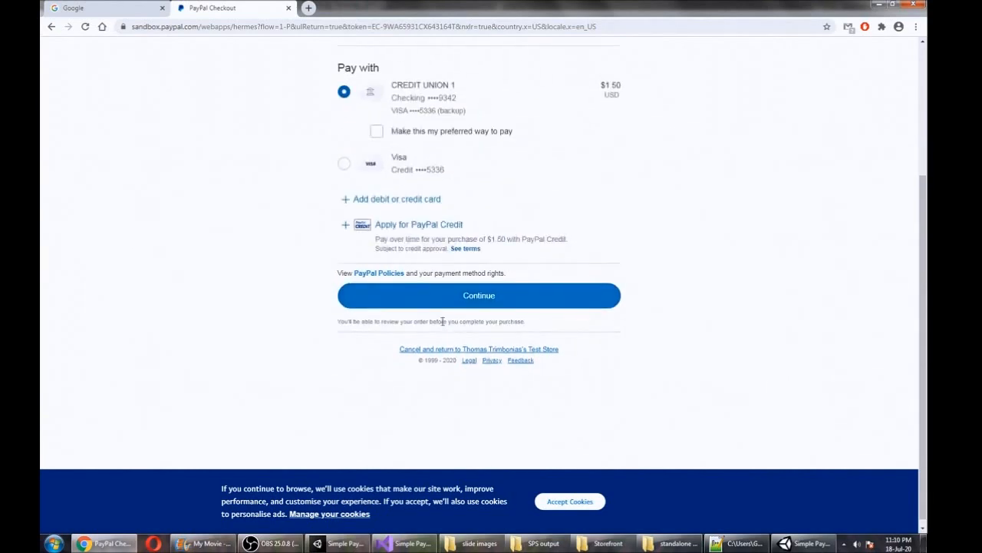
{"action": "left_click", "coordinate": [478, 295]}
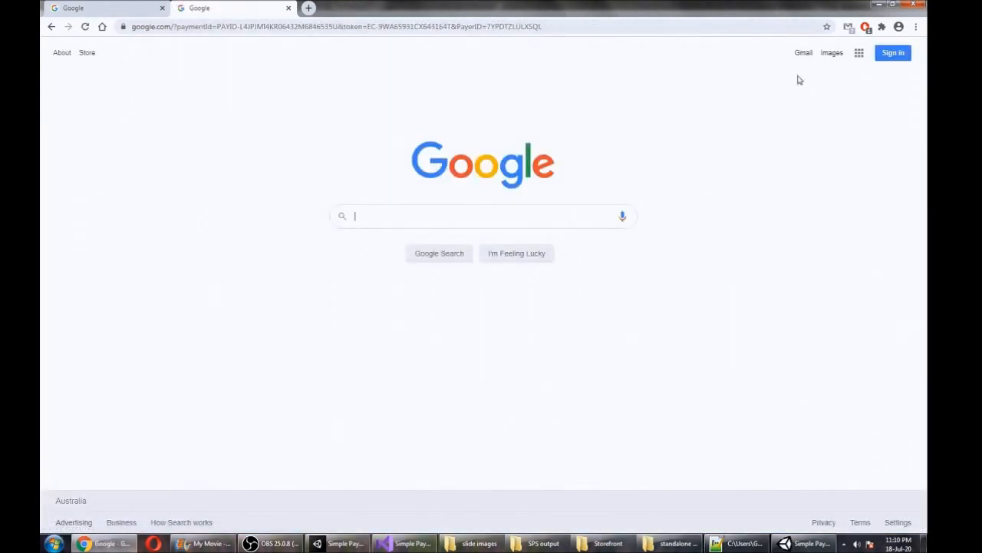
{"action": "mouse_move", "coordinate": [259, 61]}
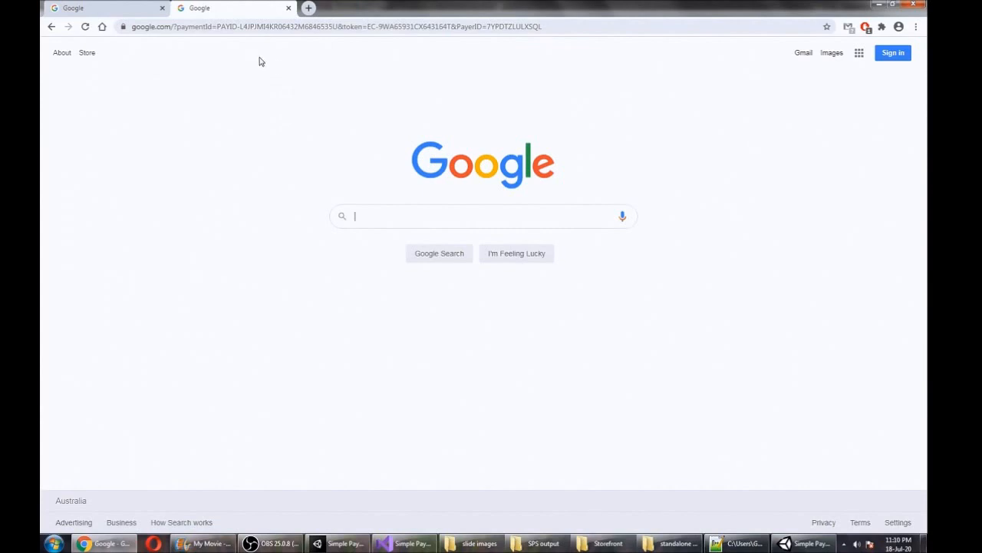
{"action": "mouse_move", "coordinate": [240, 130]}
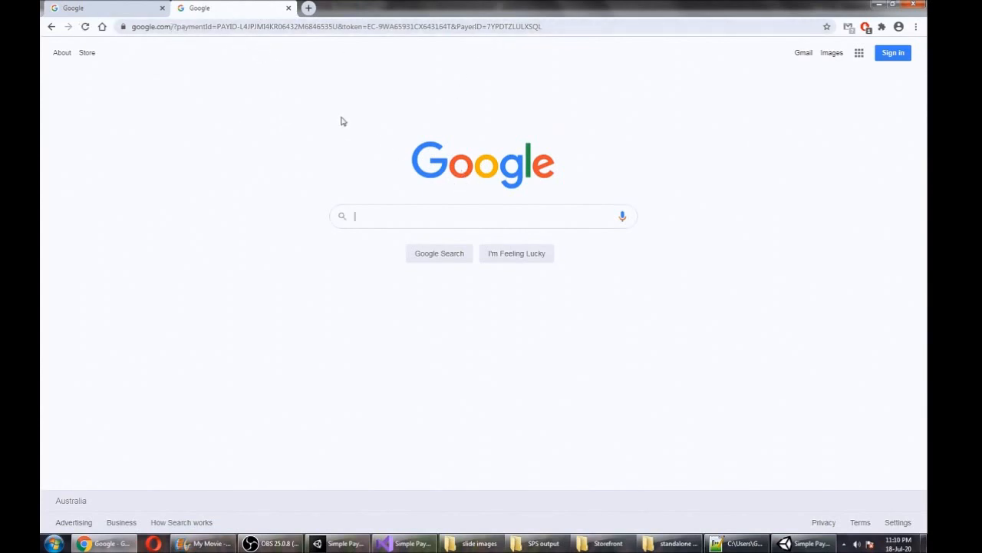
{"action": "mouse_move", "coordinate": [342, 156]}
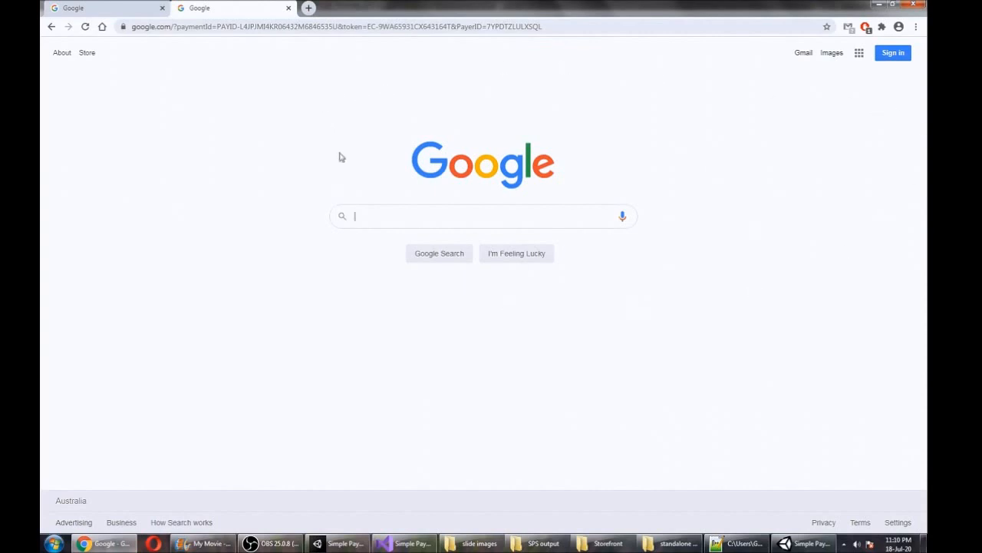
{"action": "mouse_move", "coordinate": [829, 332]}
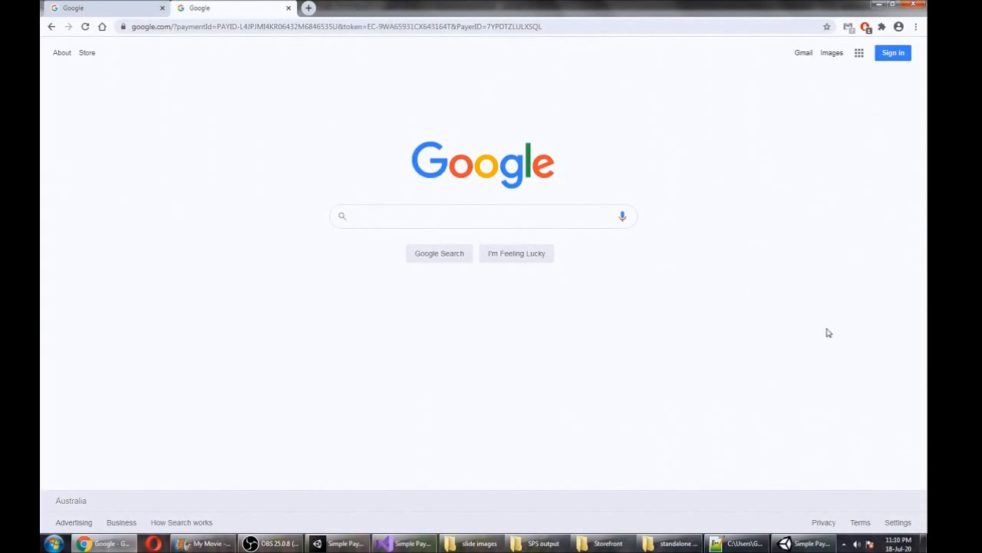
{"action": "mouse_move", "coordinate": [890, 296]}
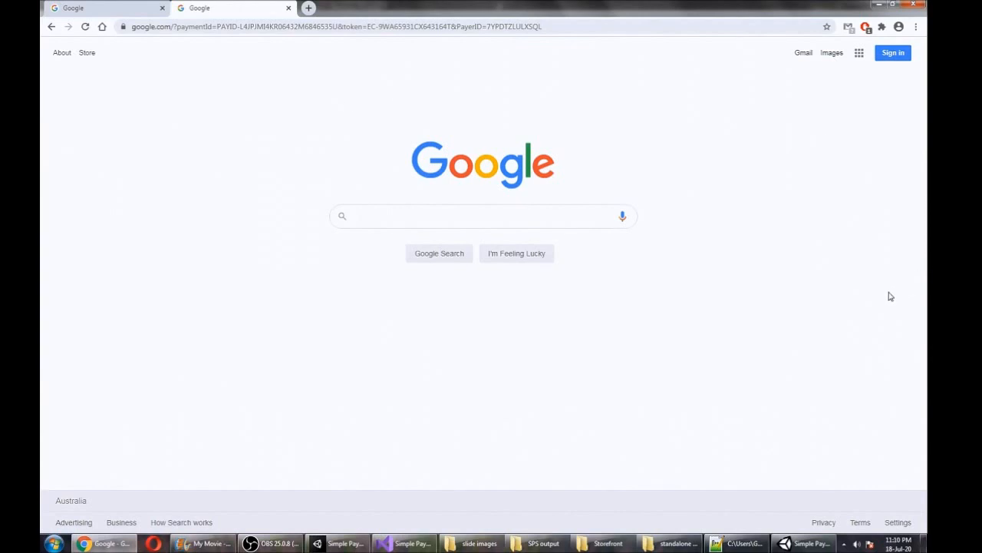
{"action": "mouse_move", "coordinate": [587, 140]}
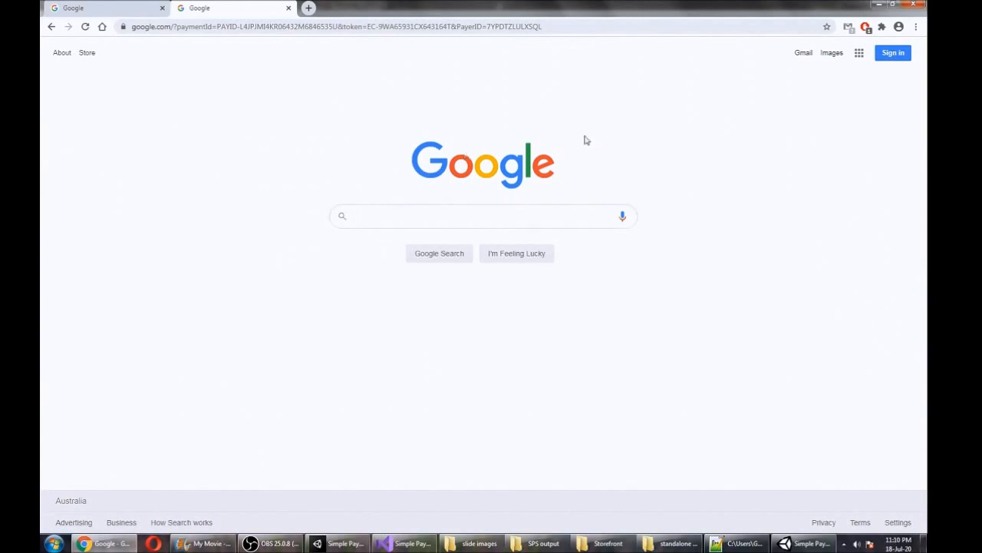
{"action": "mouse_move", "coordinate": [561, 102]}
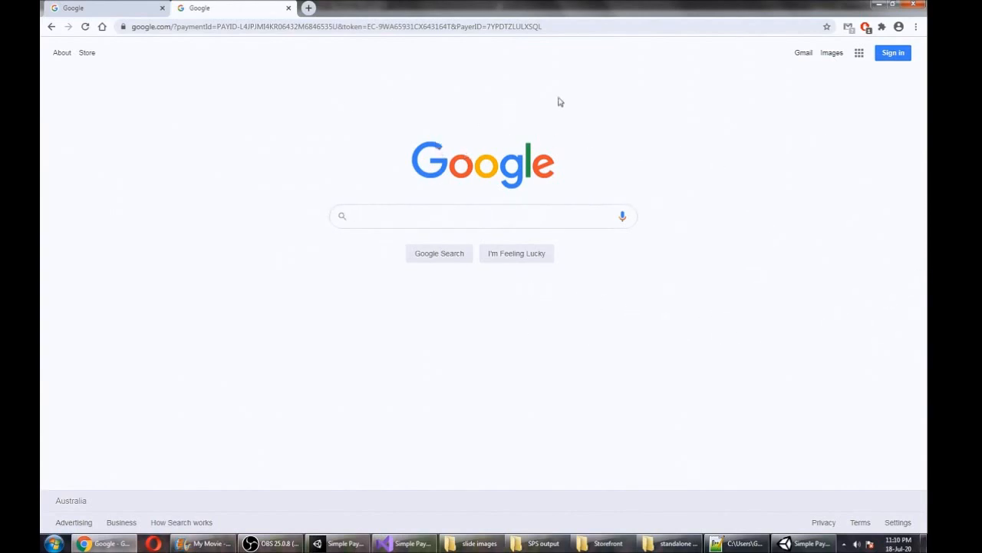
{"action": "left_click", "coordinate": [483, 215]}
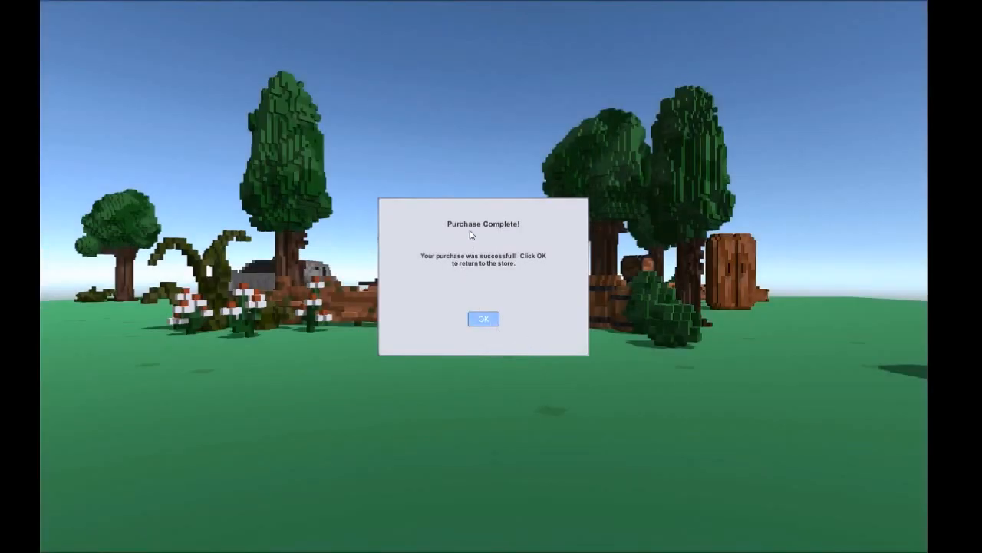
{"action": "mouse_move", "coordinate": [484, 319]}
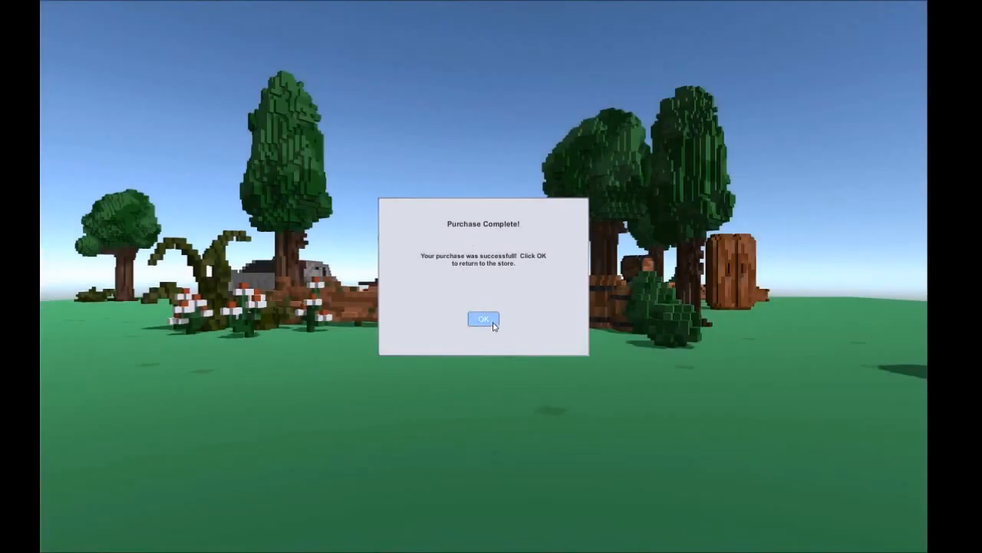
Step: Dismiss the 'Purchase Complete!' notice with OK to return to the Speed Boots store
{"action": "left_click", "coordinate": [482, 319]}
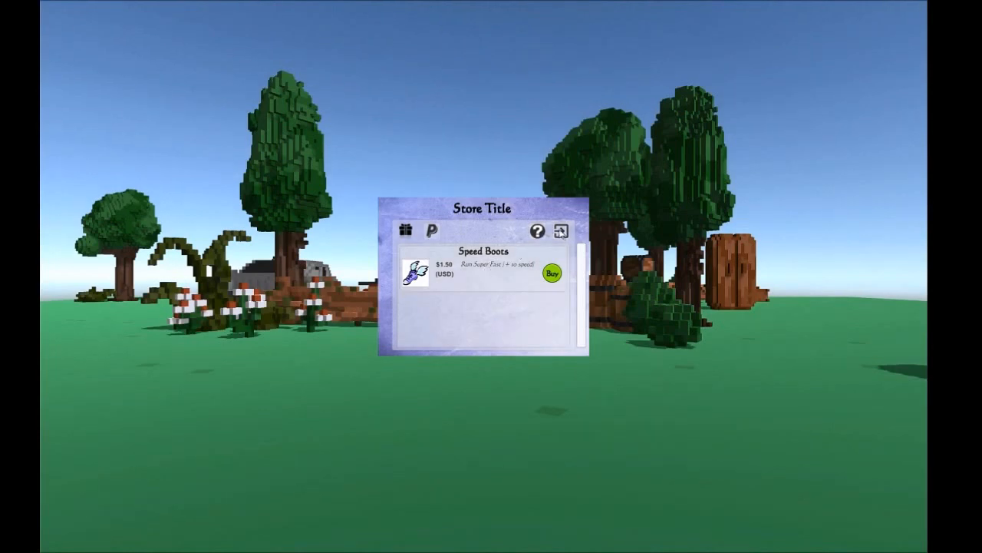